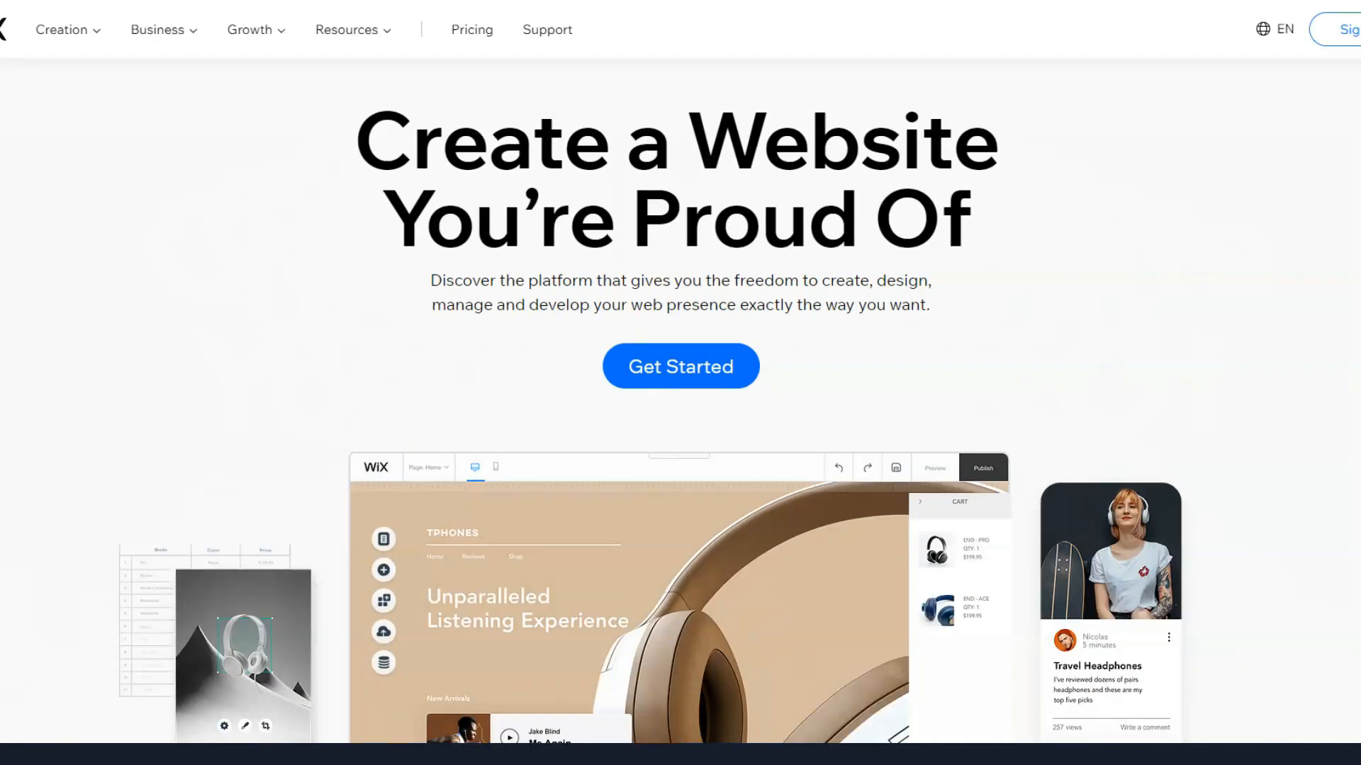
- Scroll the Wix homepage past the Editor, ADI and Velo sections to the professional features heading
scroll(down, 3)
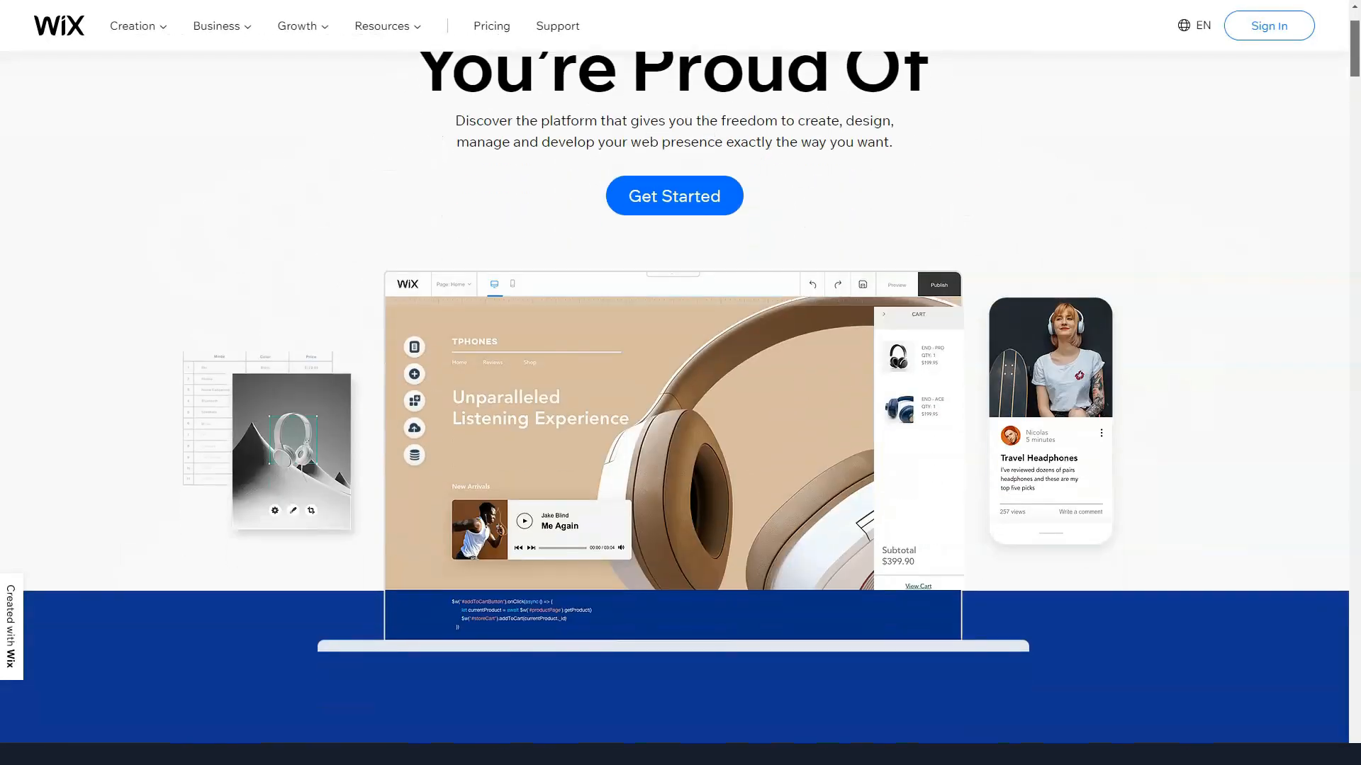
scroll(down, 3)
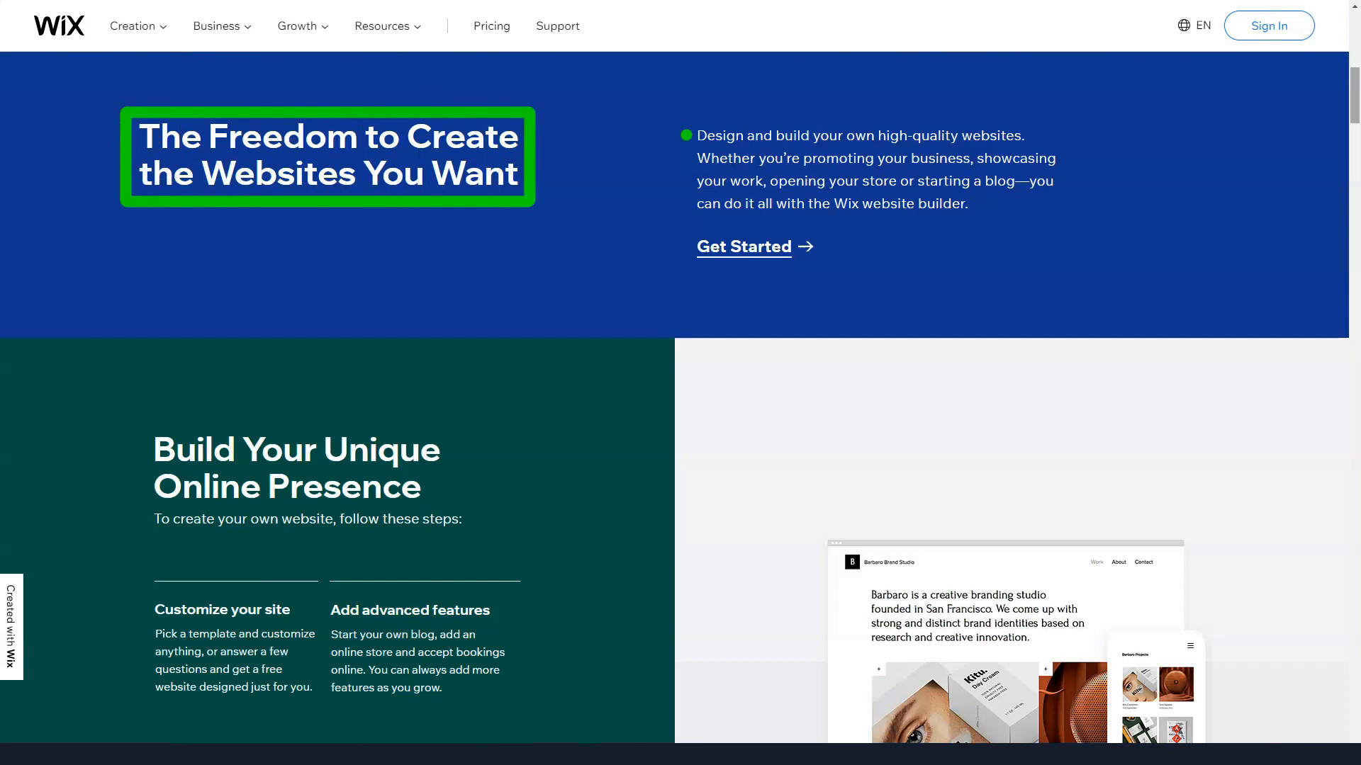
scroll(down, 3)
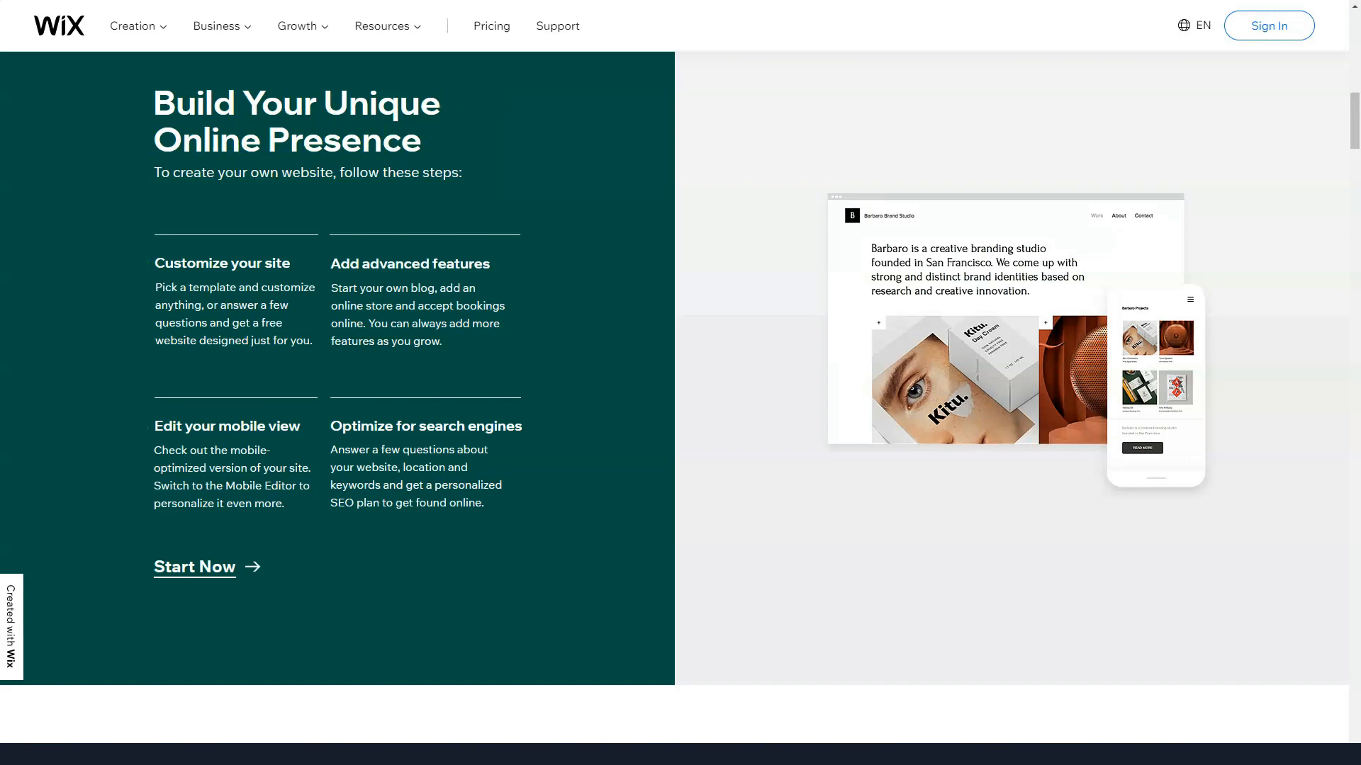
scroll(down, 3)
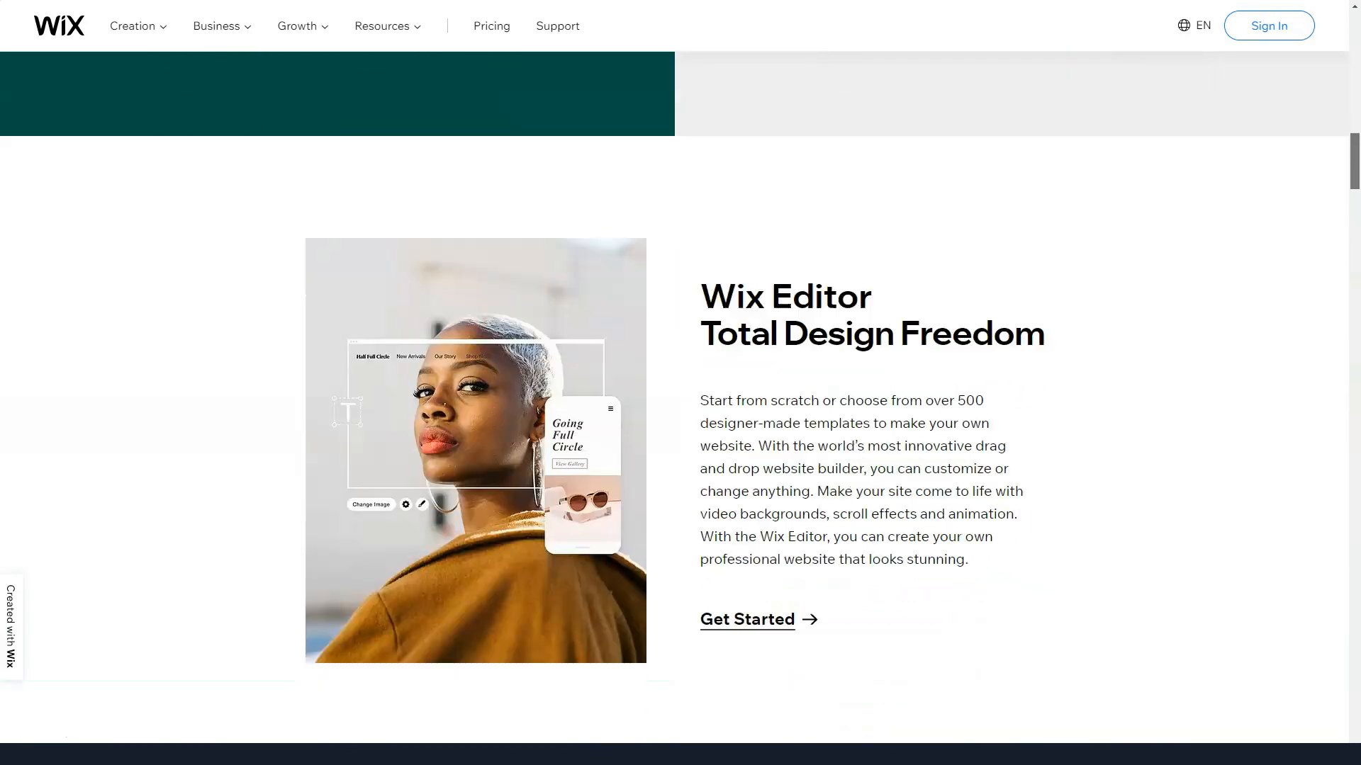
scroll(down, 3)
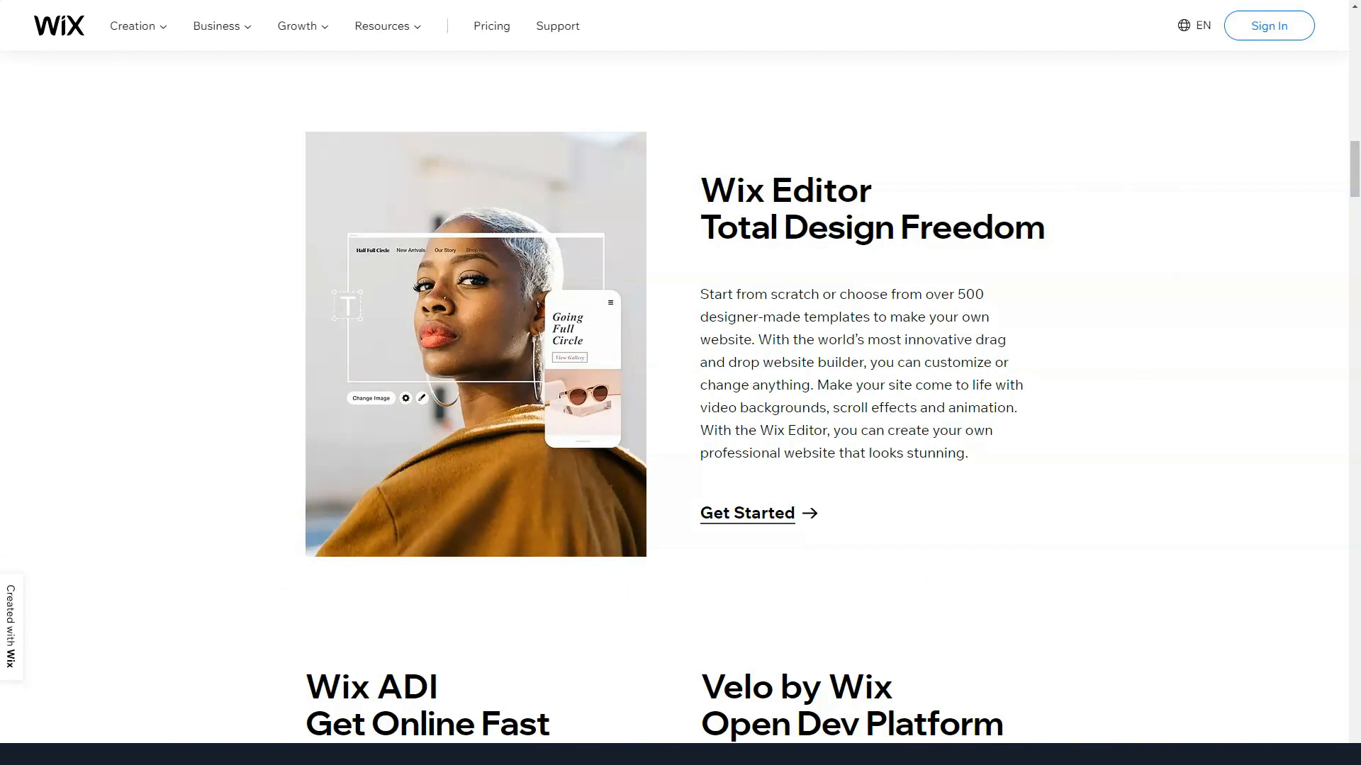
scroll(down, 3)
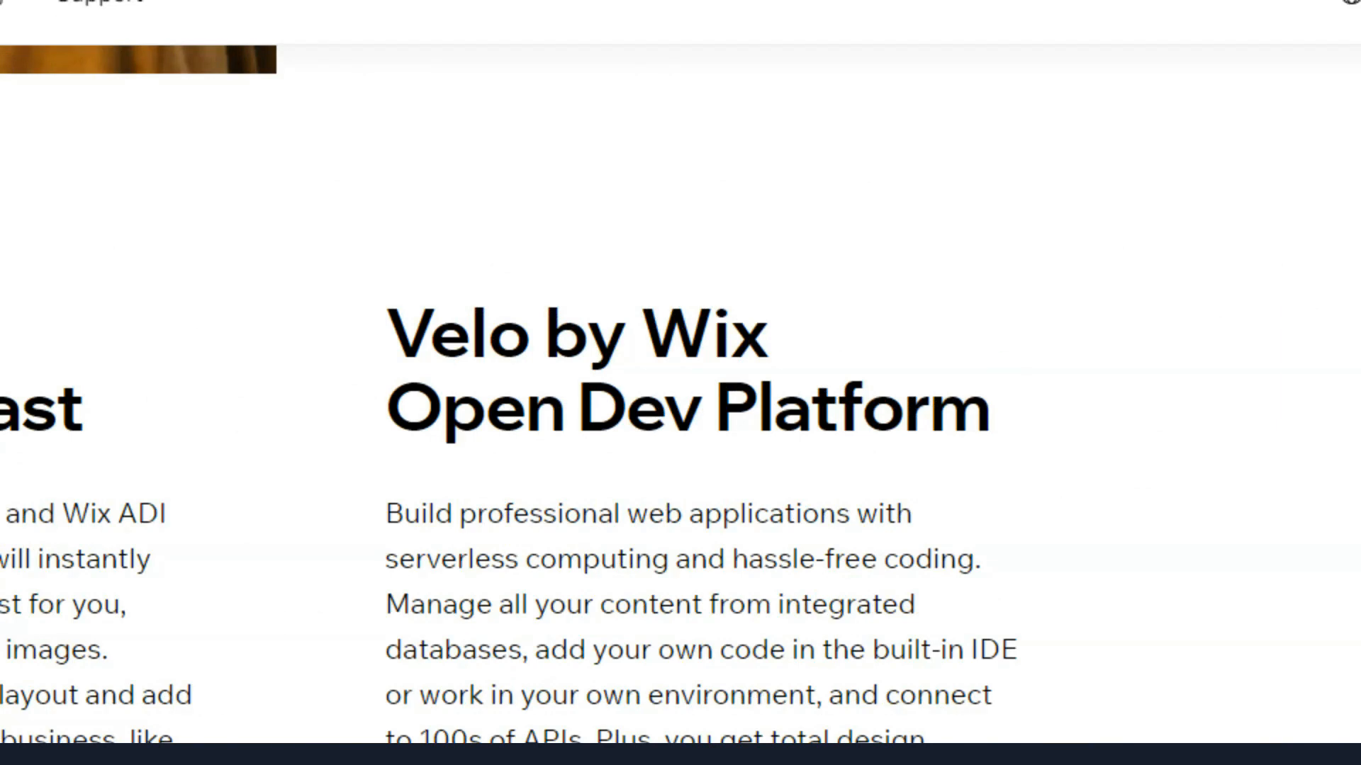
scroll(down, 3)
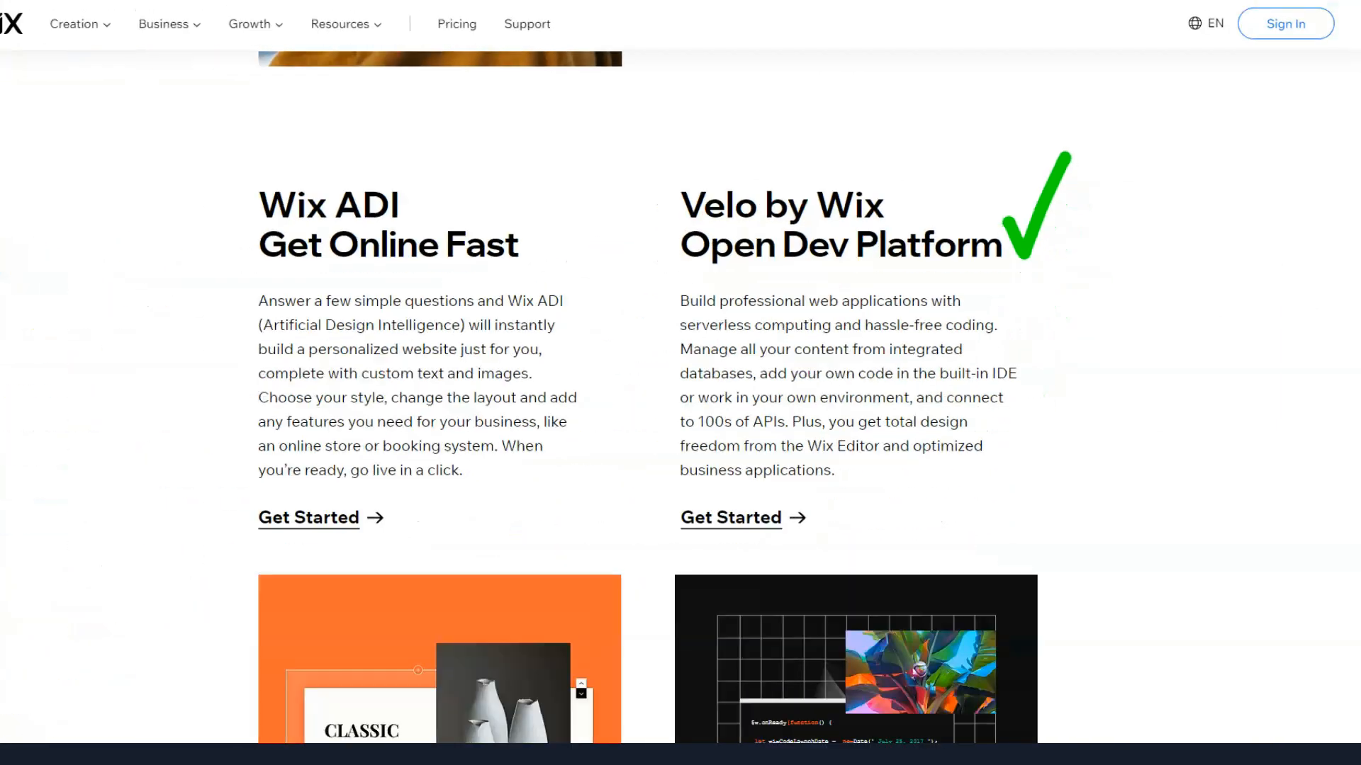
scroll(down, 3)
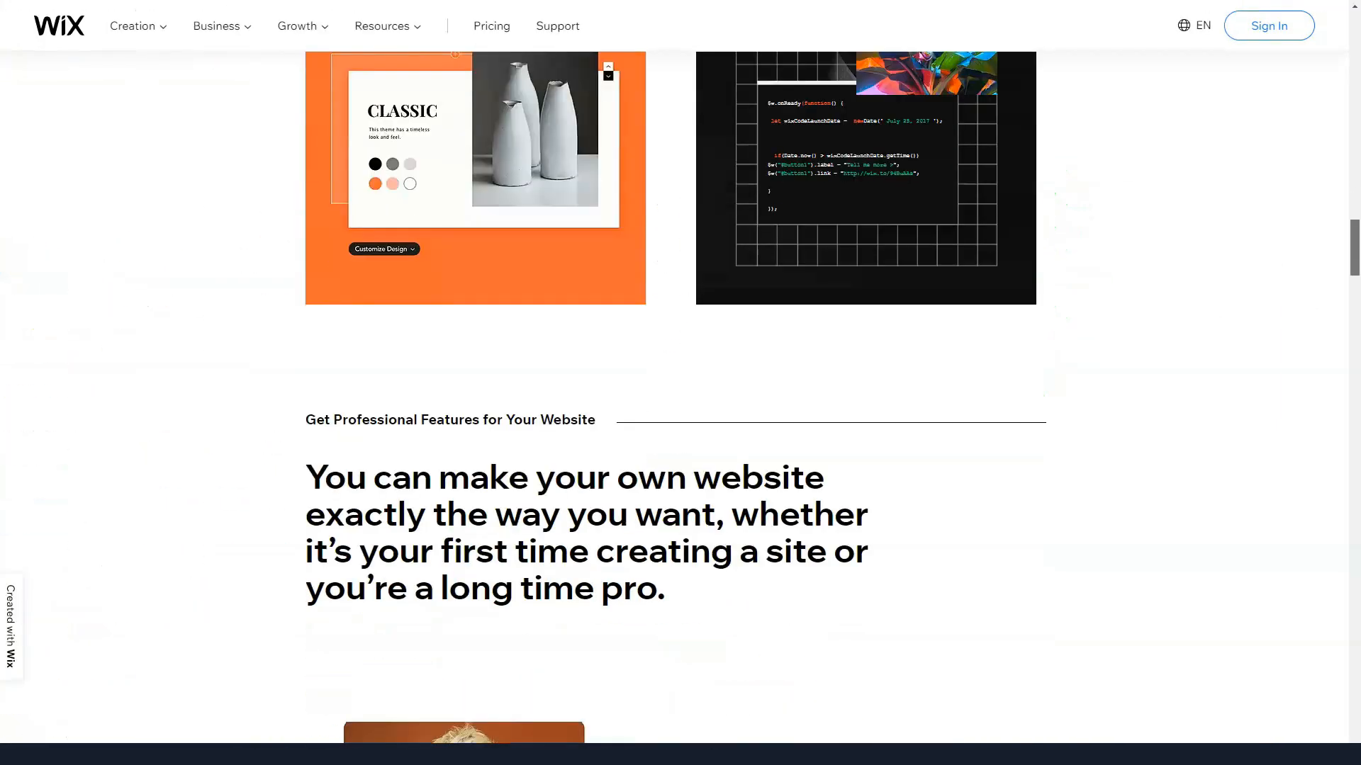
- Scroll past Wix's blog, logo, store, SEO, domain, Manage and Grow and Why Wix sections to the six-step guide
scroll(down, 3)
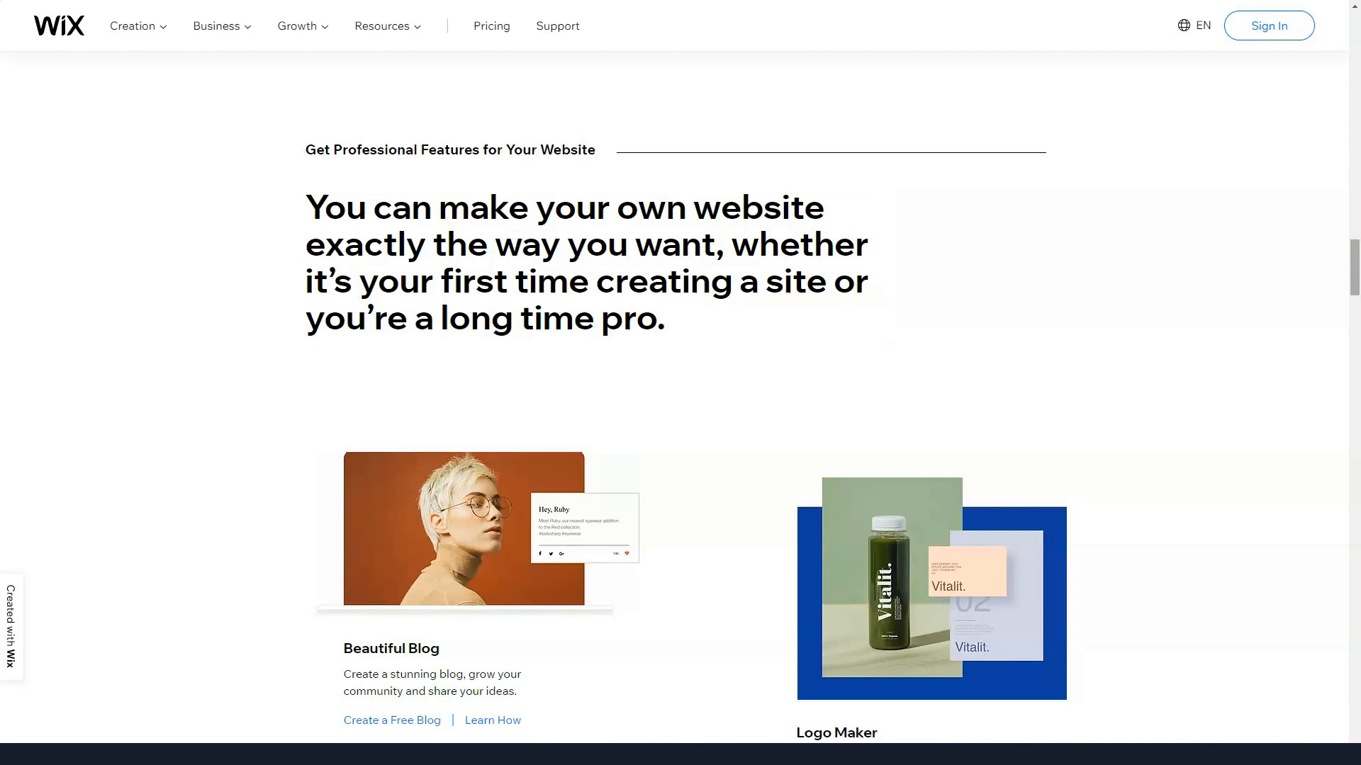
scroll(down, 3)
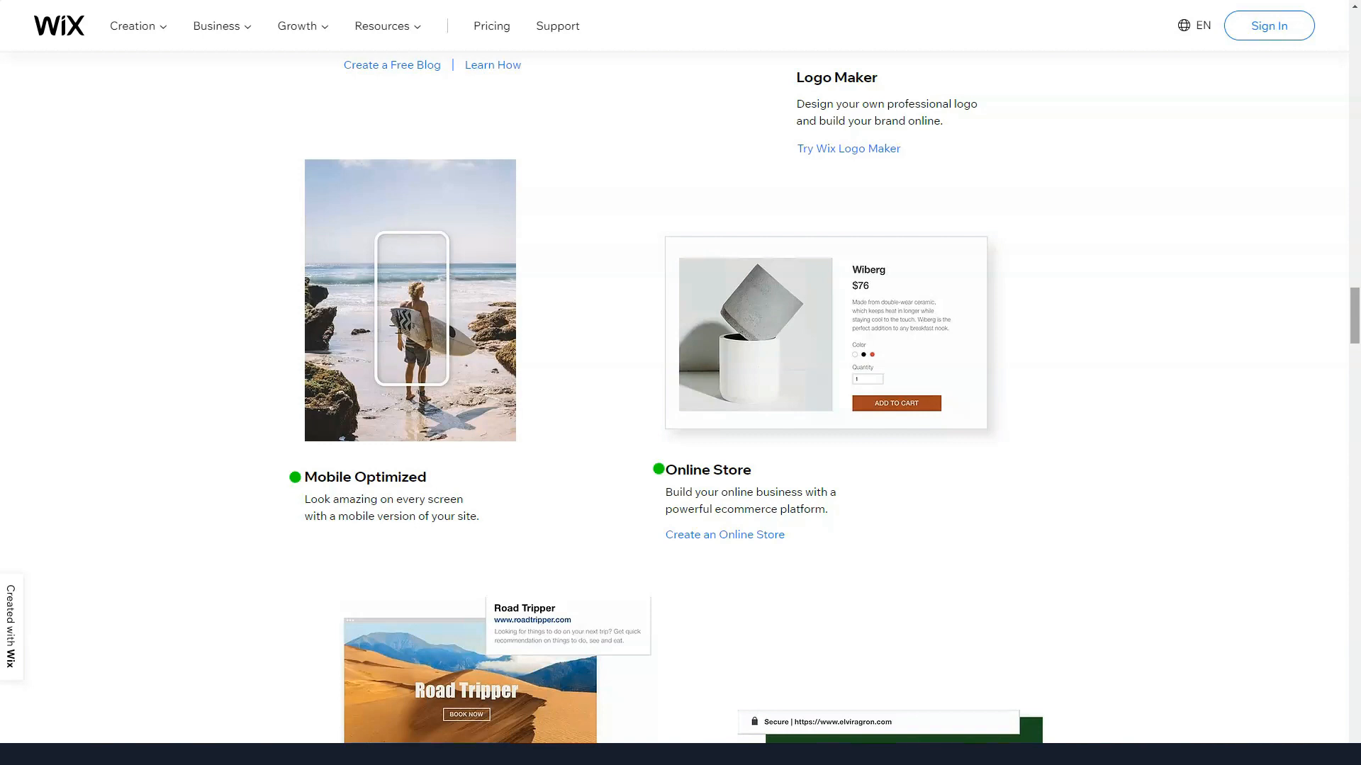
scroll(down, 3)
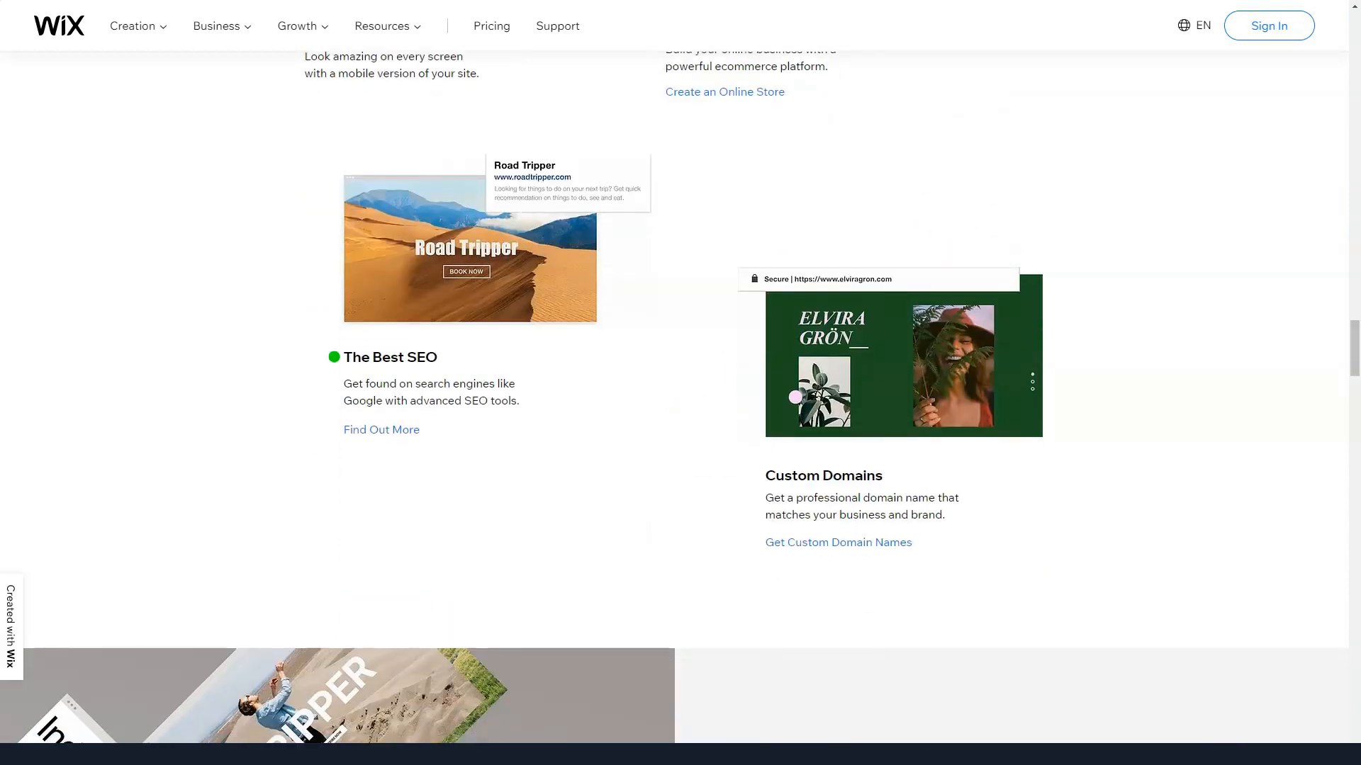
scroll(down, 3)
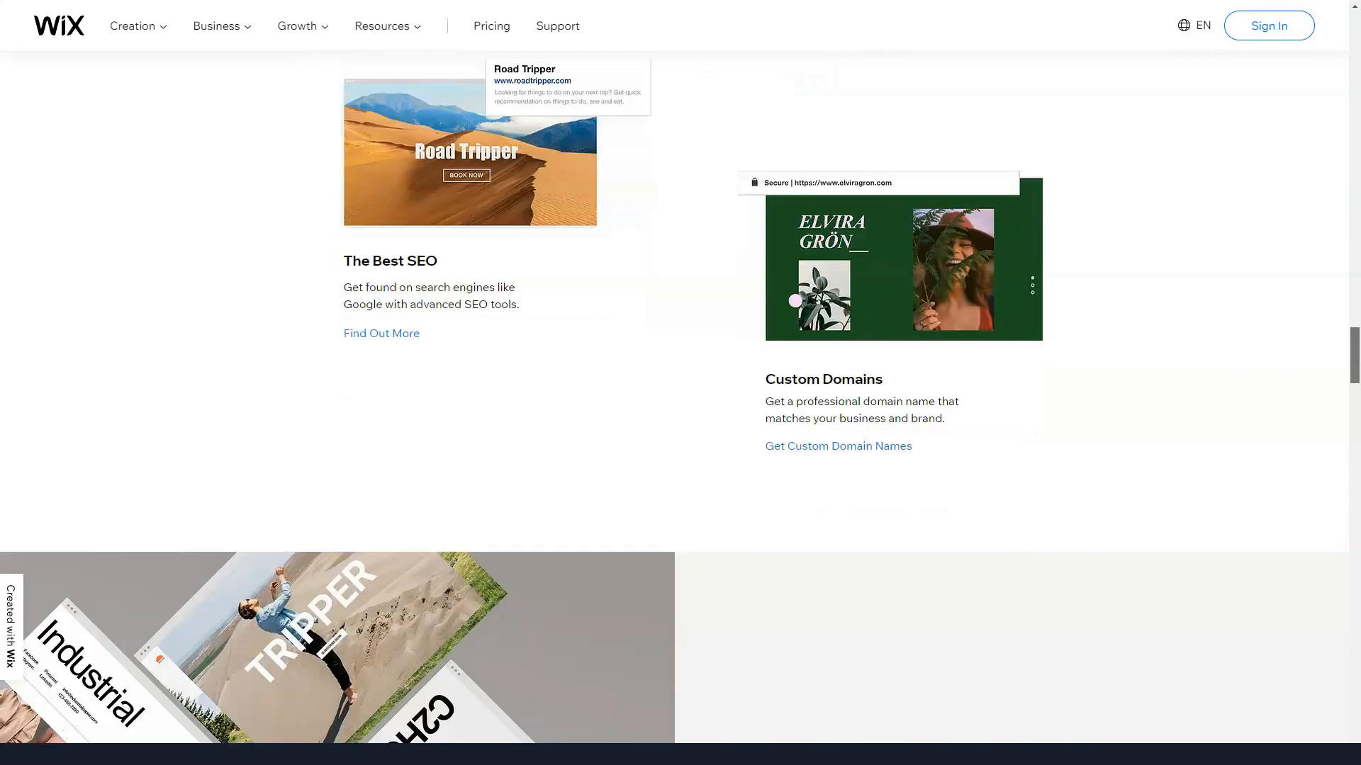
scroll(down, 3)
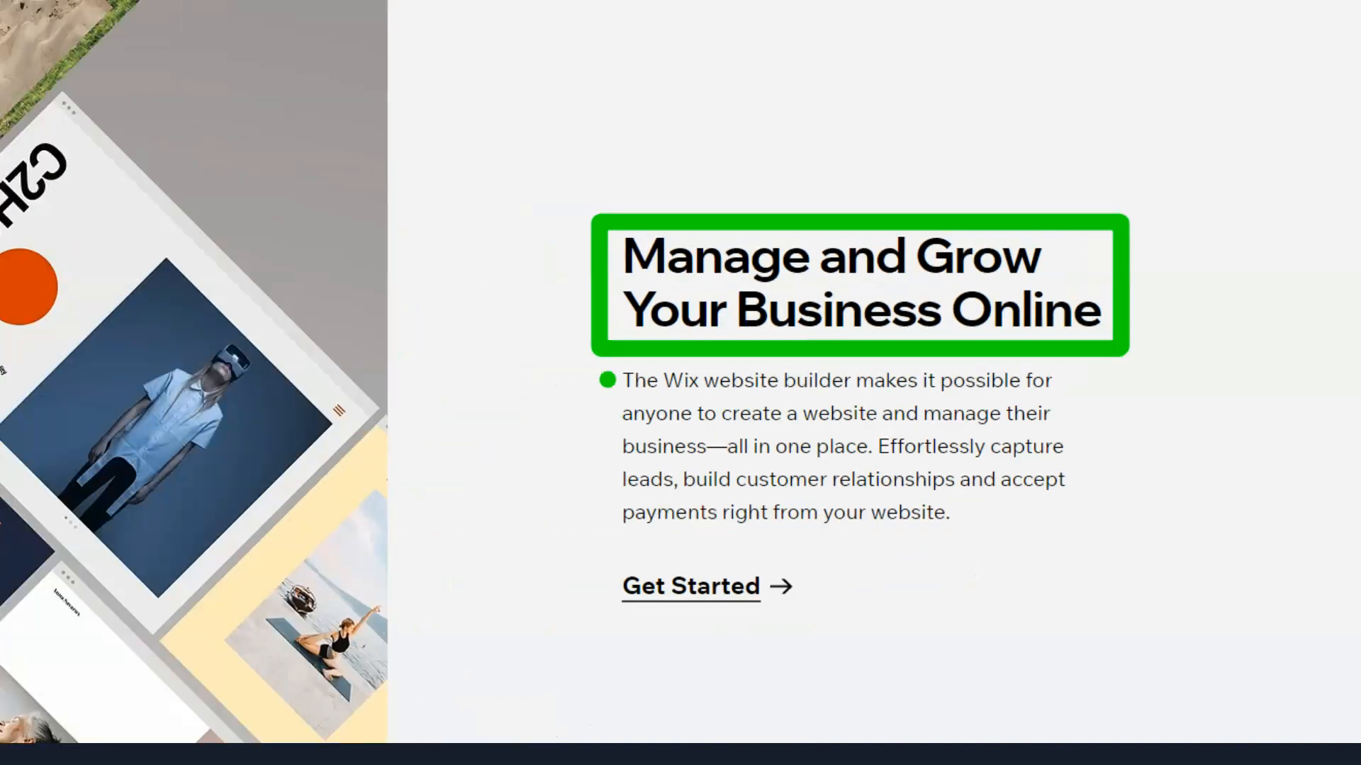
scroll(down, 3)
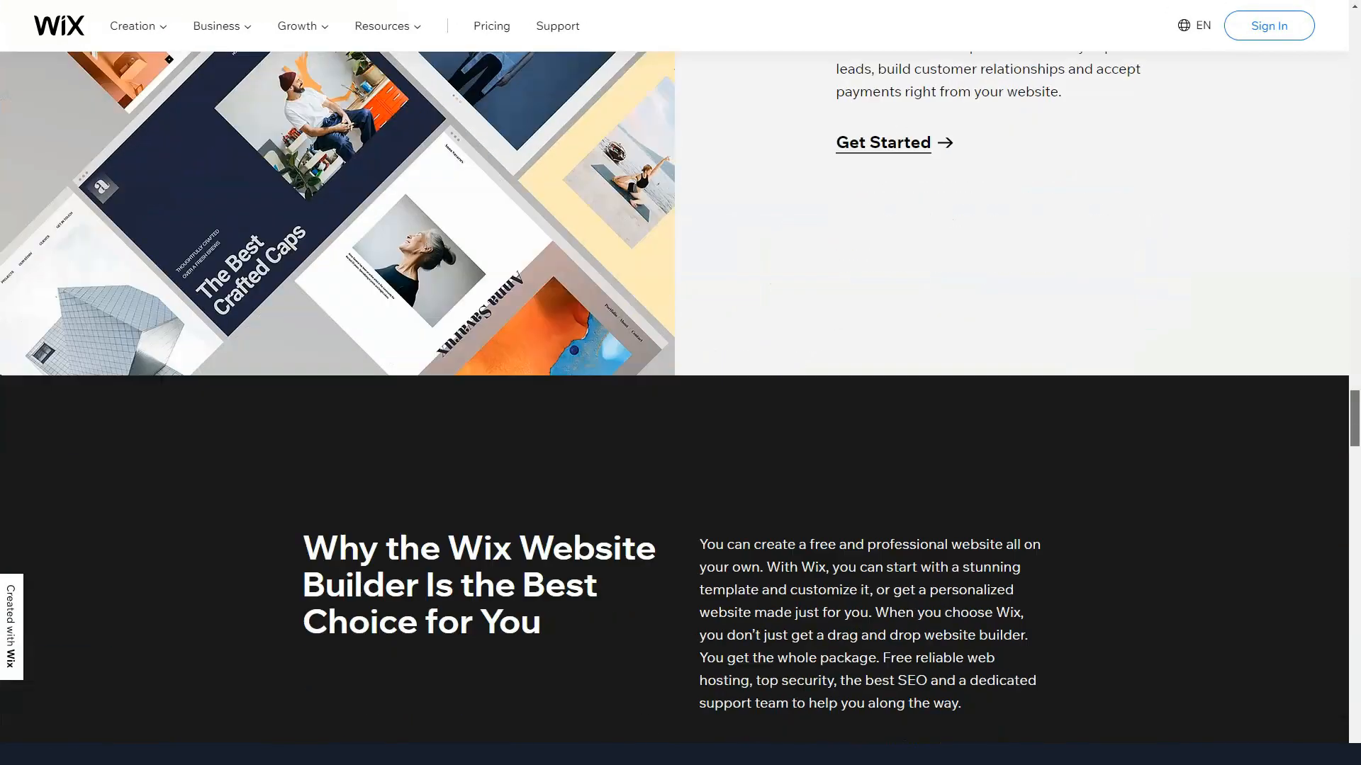
scroll(down, 3)
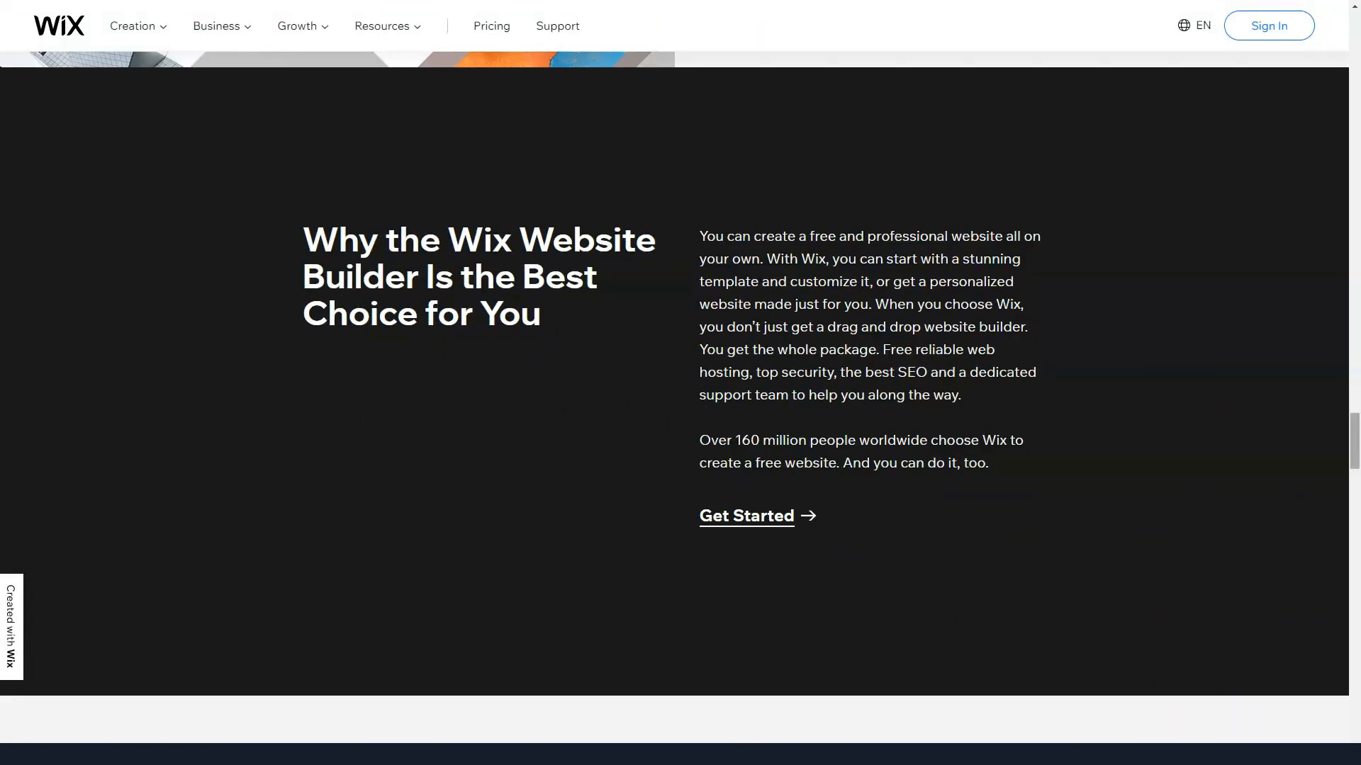
scroll(down, 3)
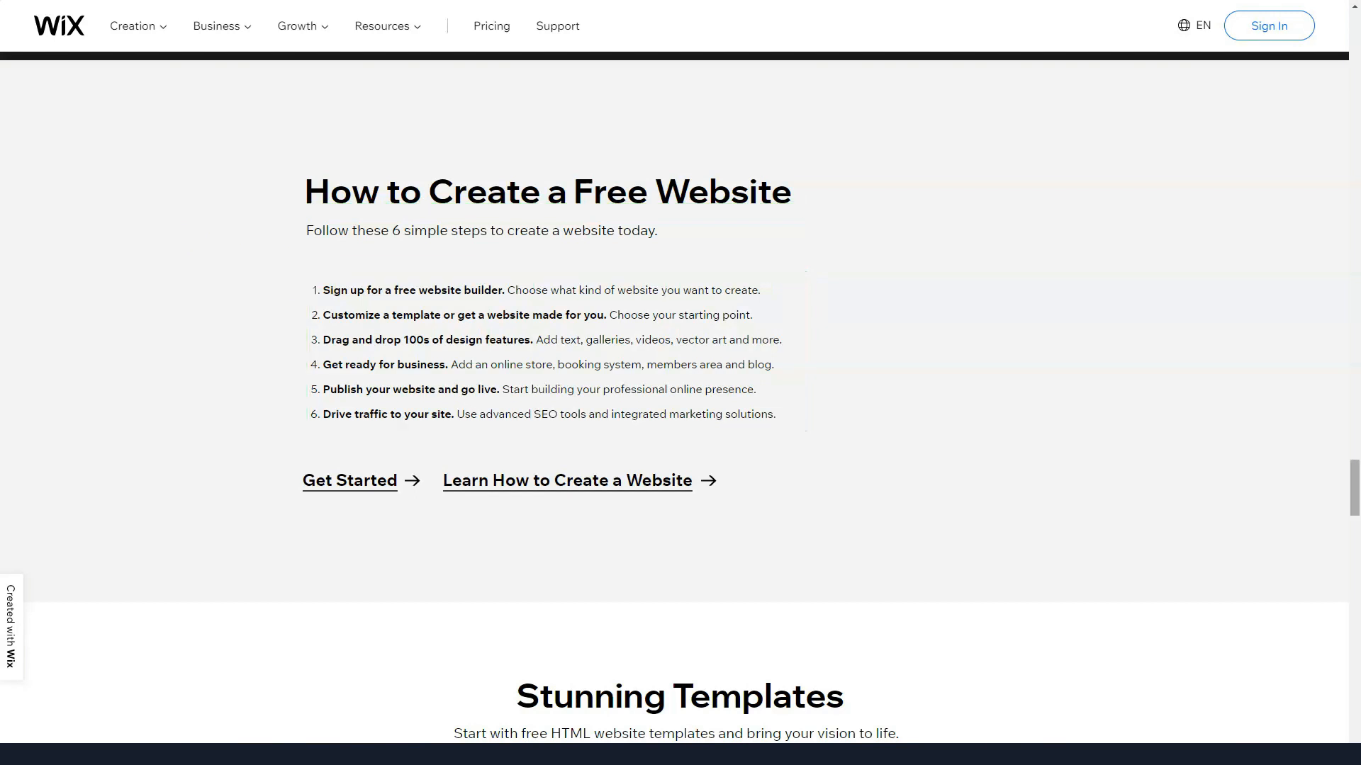
- Scroll past Wix's Stunning Templates gallery and See All Templates link toward the FAQ heading
scroll(down, 3)
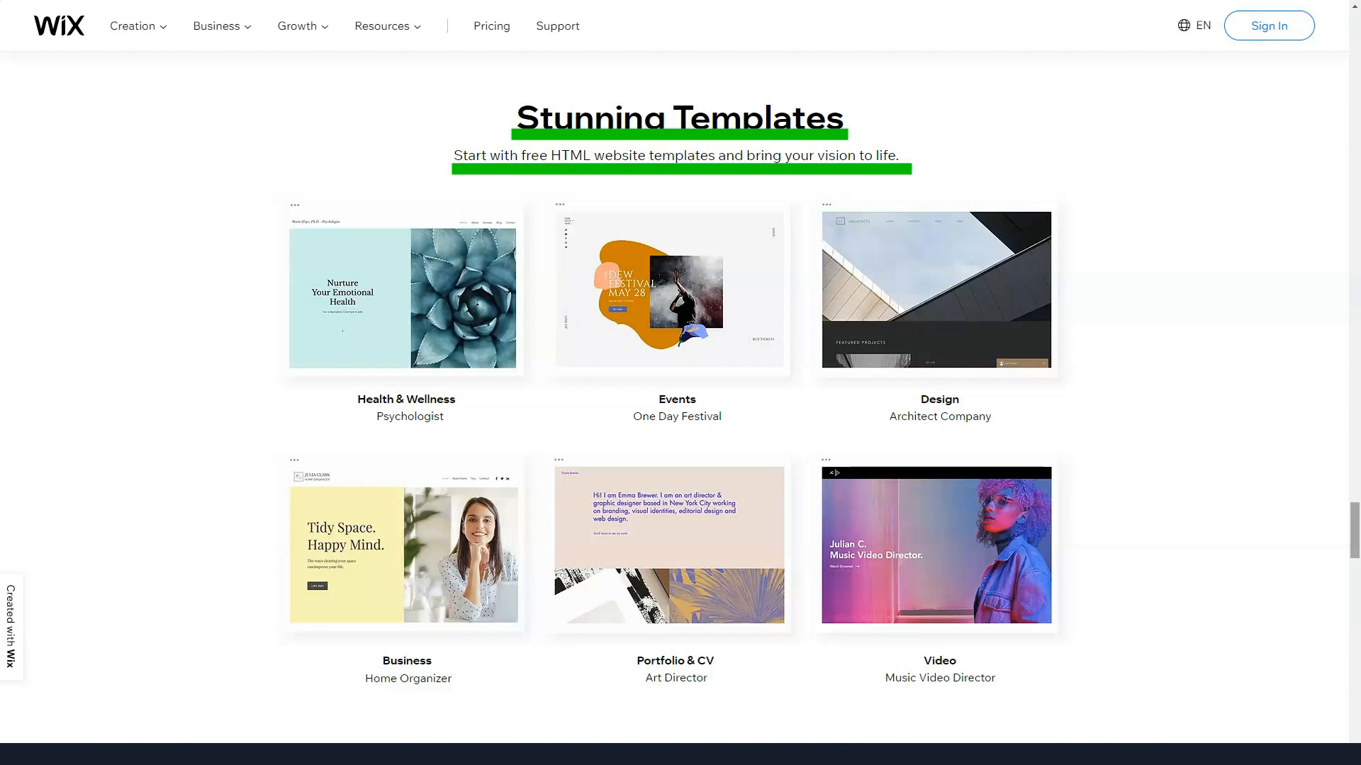
scroll(down, 3)
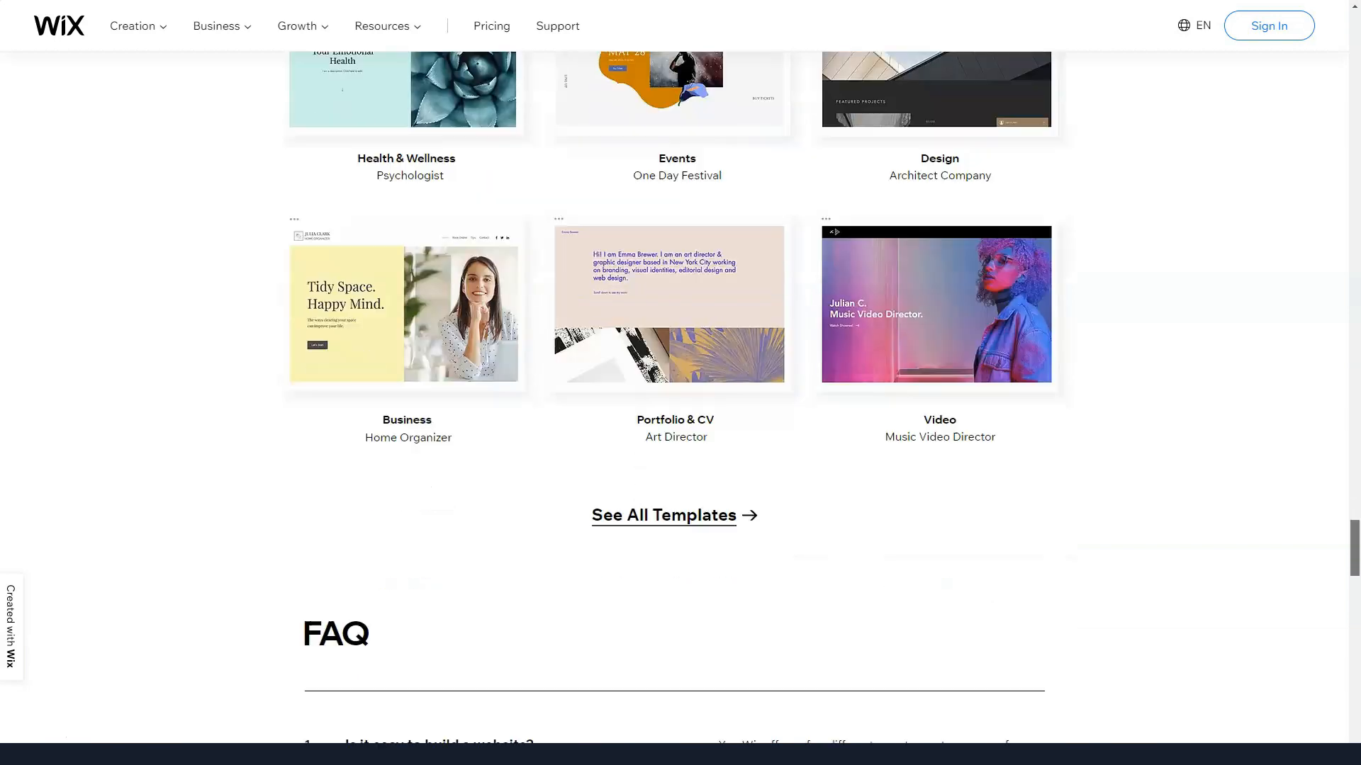
scroll(down, 3)
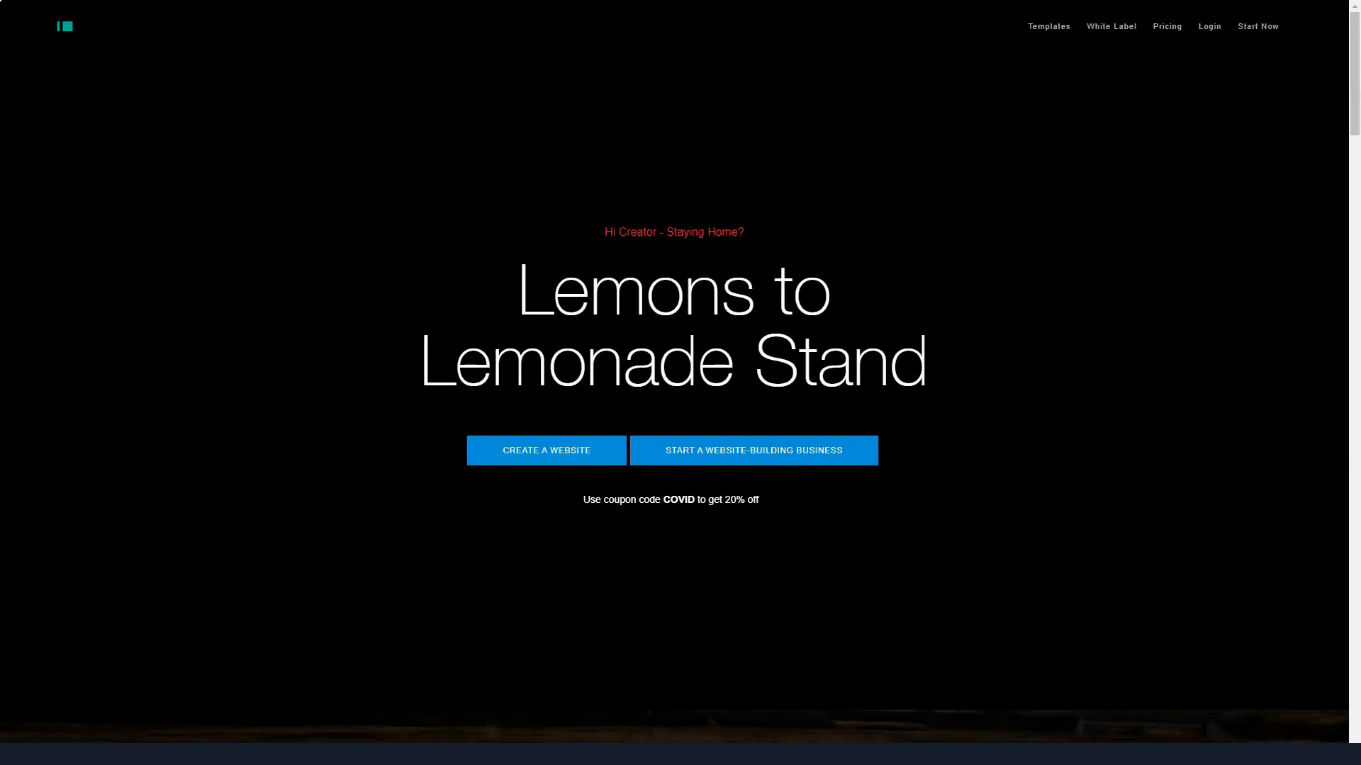
- Scroll IM Creator past the sites-built counter and press logos to the Built by Creators feature grid
scroll(down, 3)
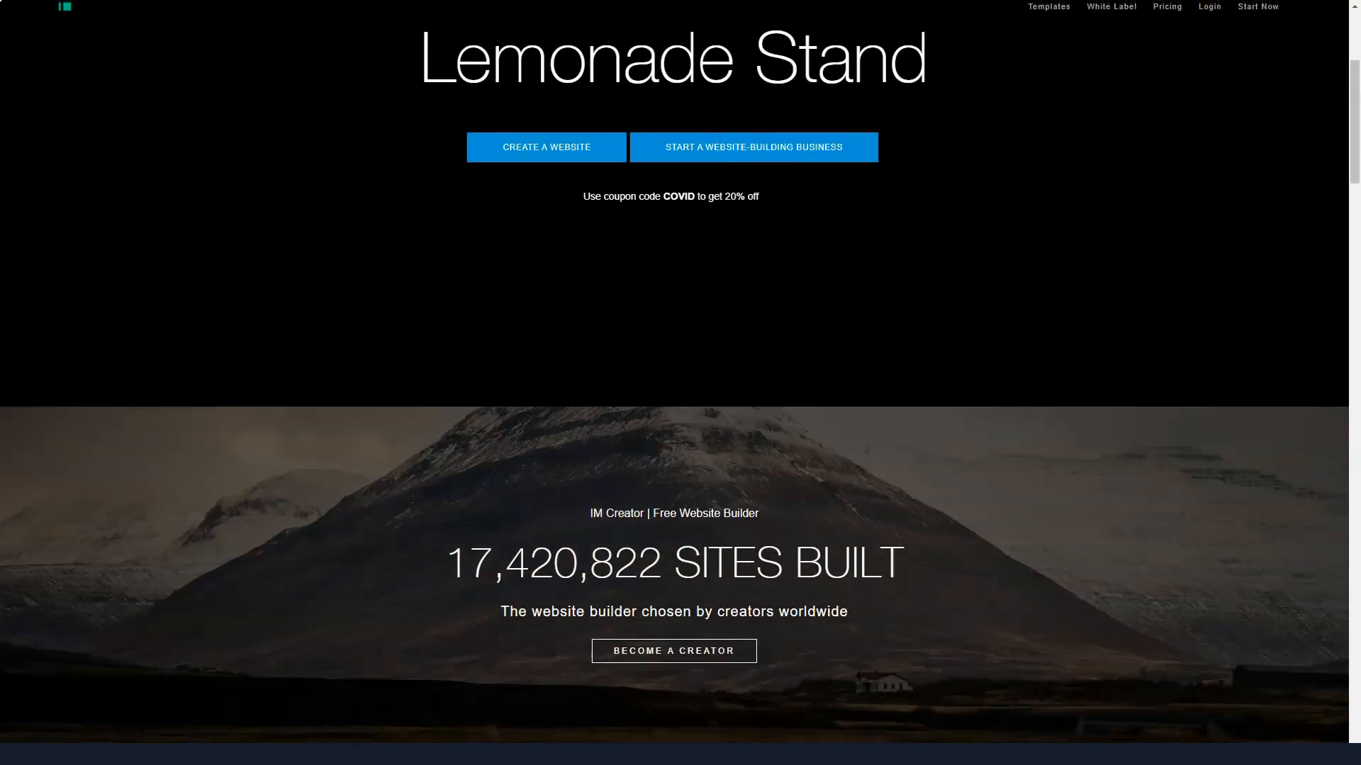
scroll(down, 3)
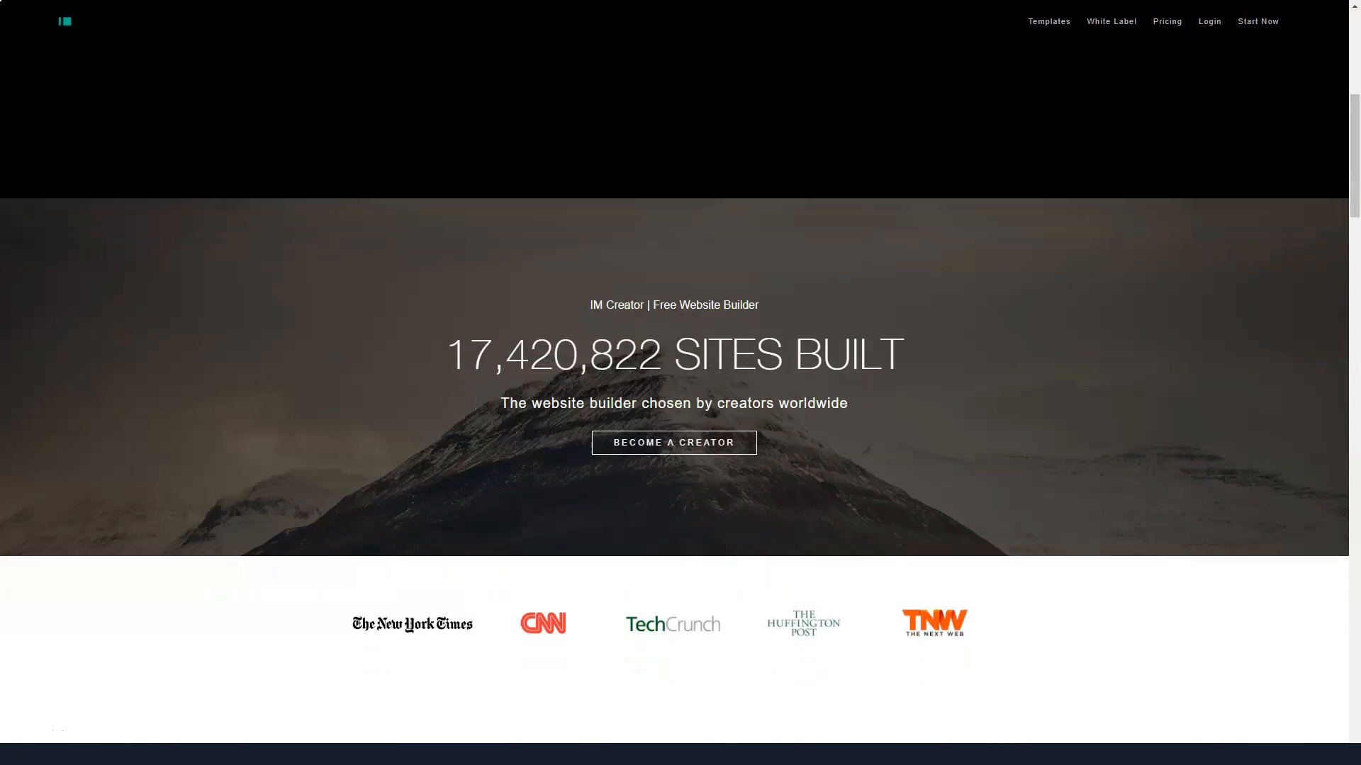
scroll(down, 3)
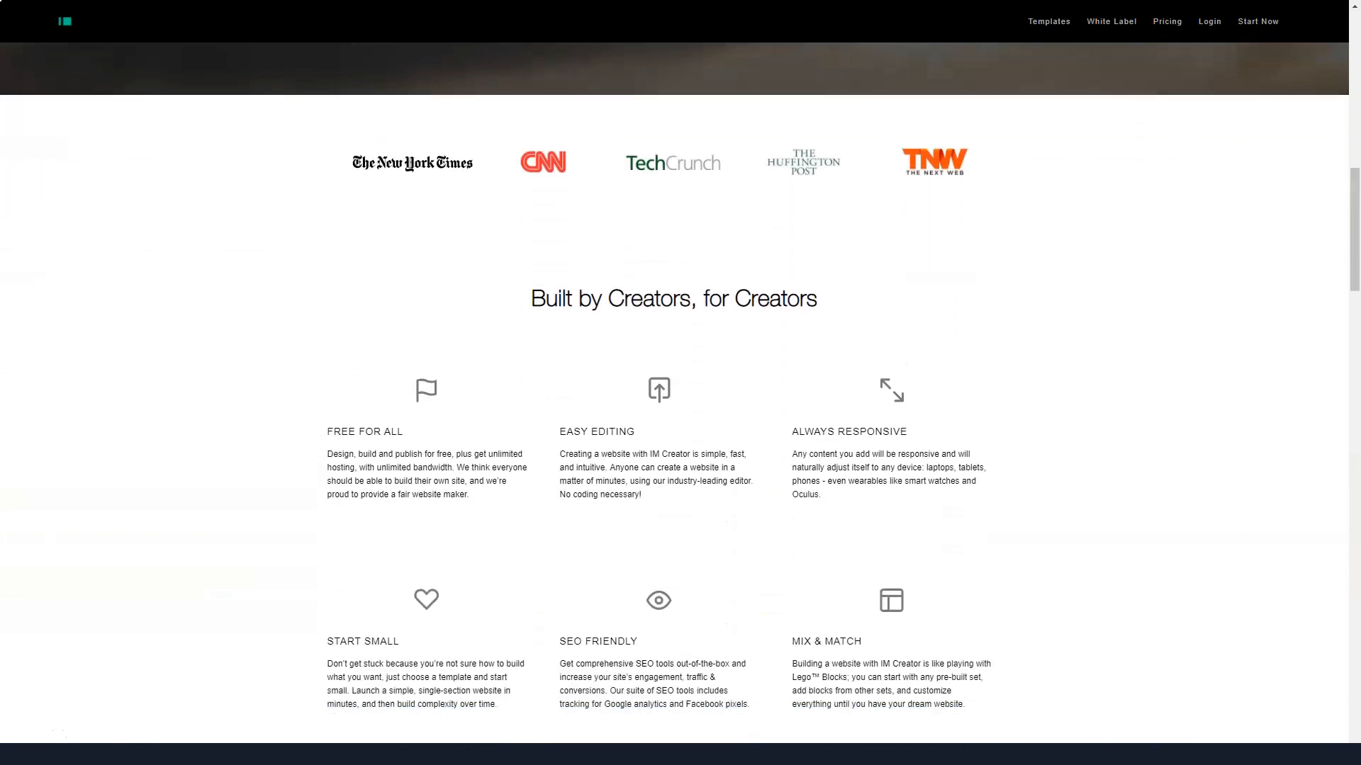
scroll(down, 3)
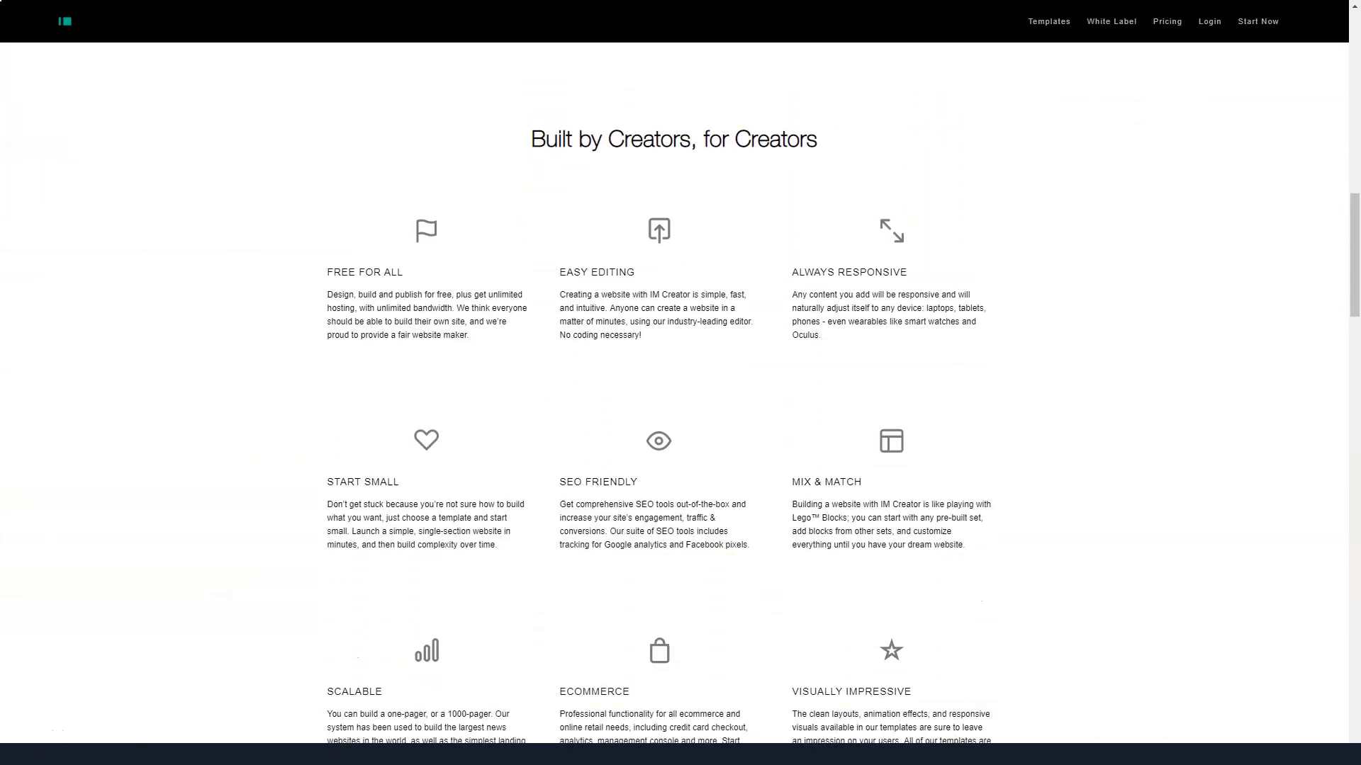
scroll(down, 3)
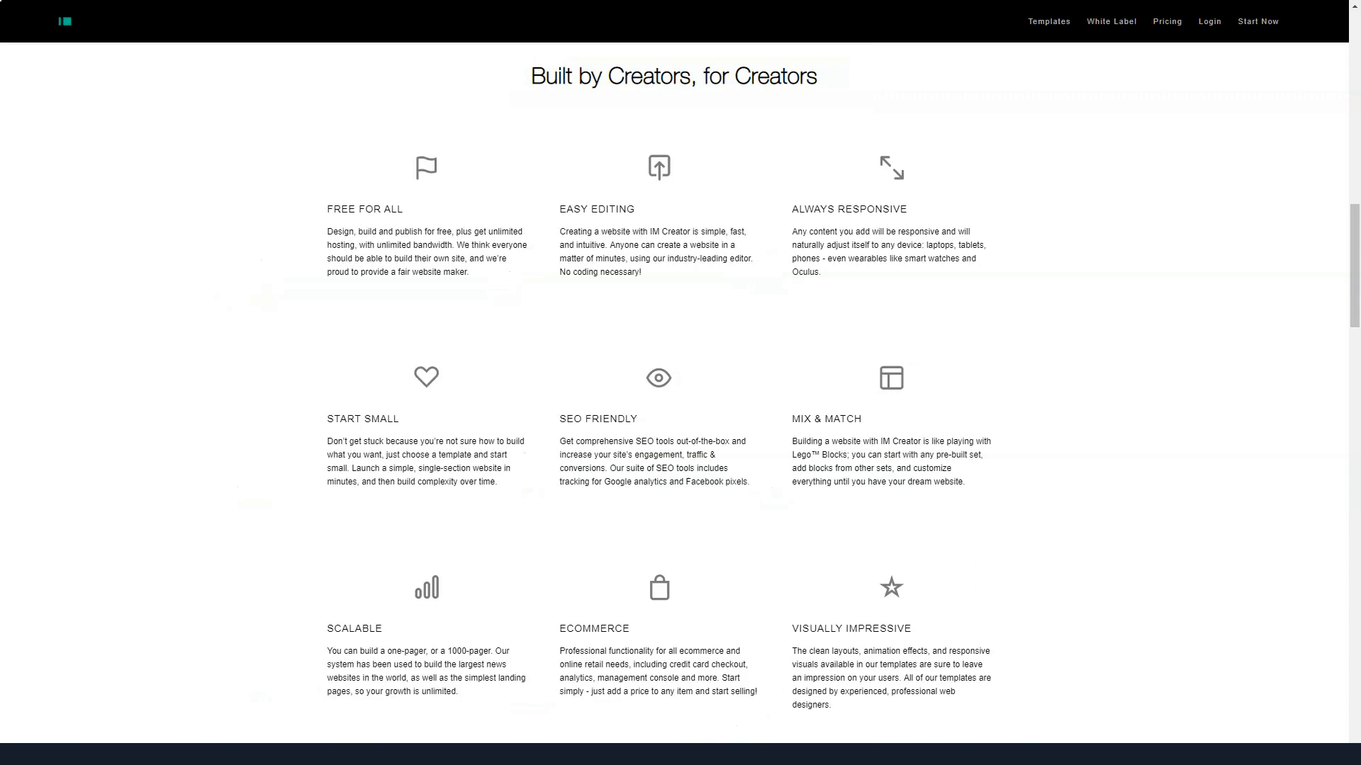
- Scroll IM Creator through the White Label offer, design tools and Our Creators Project sections
scroll(down, 3)
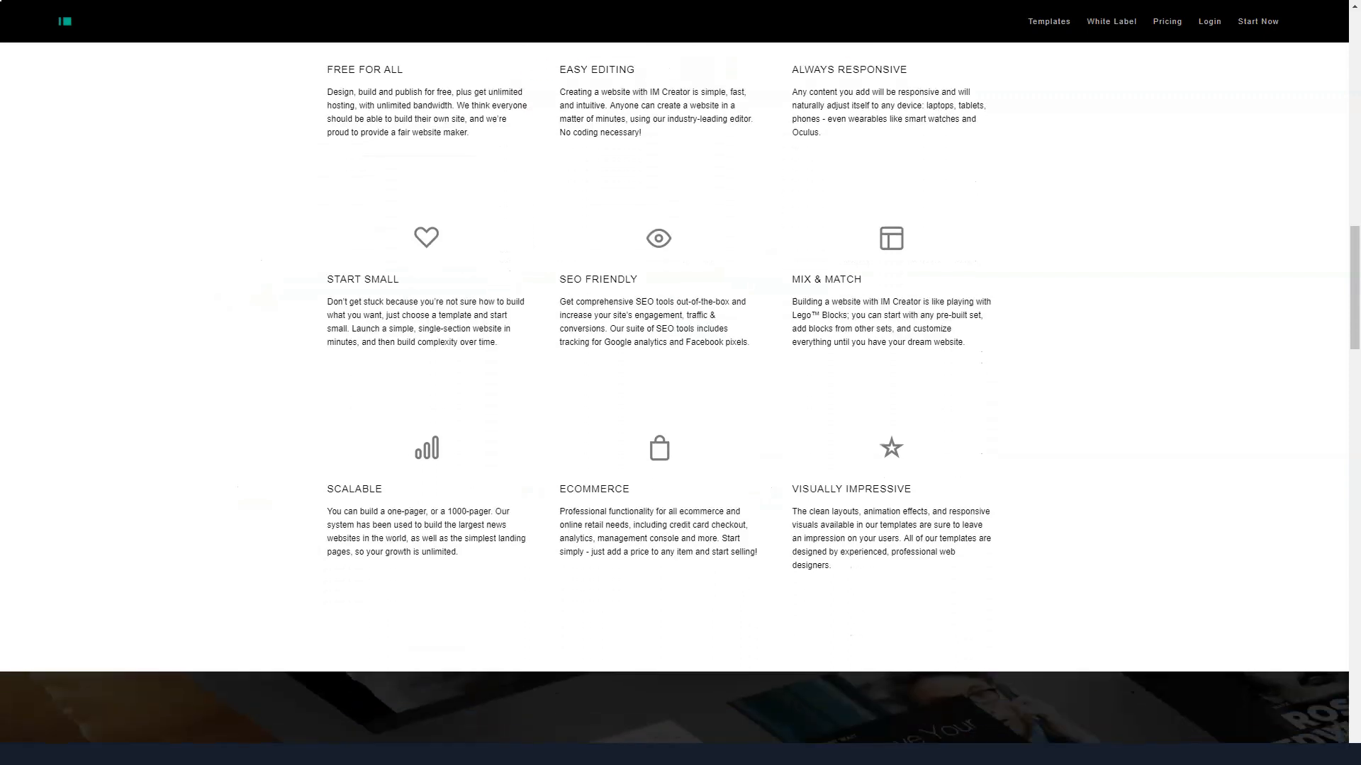
scroll(down, 3)
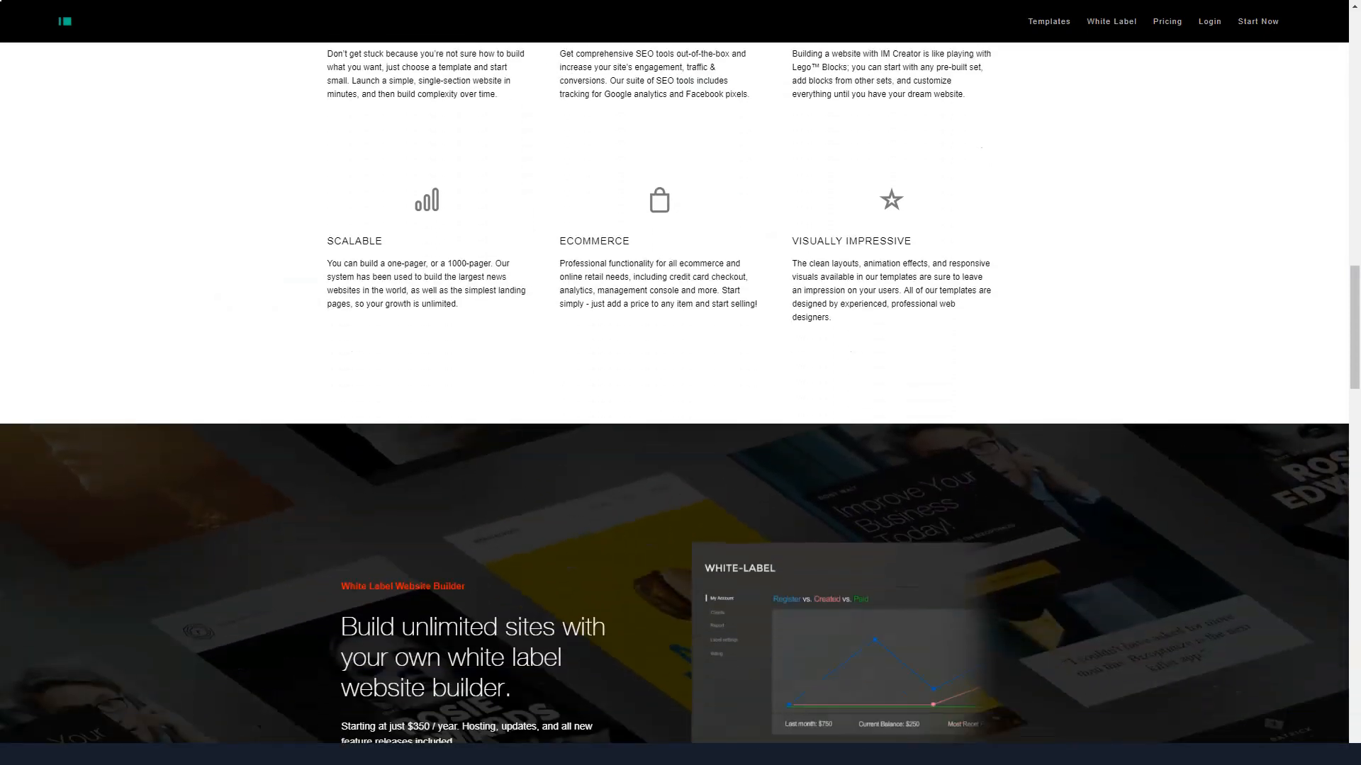
scroll(down, 3)
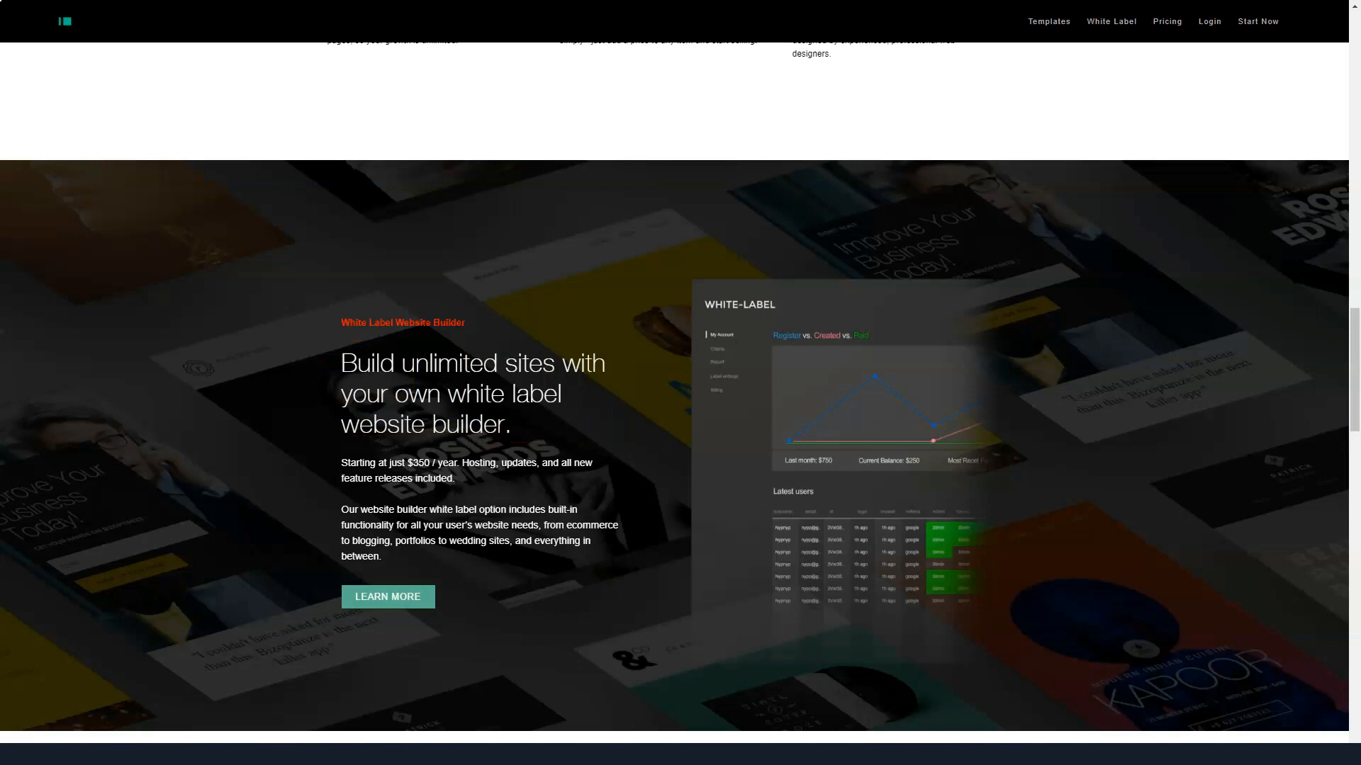
scroll(down, 3)
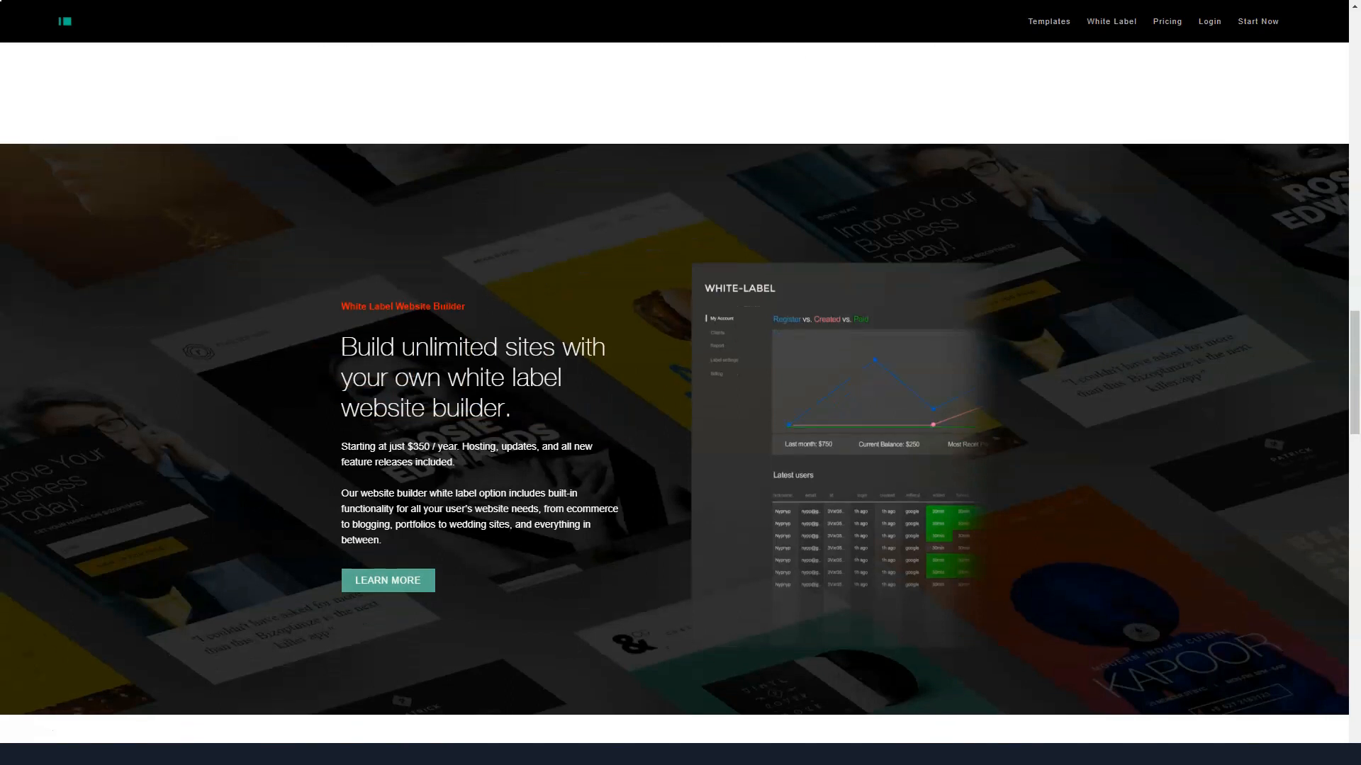
scroll(down, 3)
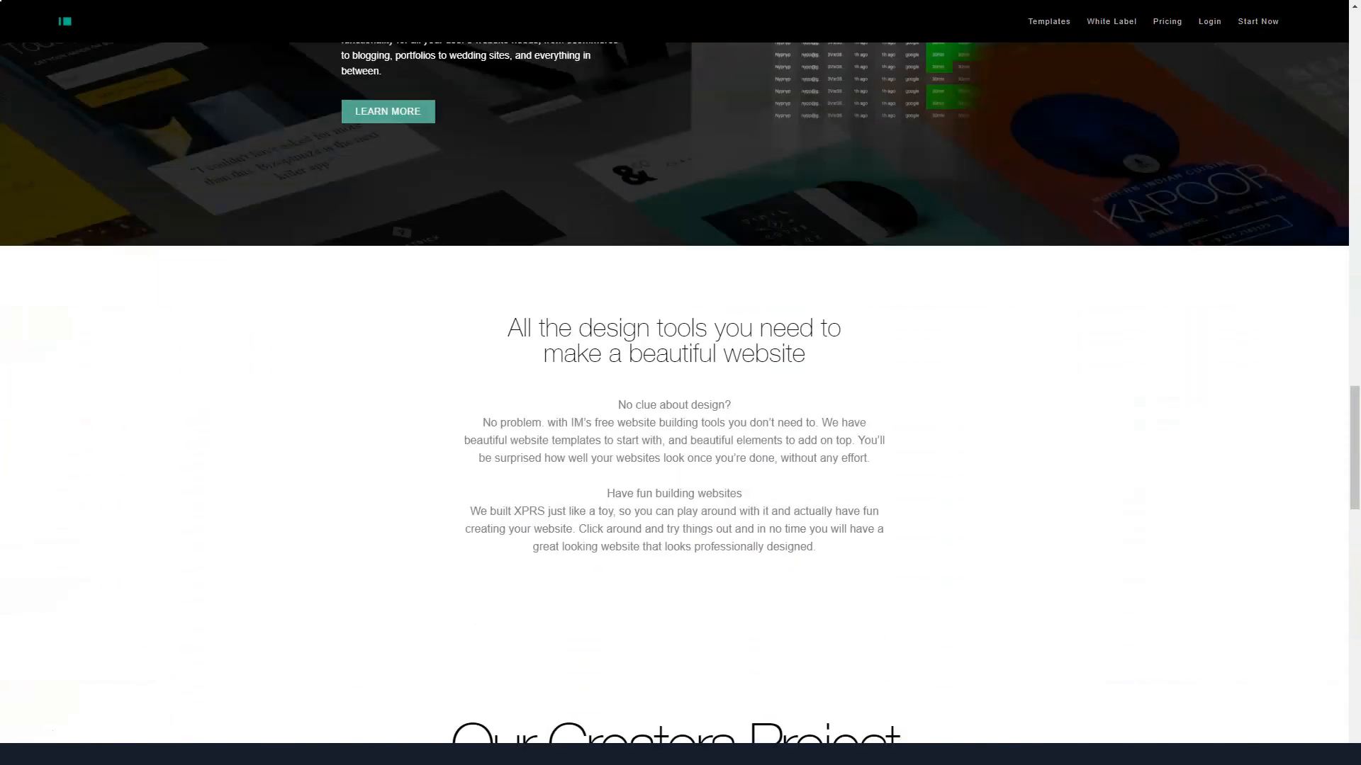
scroll(down, 3)
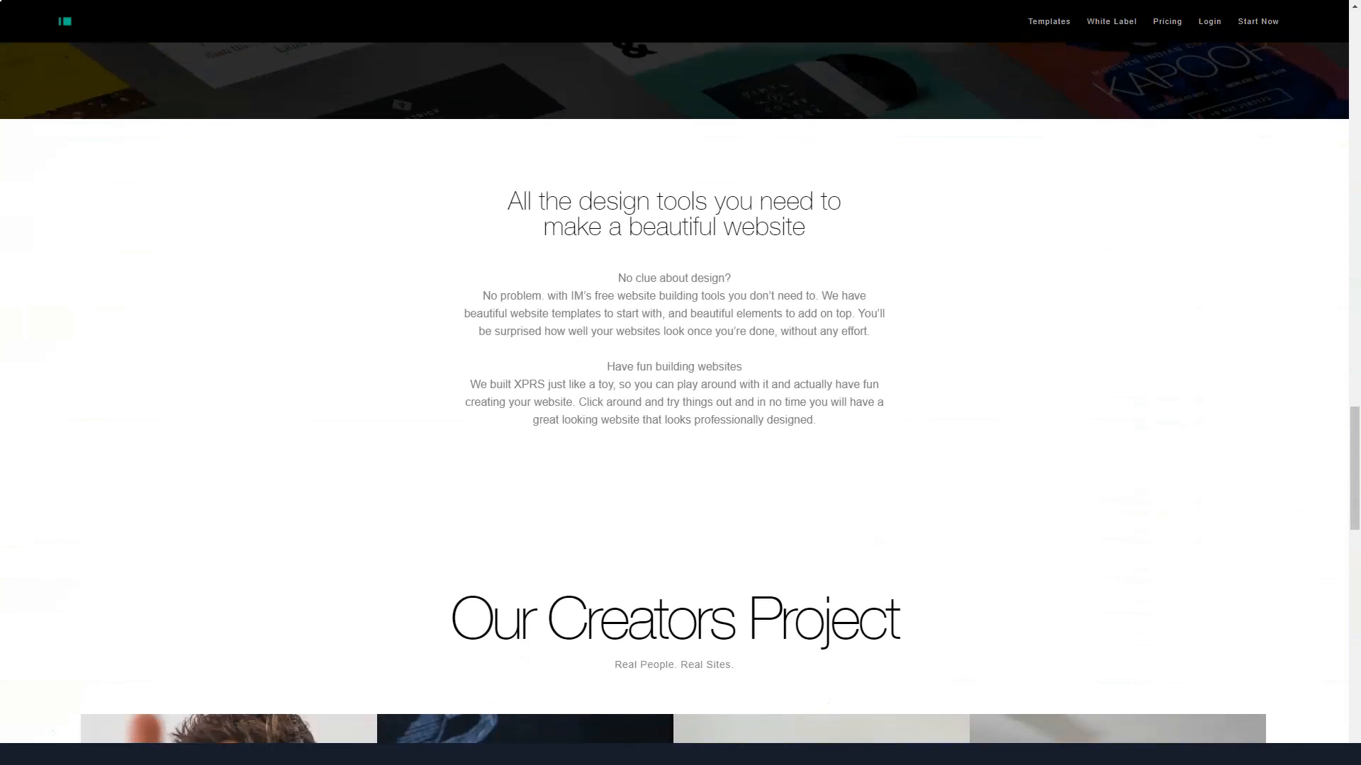
click(673, 214)
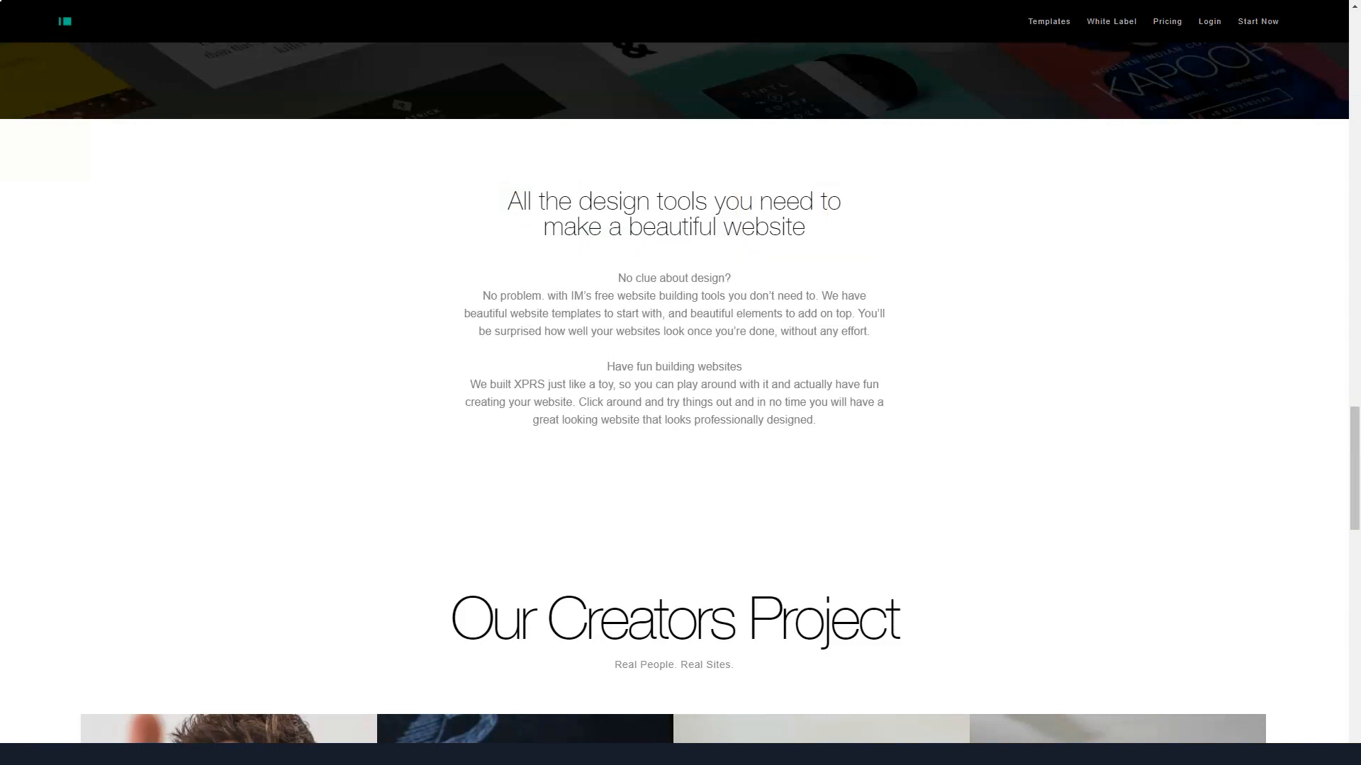
- Scroll through IM Creator's pricing plans and footer, then return toward the top of the page
scroll(down, 3)
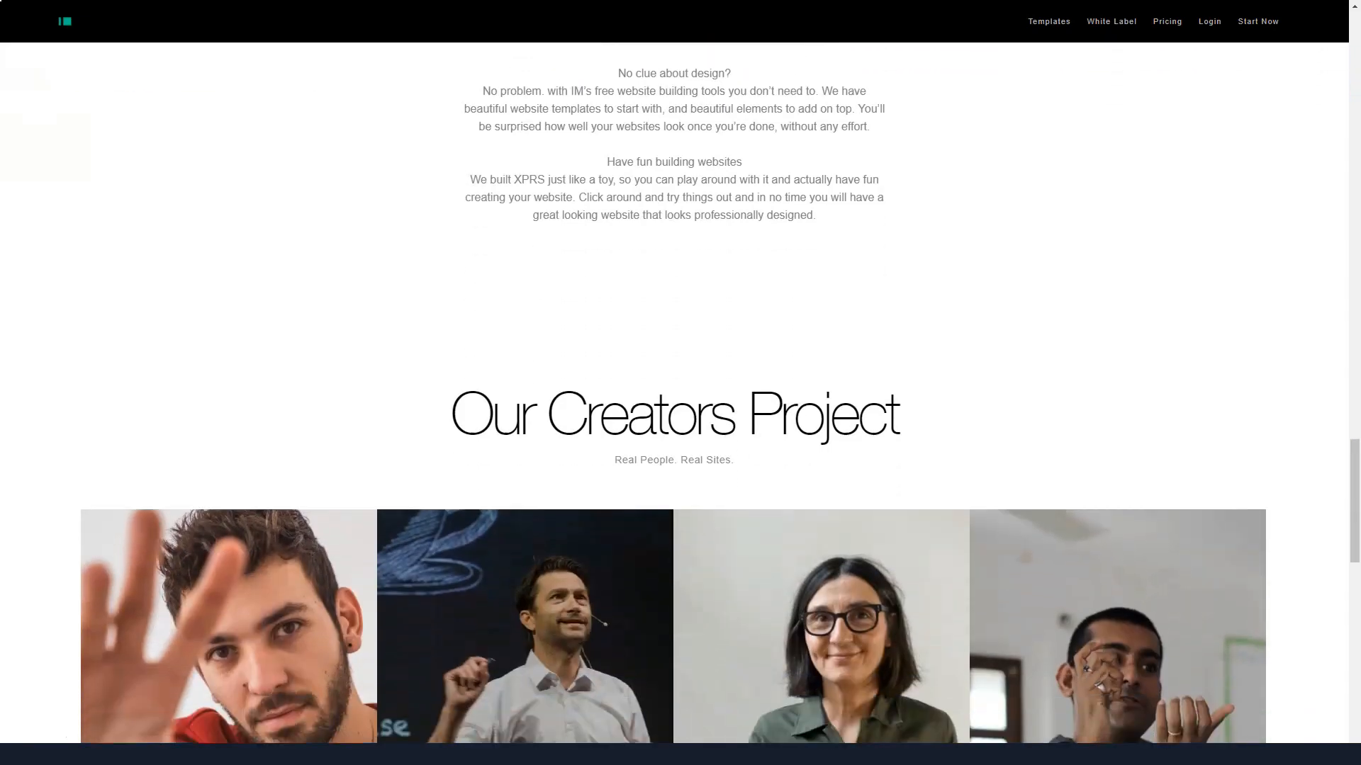
scroll(down, 3)
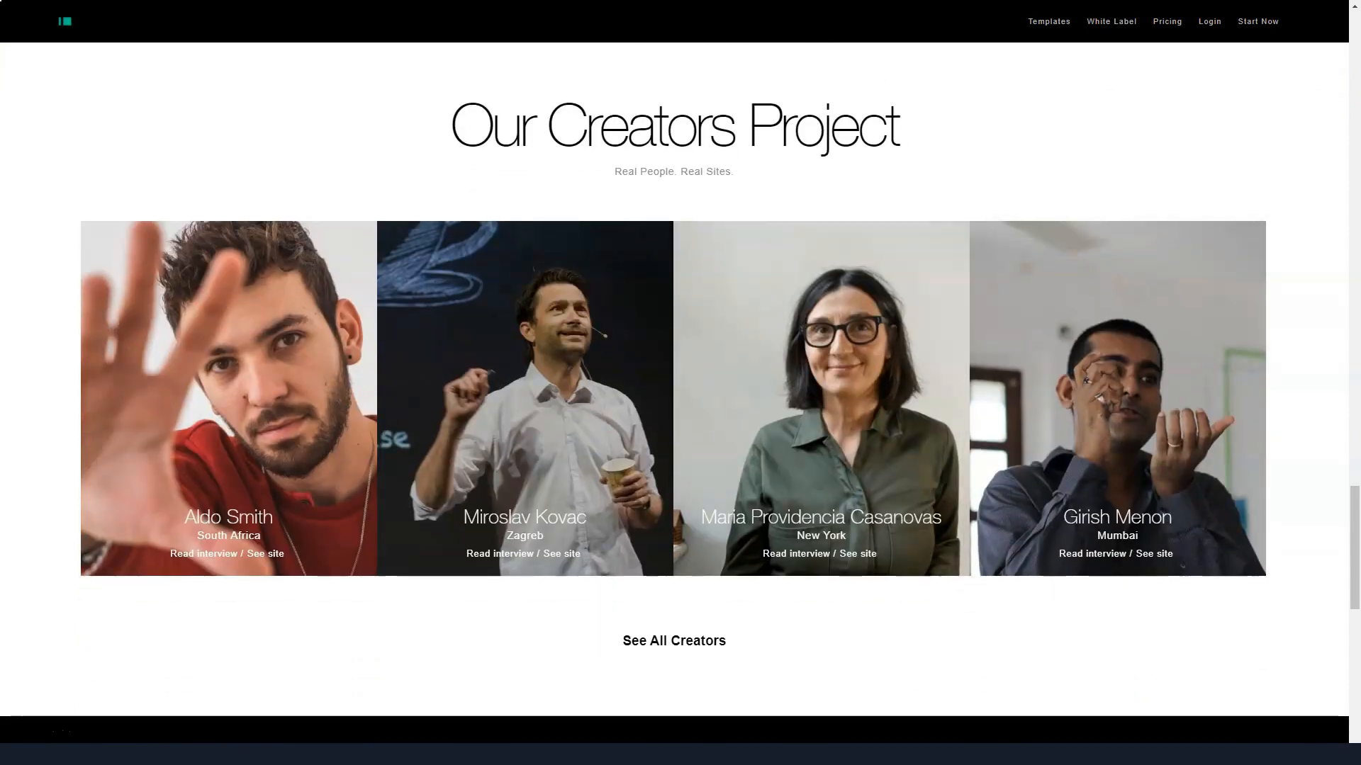
scroll(down, 3)
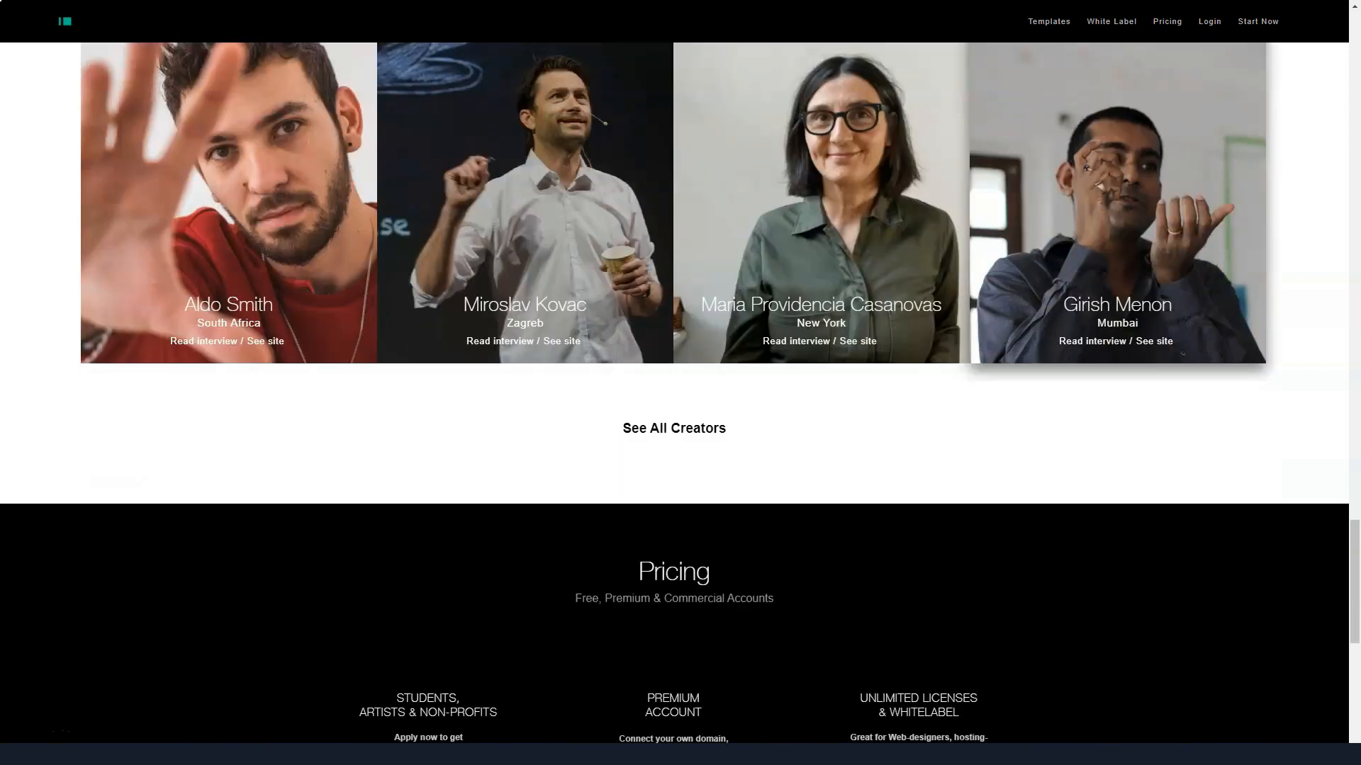
scroll(down, 3)
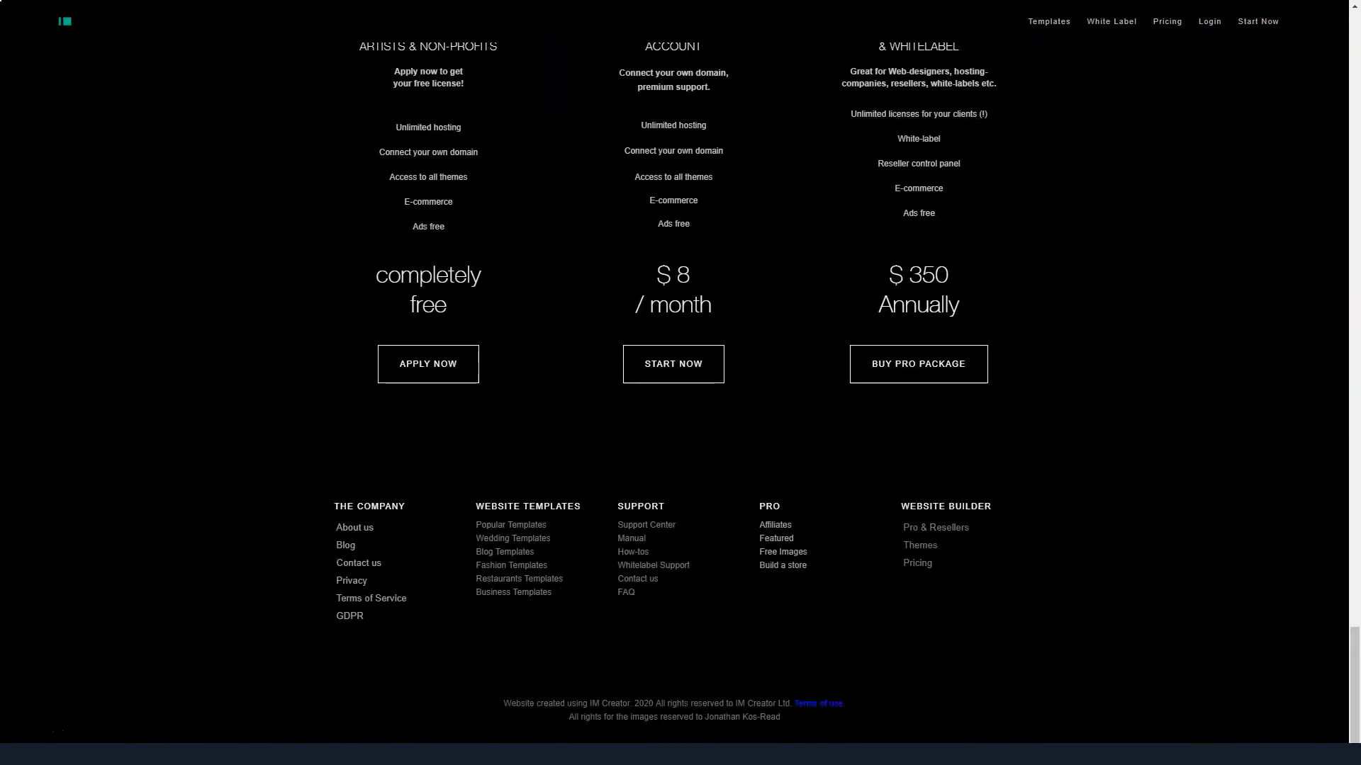
scroll(up, 3)
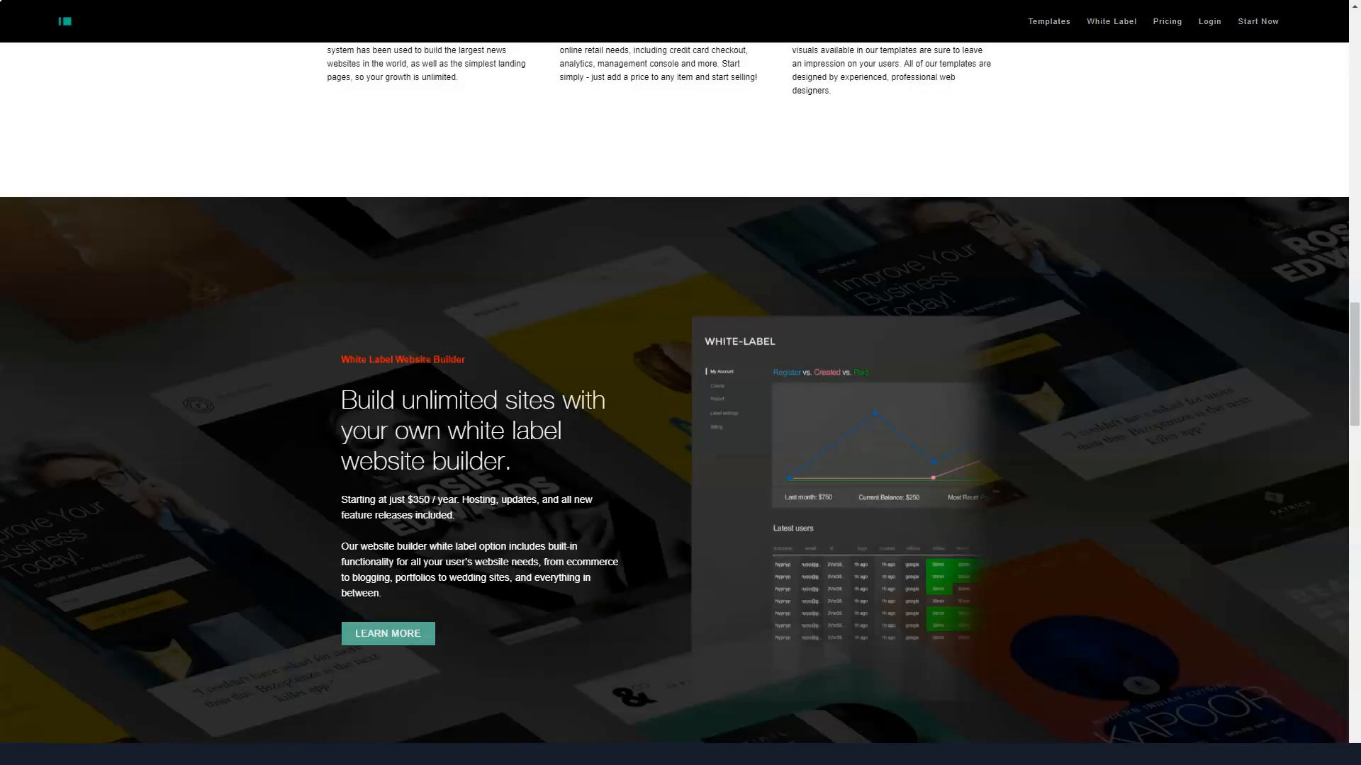
scroll(up, 3)
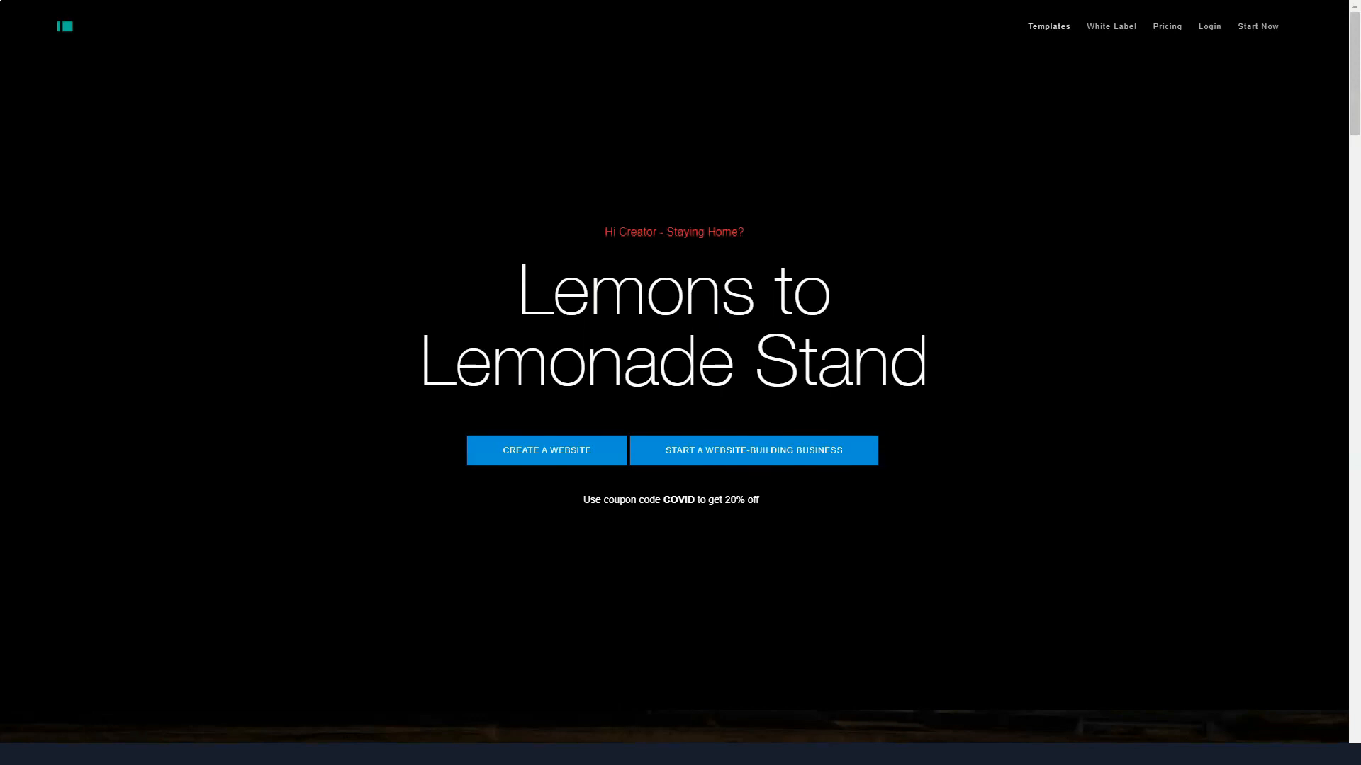
scroll(down, 3)
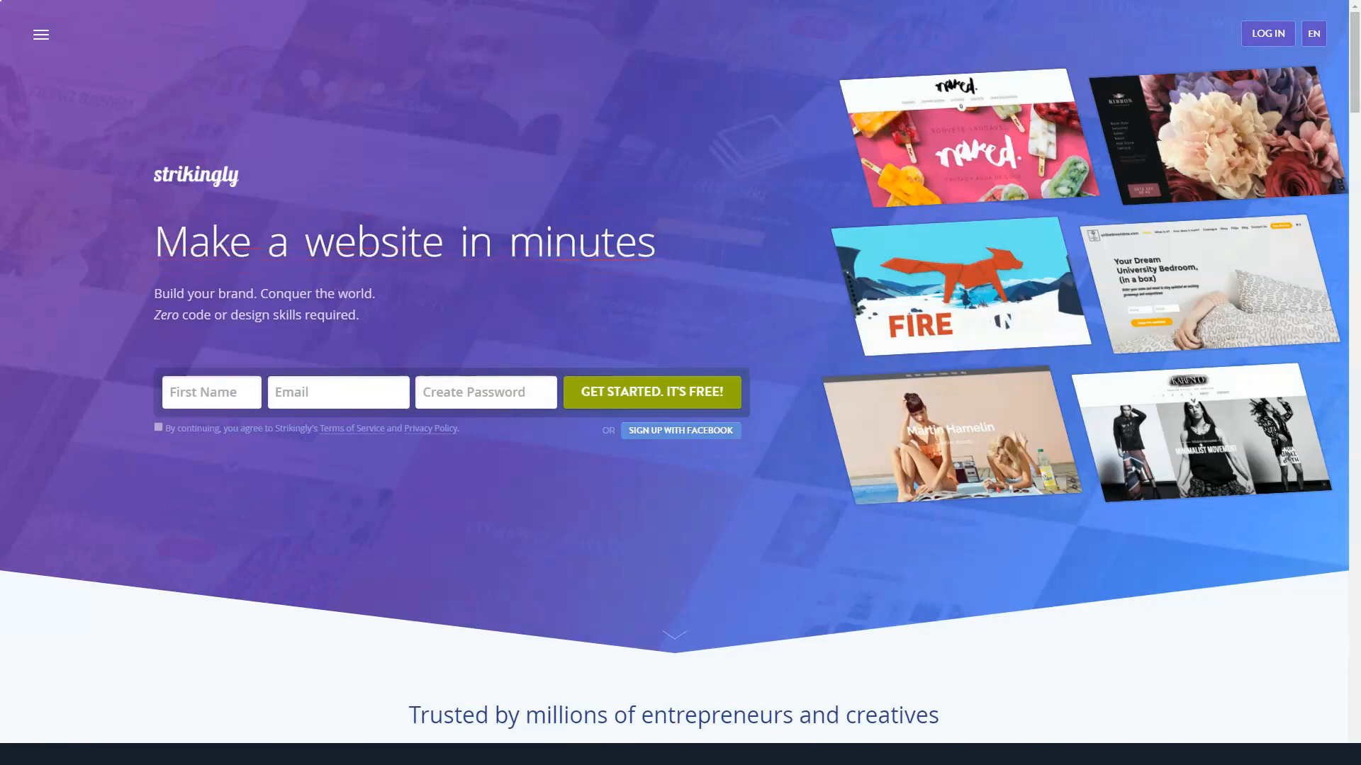
- Scroll Strikingly past the sign-up hero and testimonials to View More Customers and the Featured In logos
scroll(down, 3)
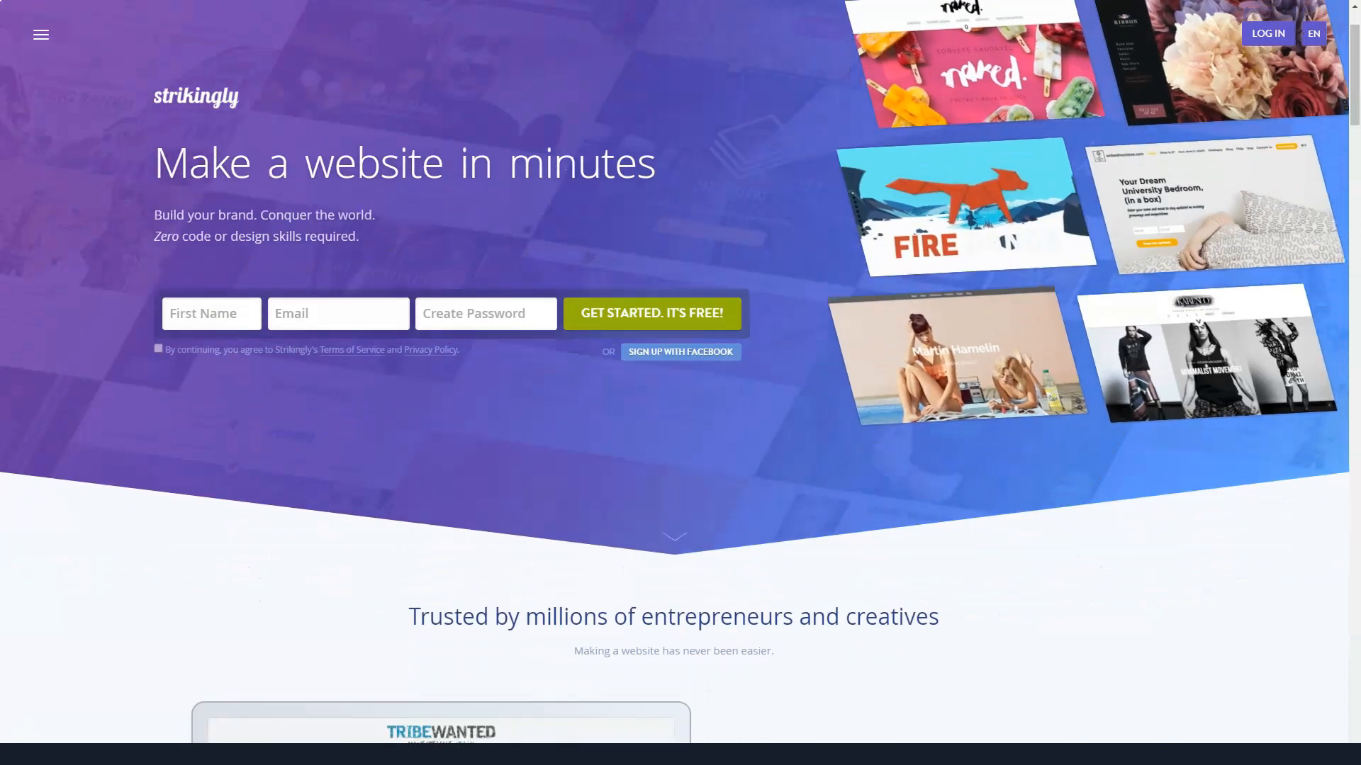
scroll(down, 3)
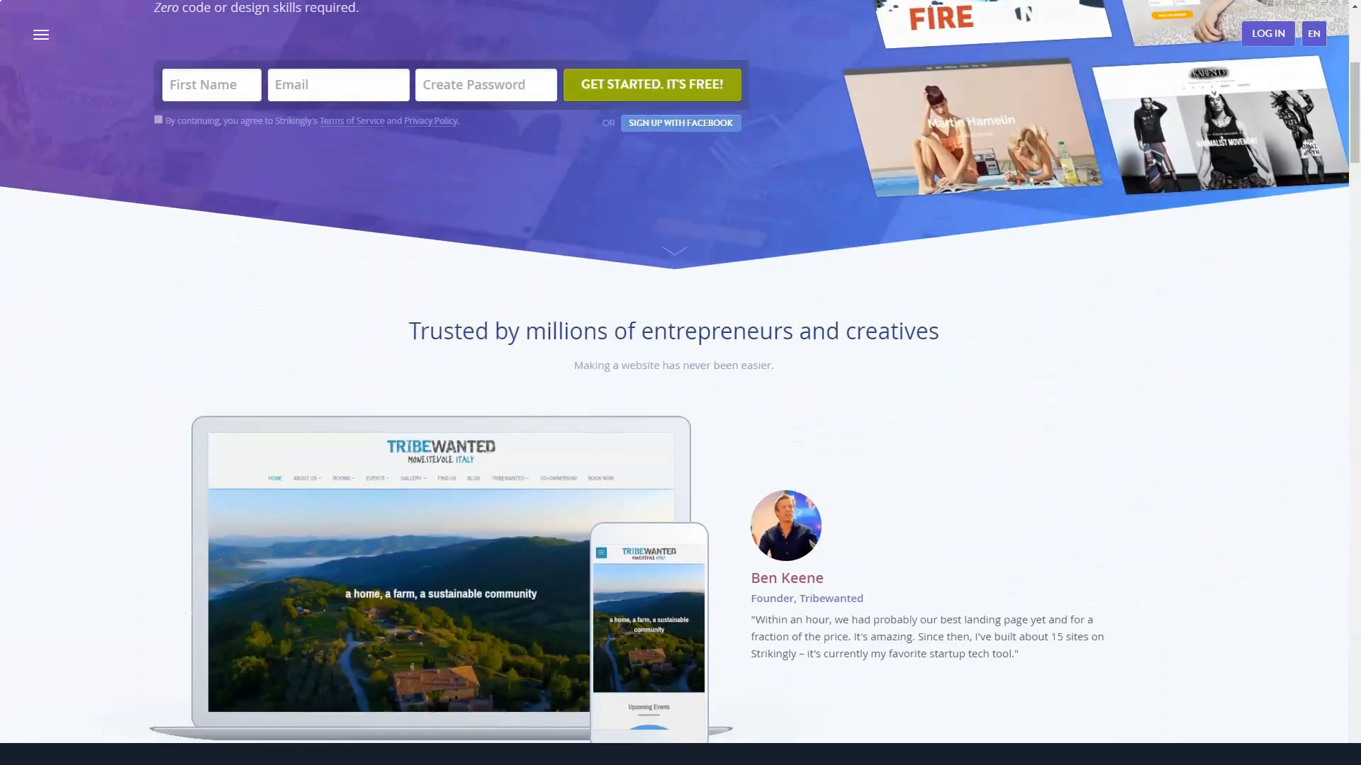
scroll(down, 3)
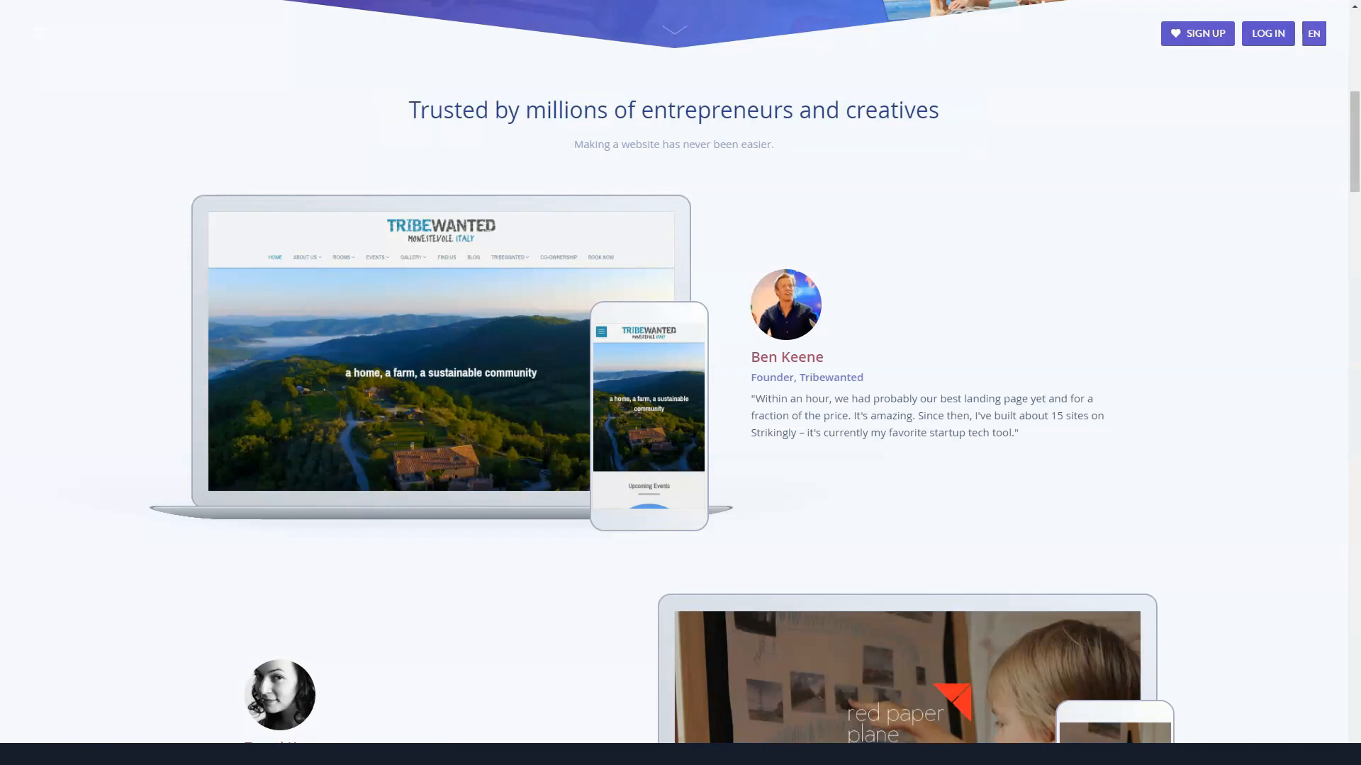
scroll(down, 3)
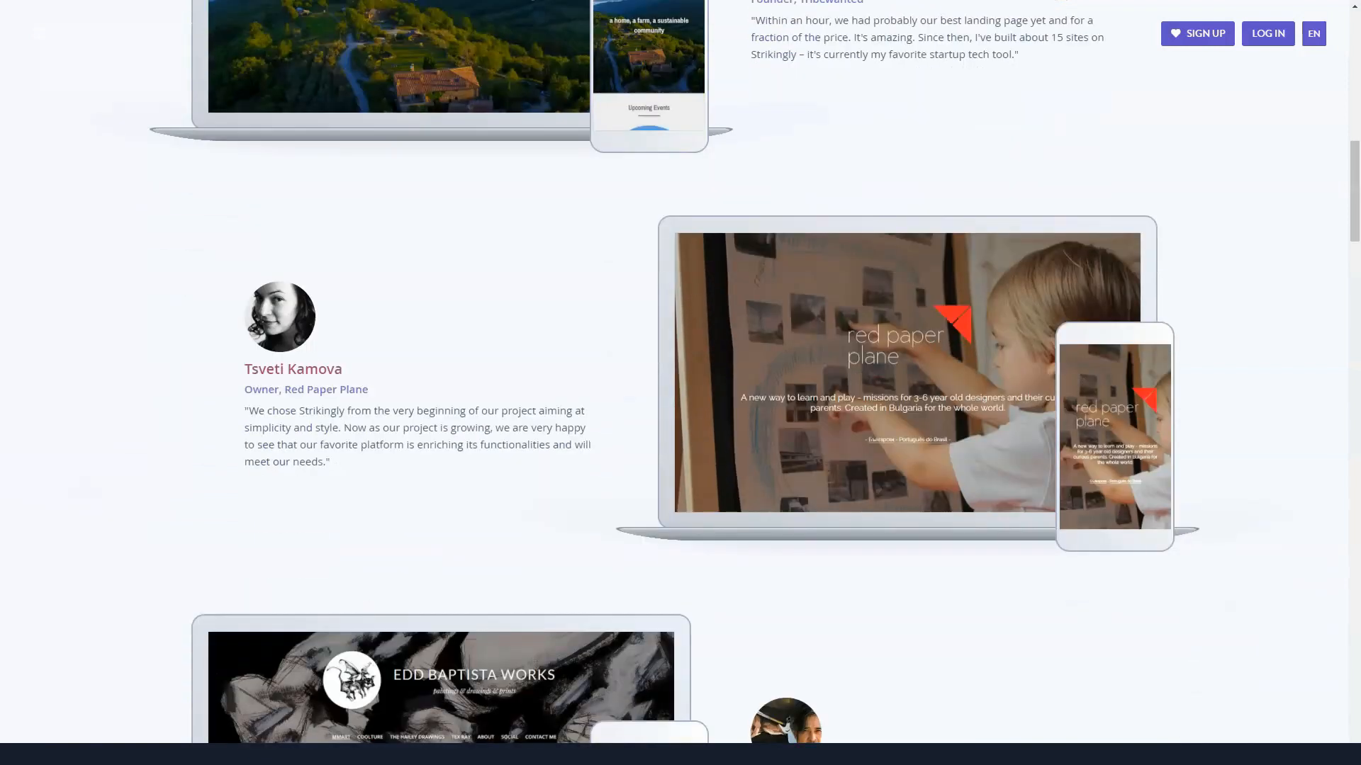
scroll(down, 3)
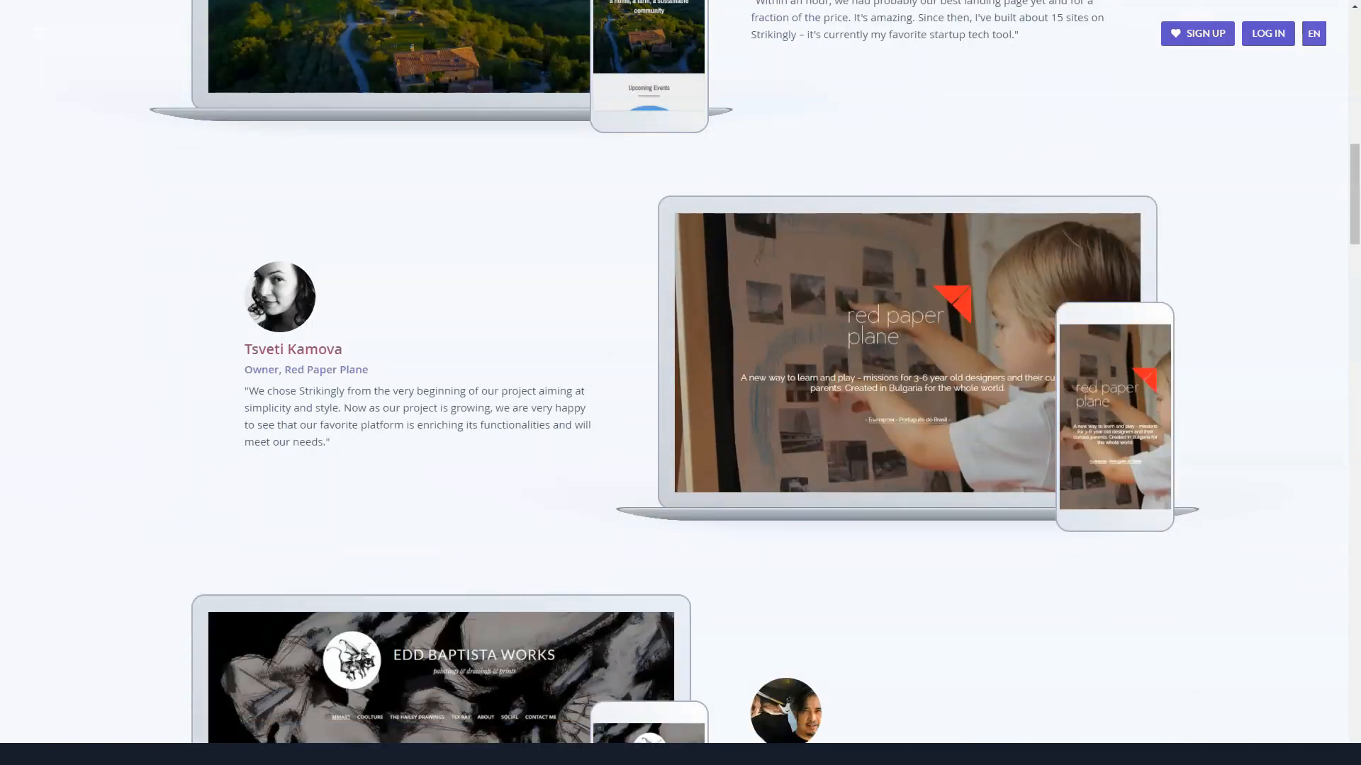
scroll(down, 3)
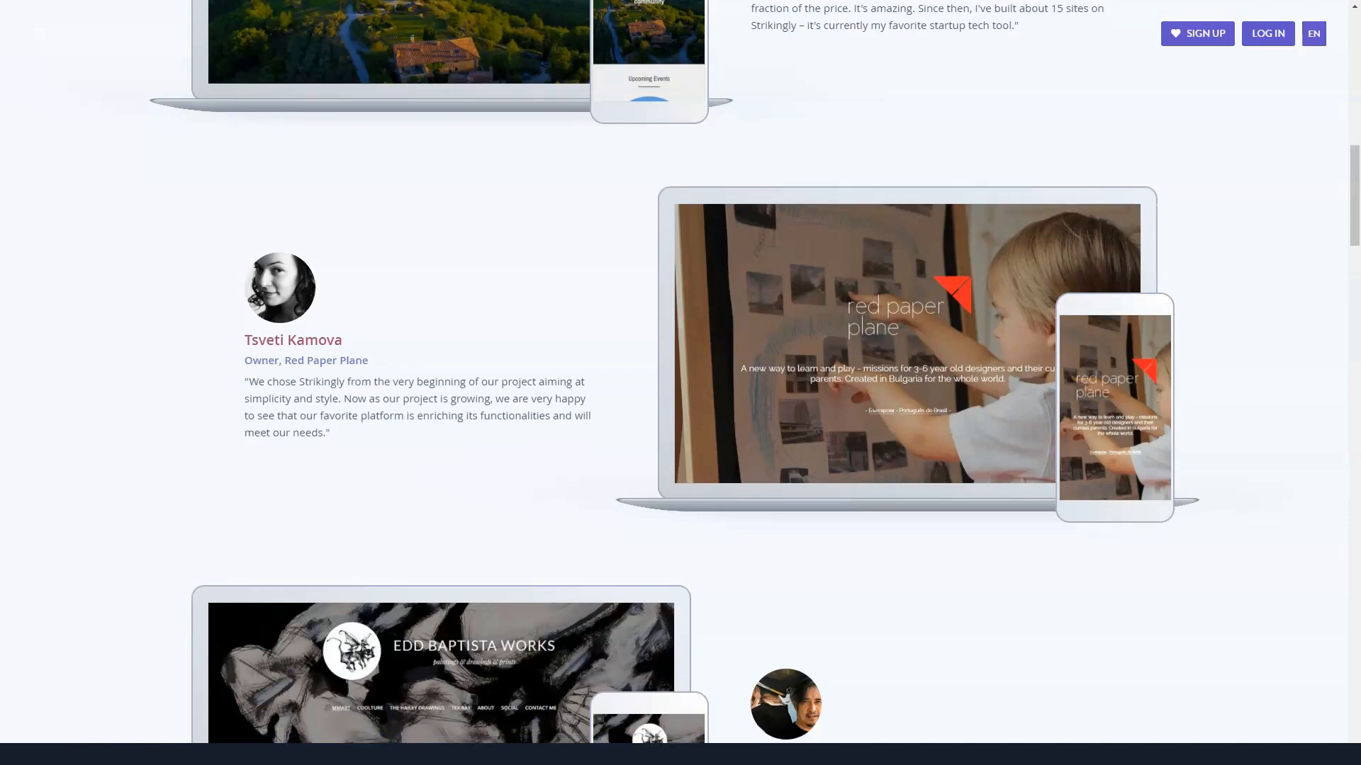
scroll(down, 3)
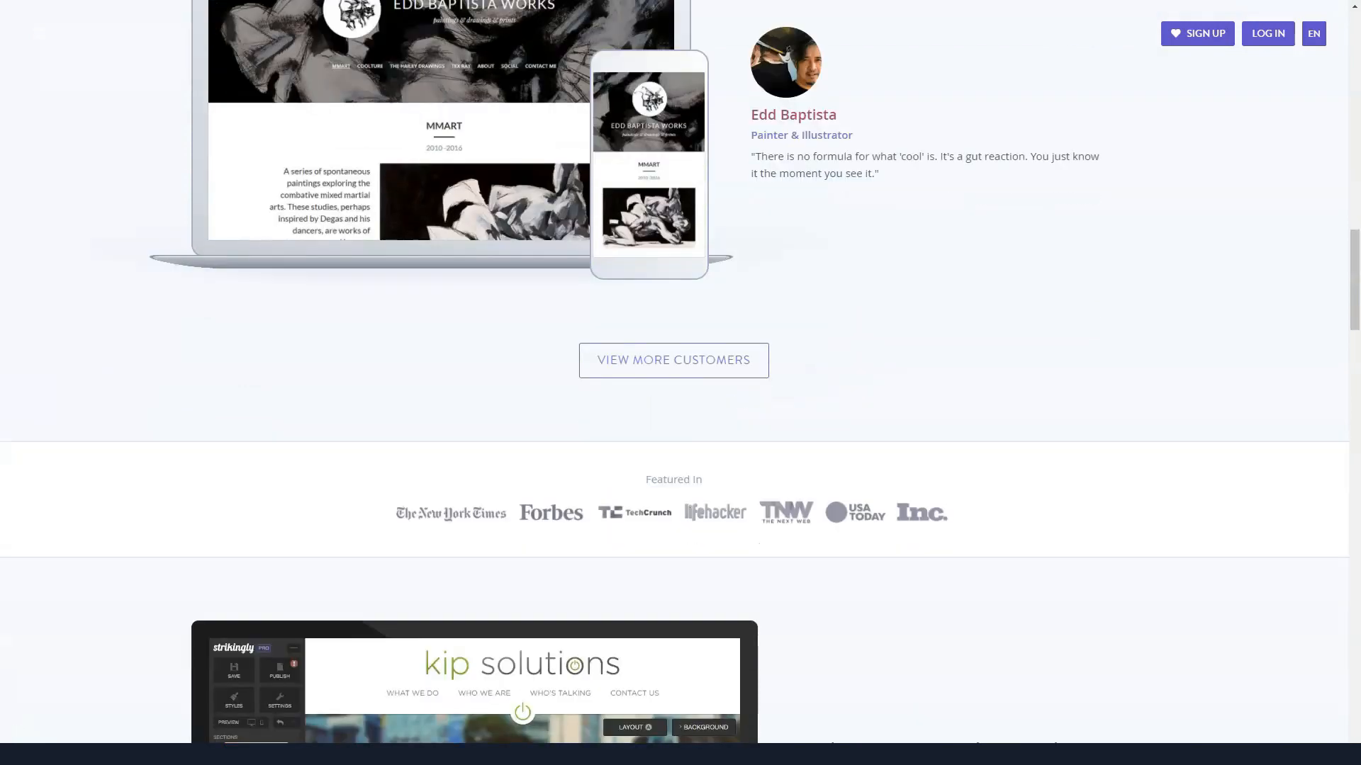
scroll(down, 3)
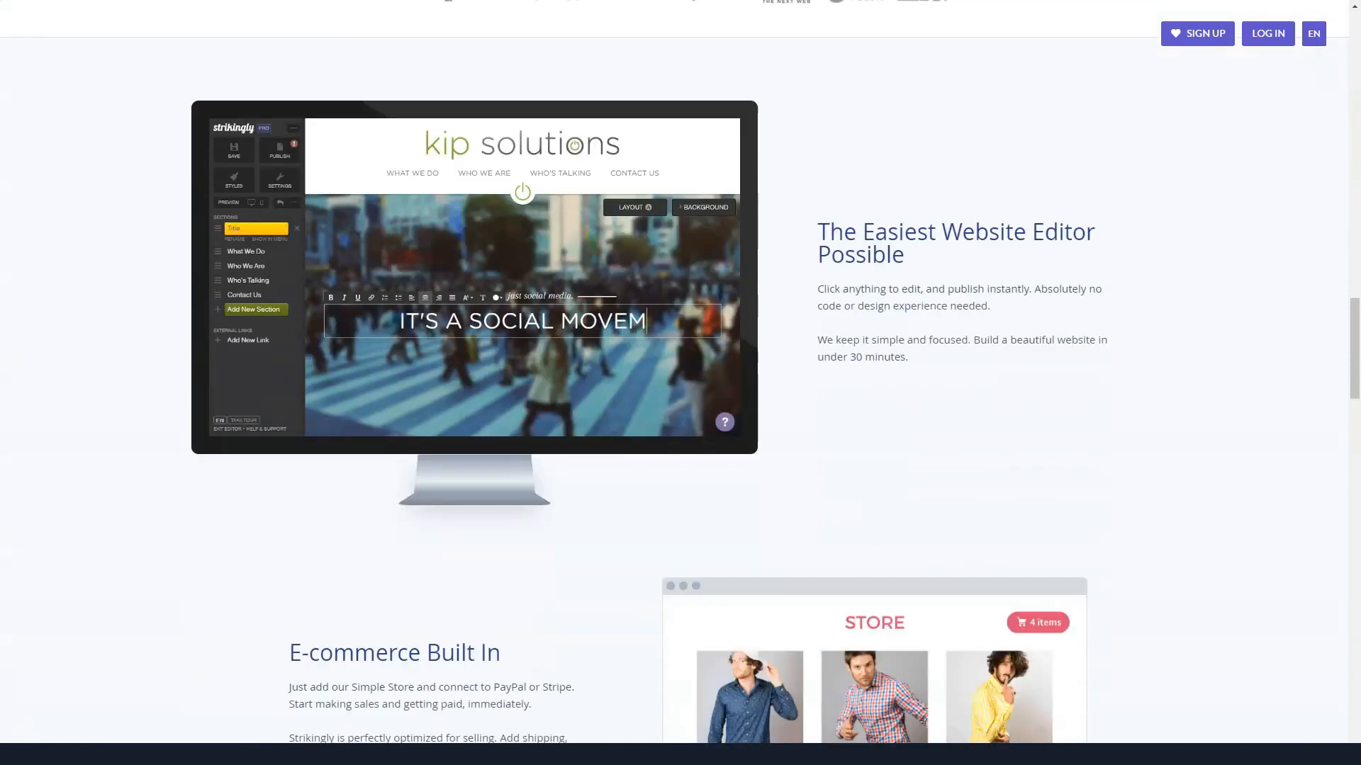
- Scroll Strikingly past the editor, e-commerce and Superfans sections to All the Features You Need
text(ENT)
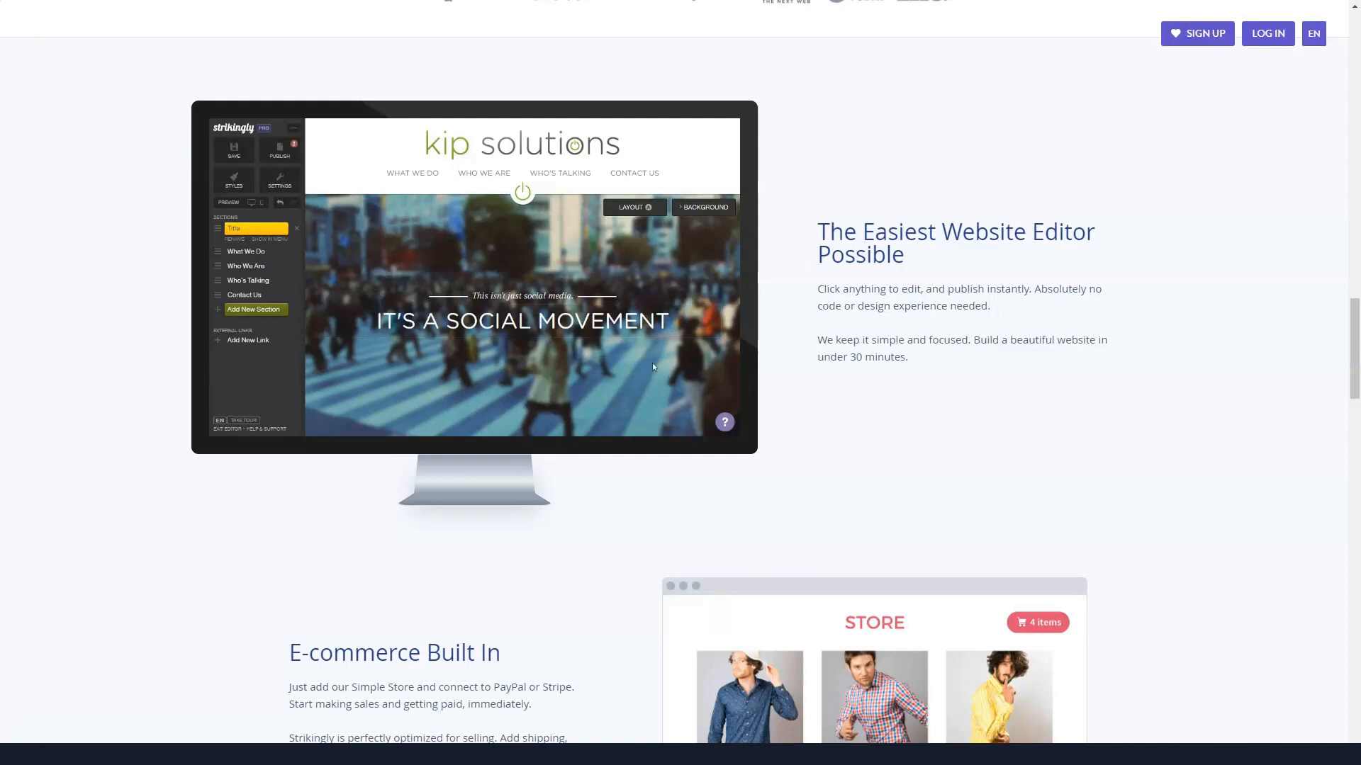
click(246, 252)
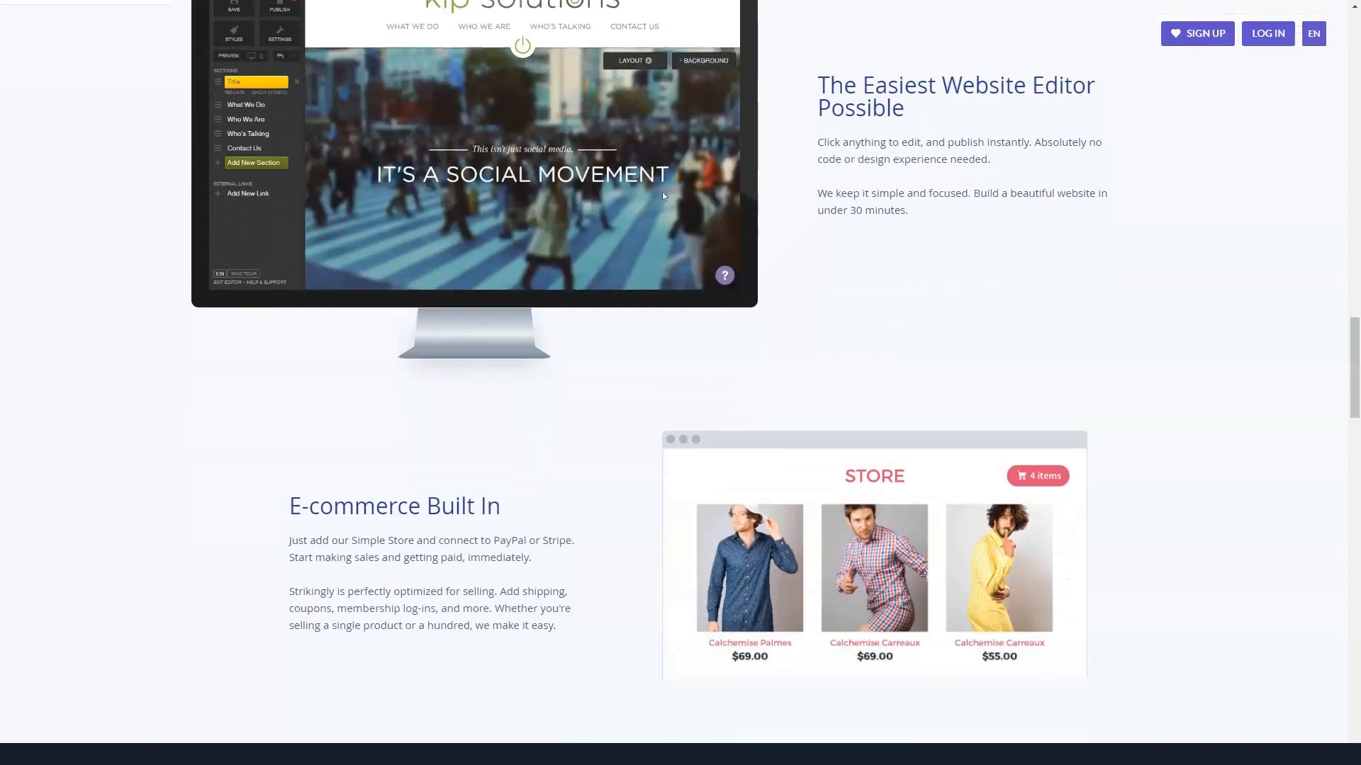
scroll(down, 3)
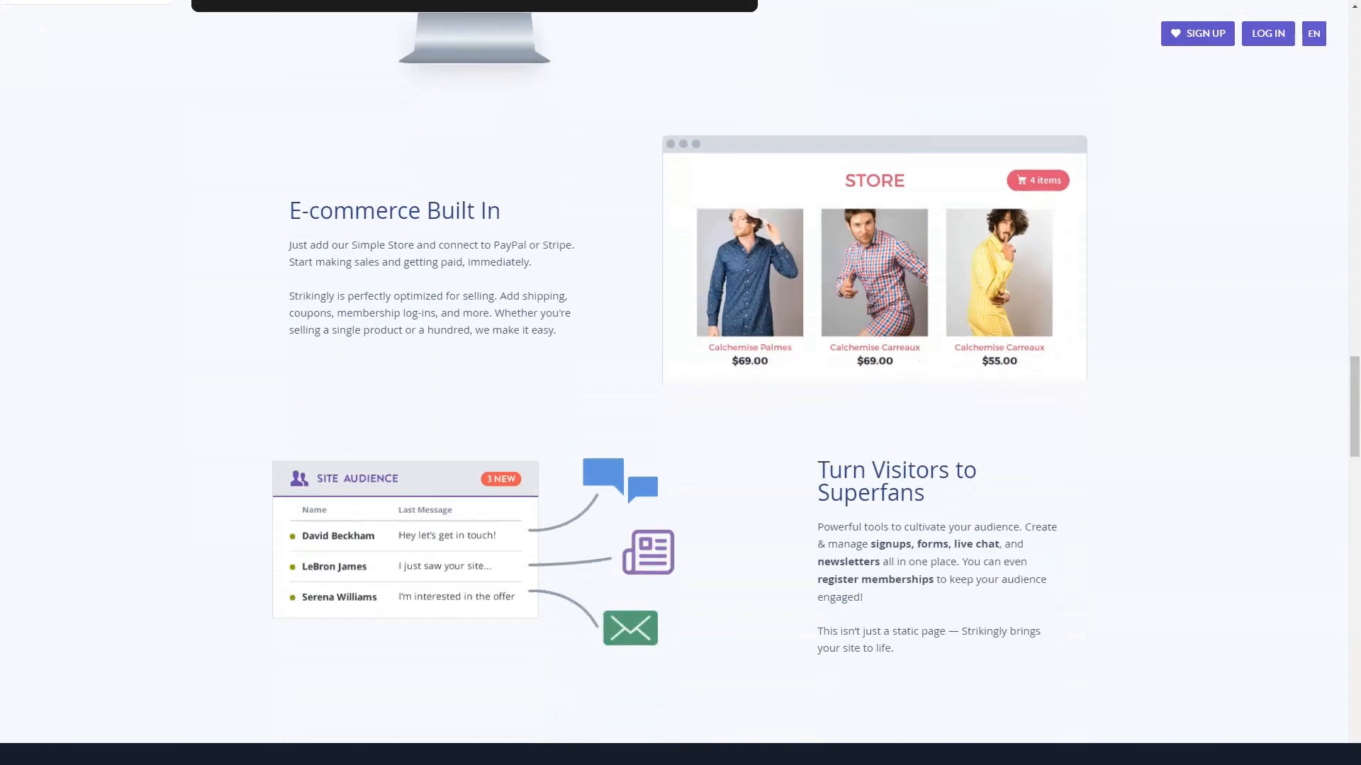
scroll(down, 3)
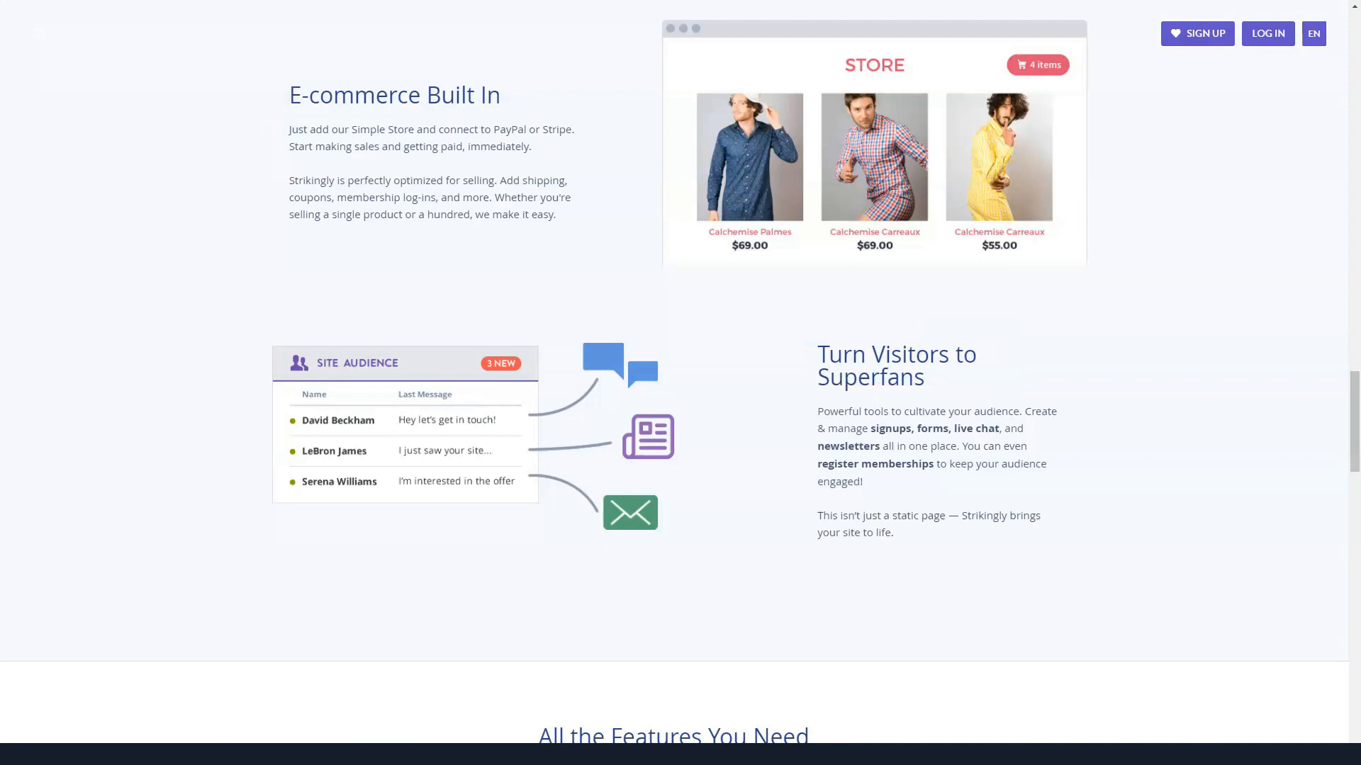
scroll(down, 3)
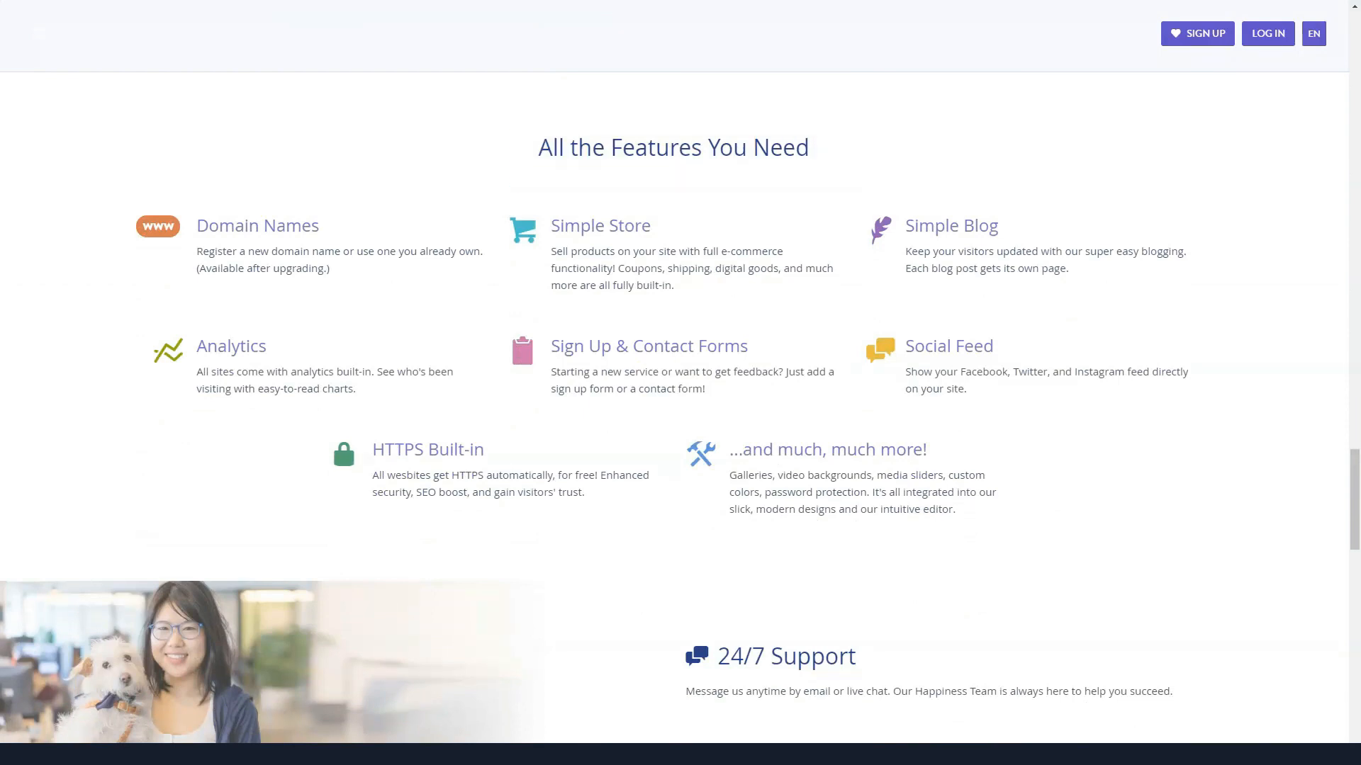
- Scroll through Strikingly's Our Customers Love Us testimonials to View More Love and the footer
scroll(down, 3)
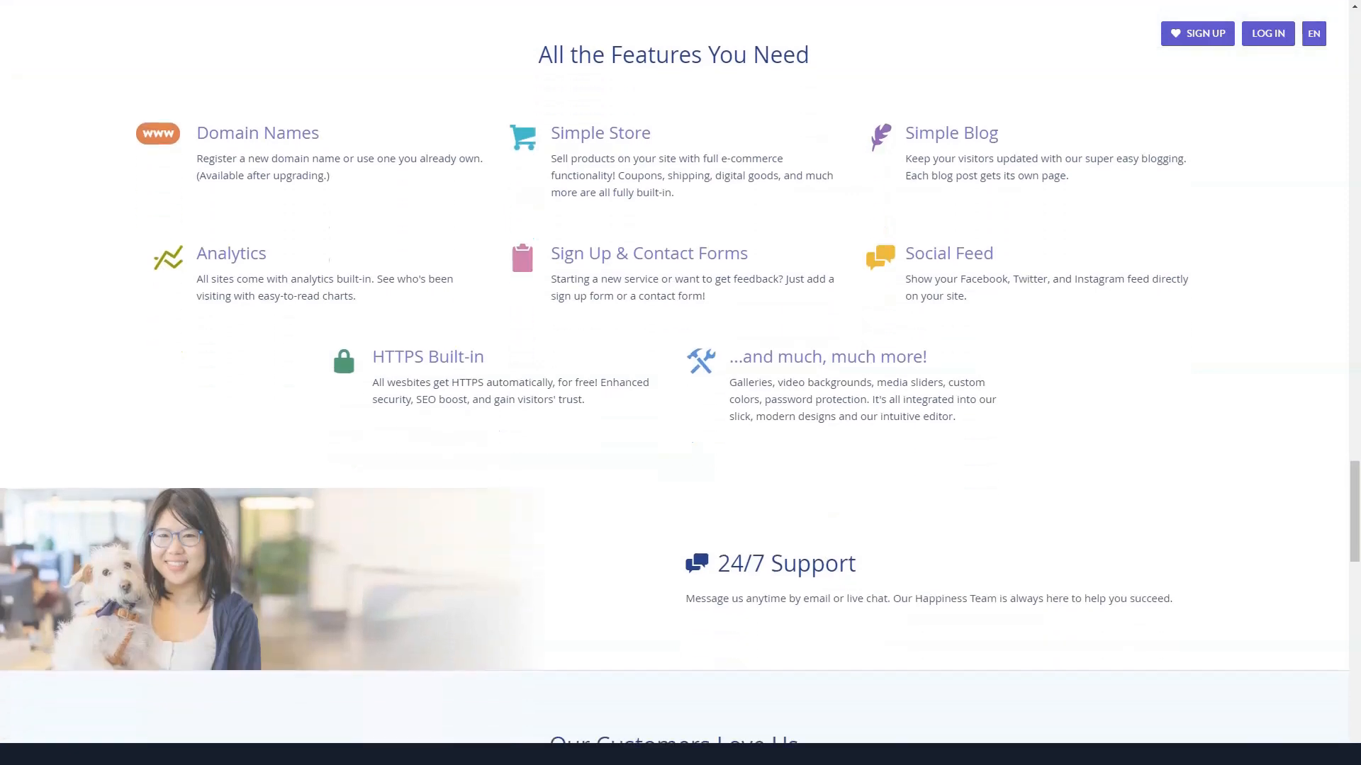
scroll(down, 3)
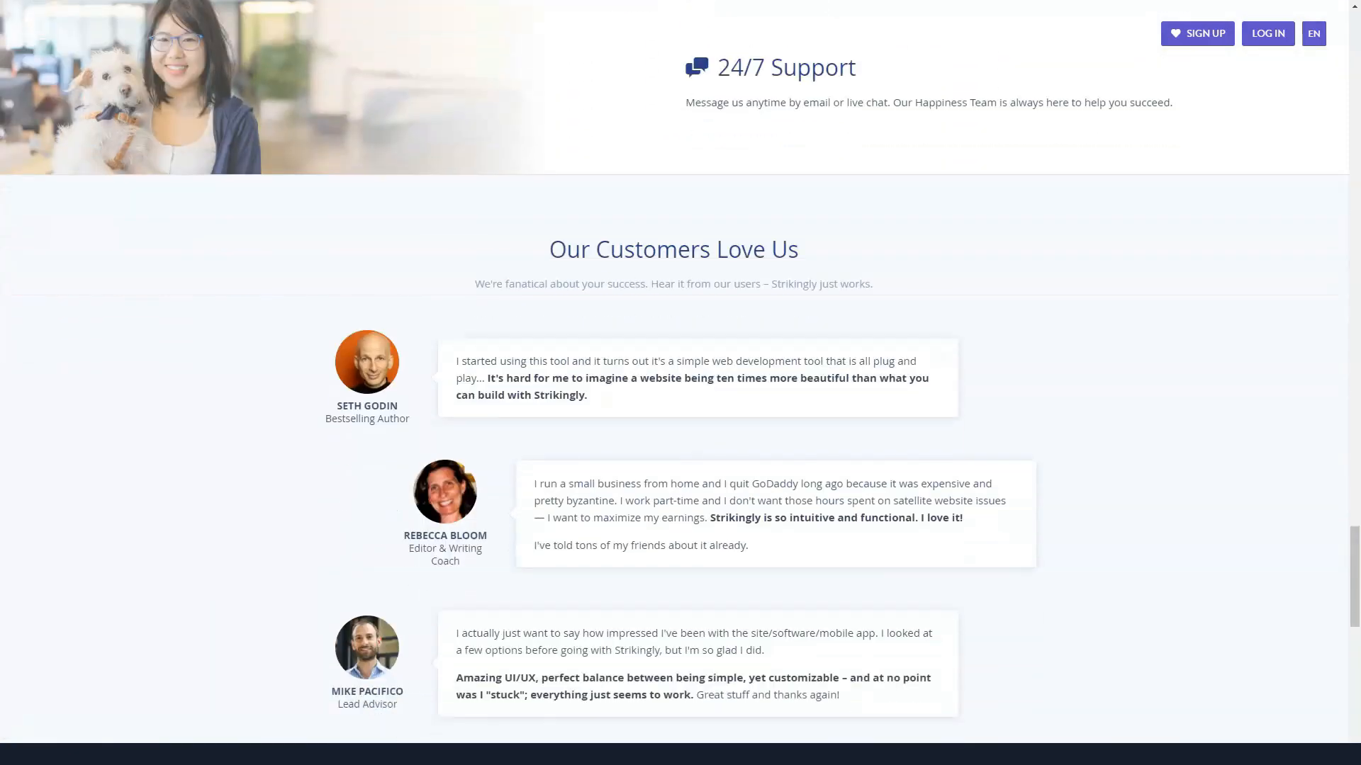
scroll(down, 3)
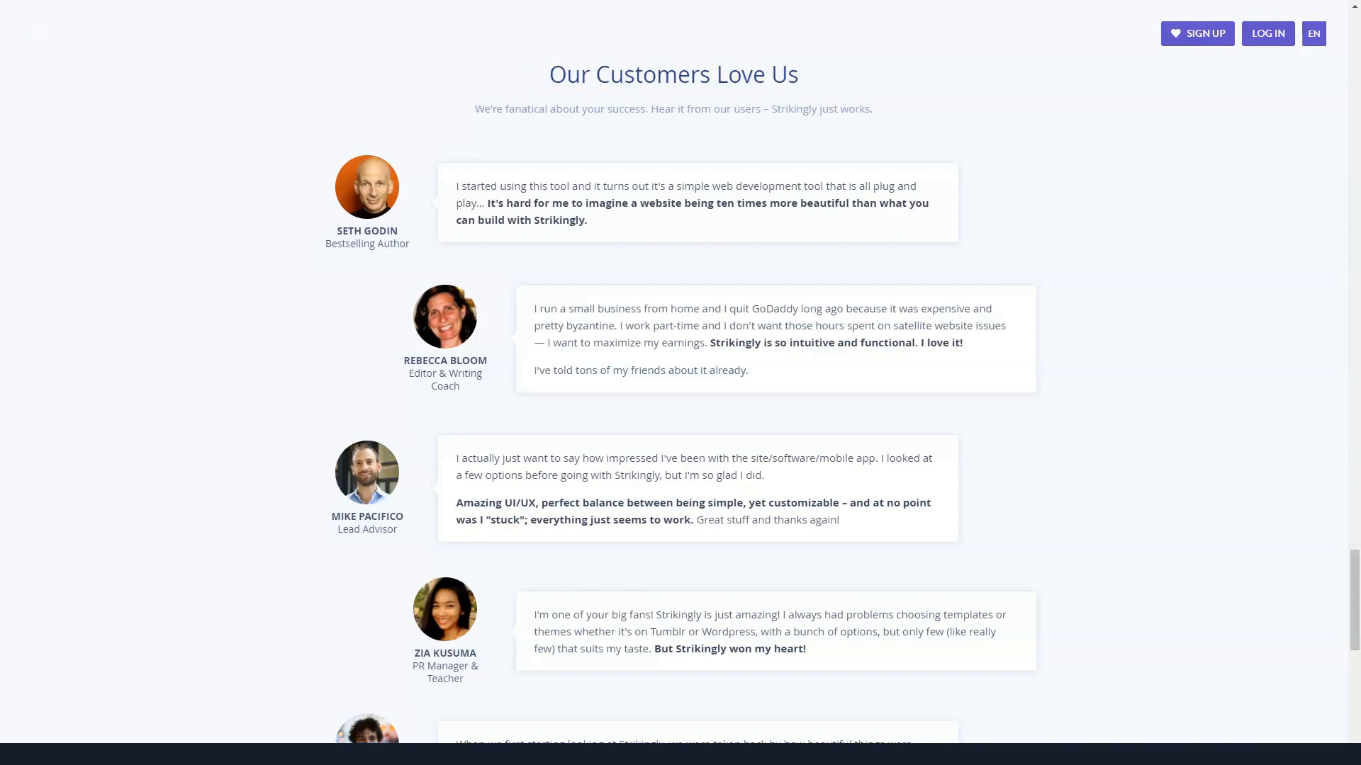
scroll(down, 3)
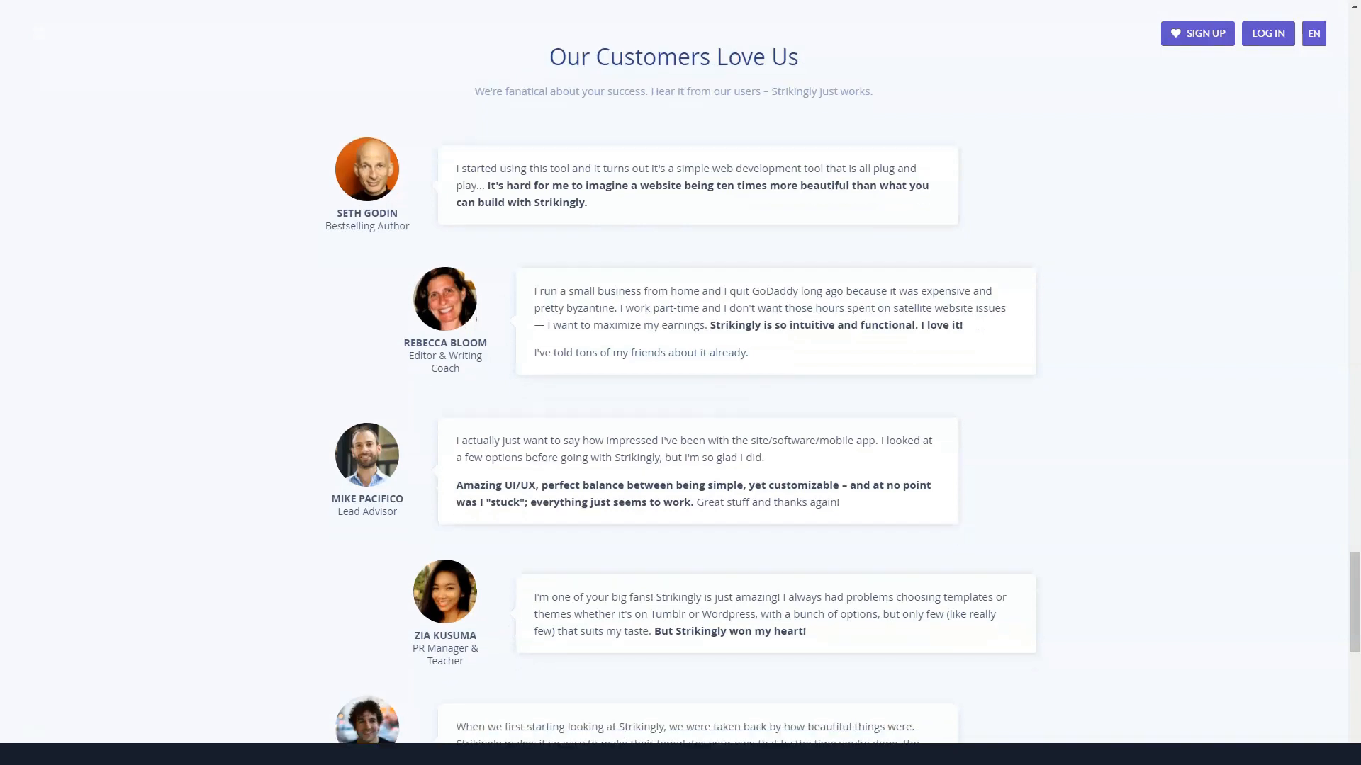
scroll(down, 3)
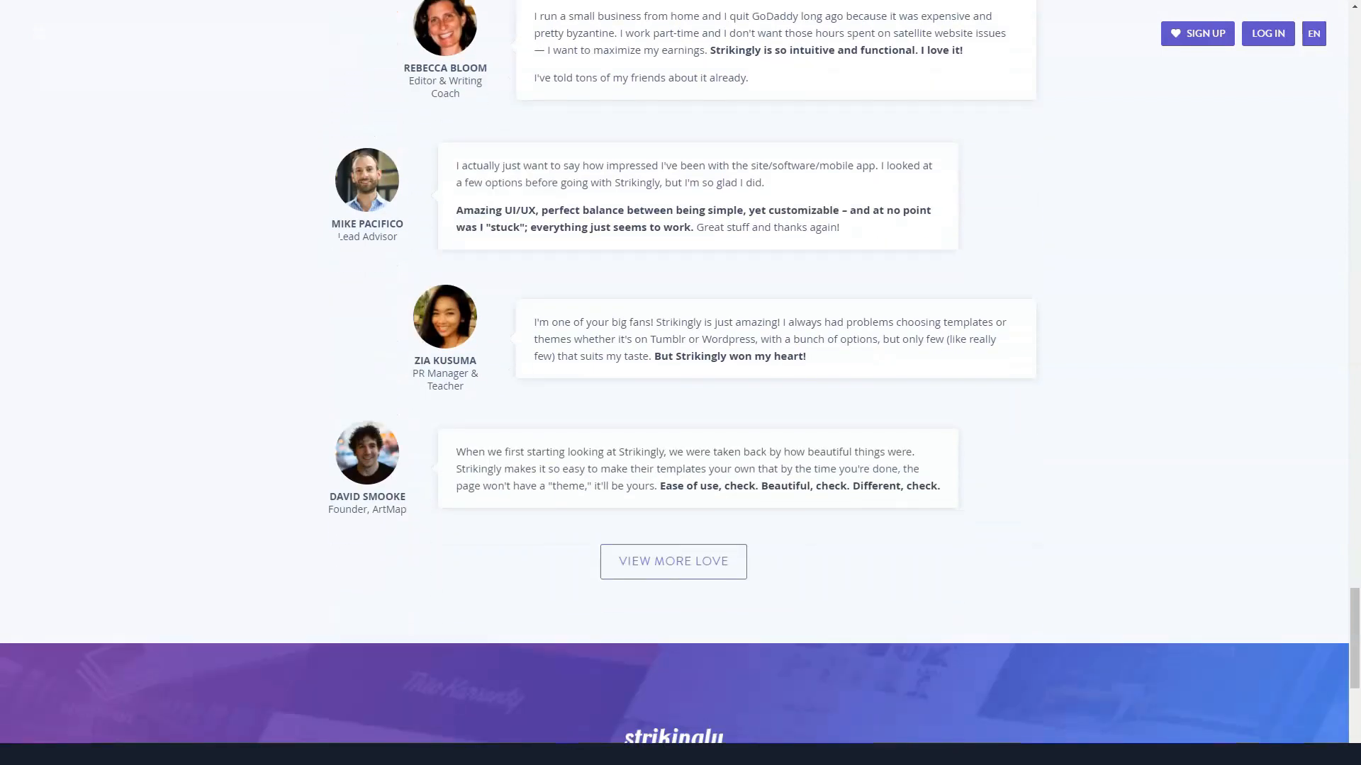
scroll(down, 3)
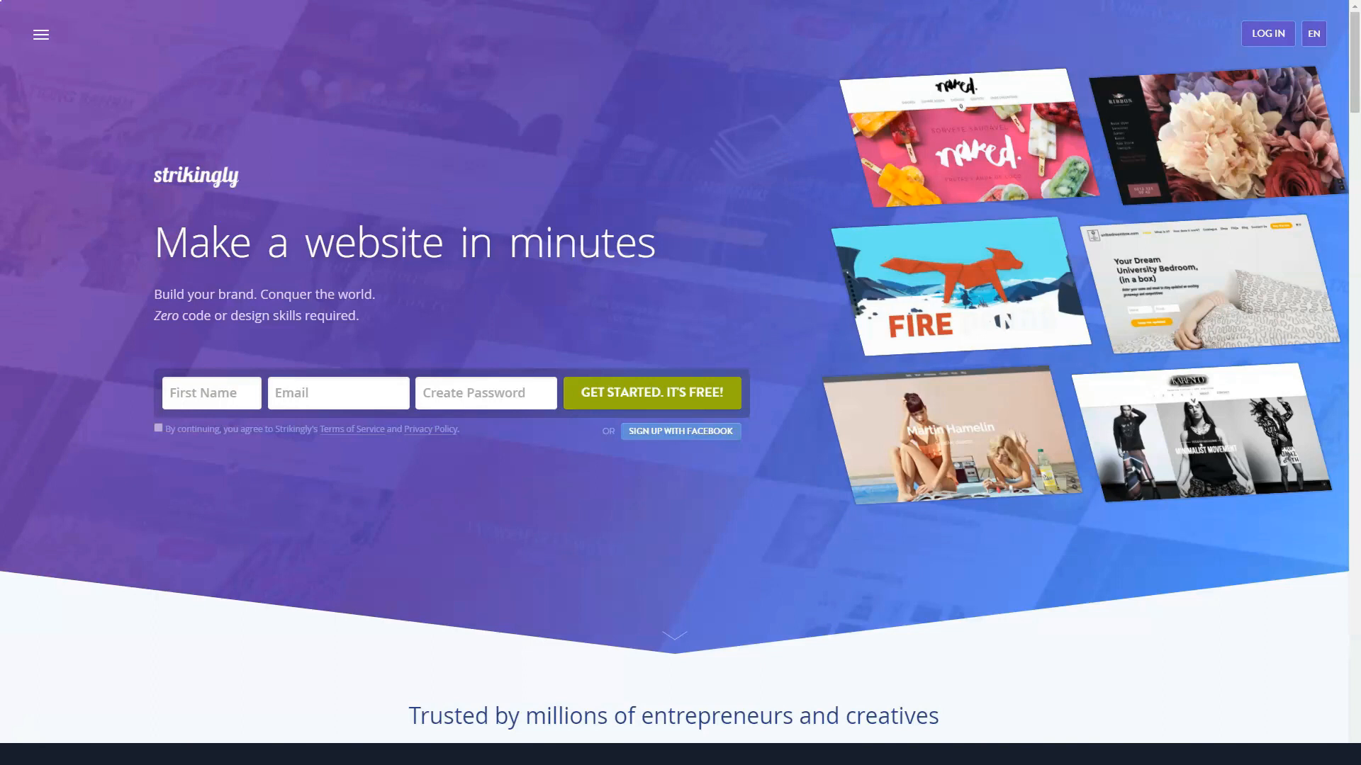
- Leave the Strikingly page and load Webflow's homepage
click(40, 34)
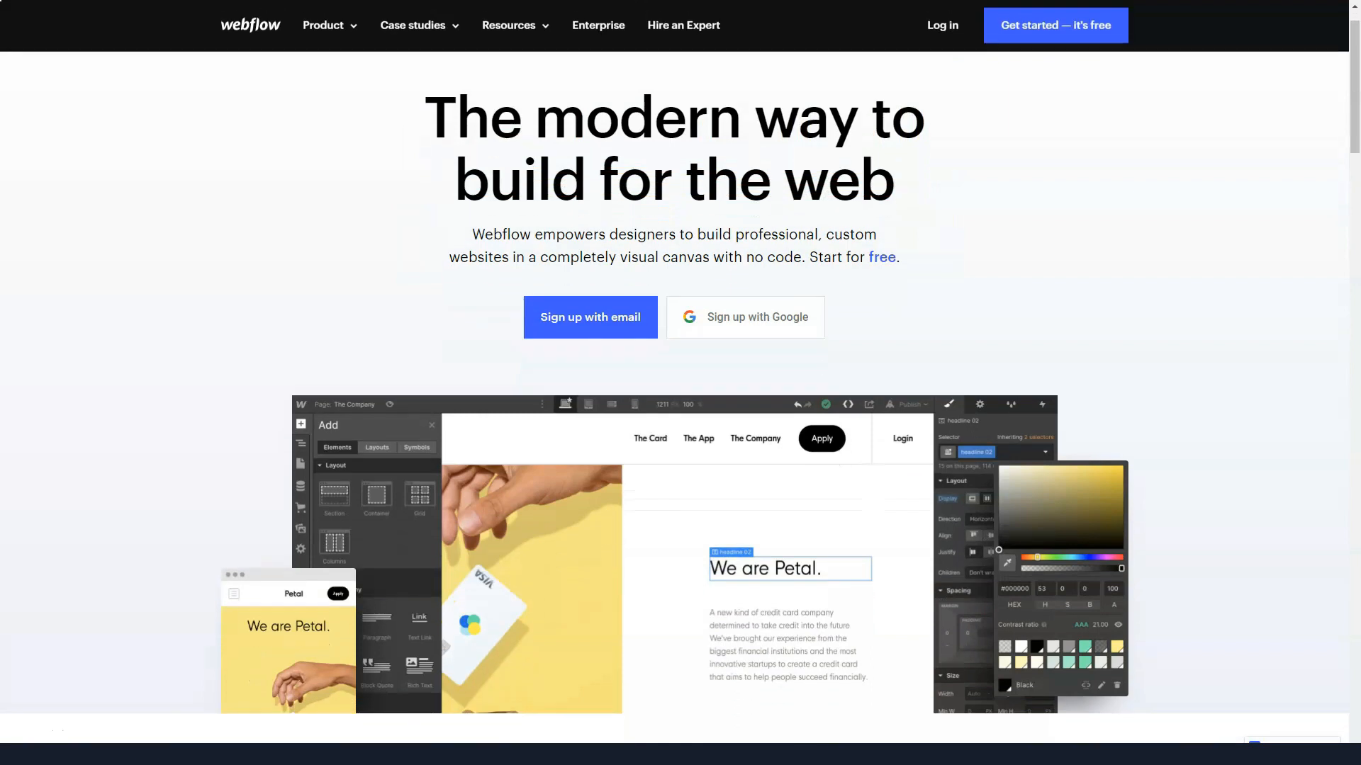
- Scroll Webflow past Build, Grow and Get up and running fast to Free until you're ready to launch
scroll(down, 3)
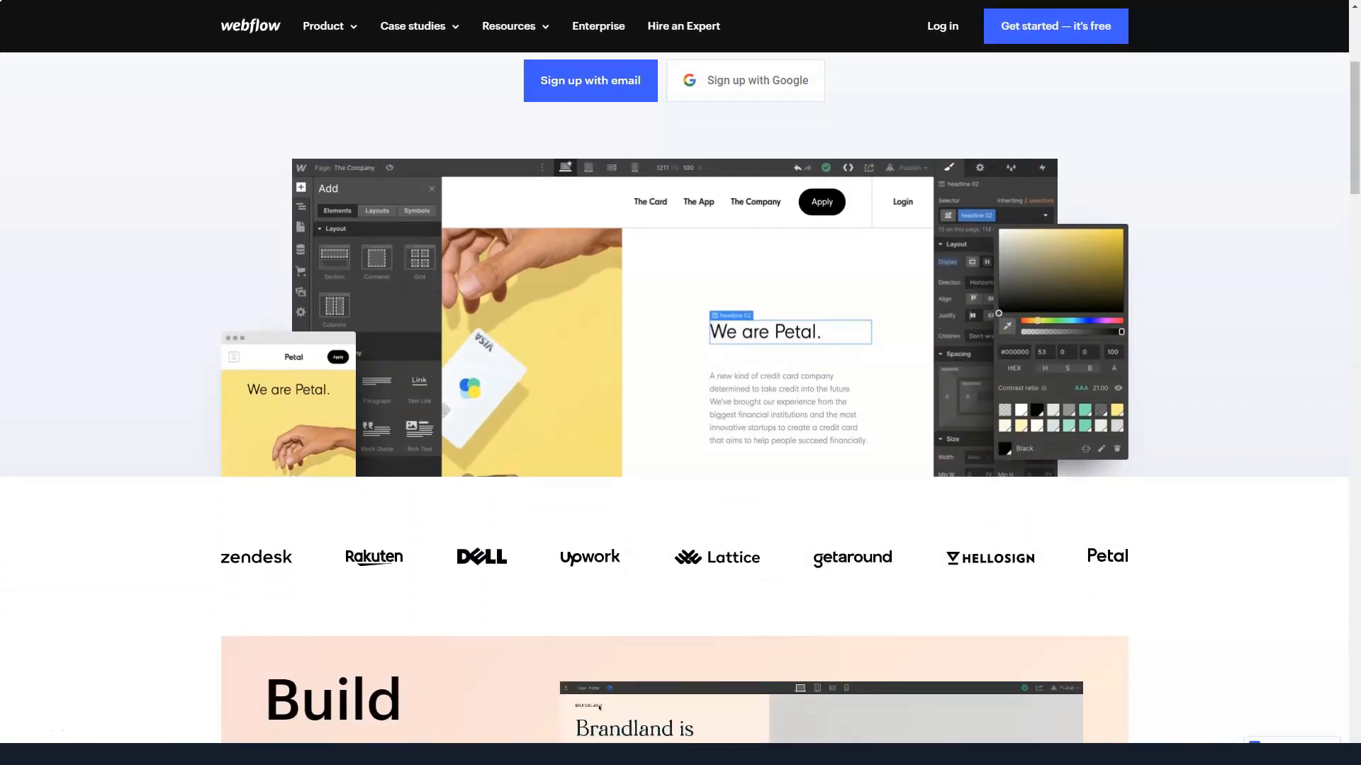
scroll(down, 3)
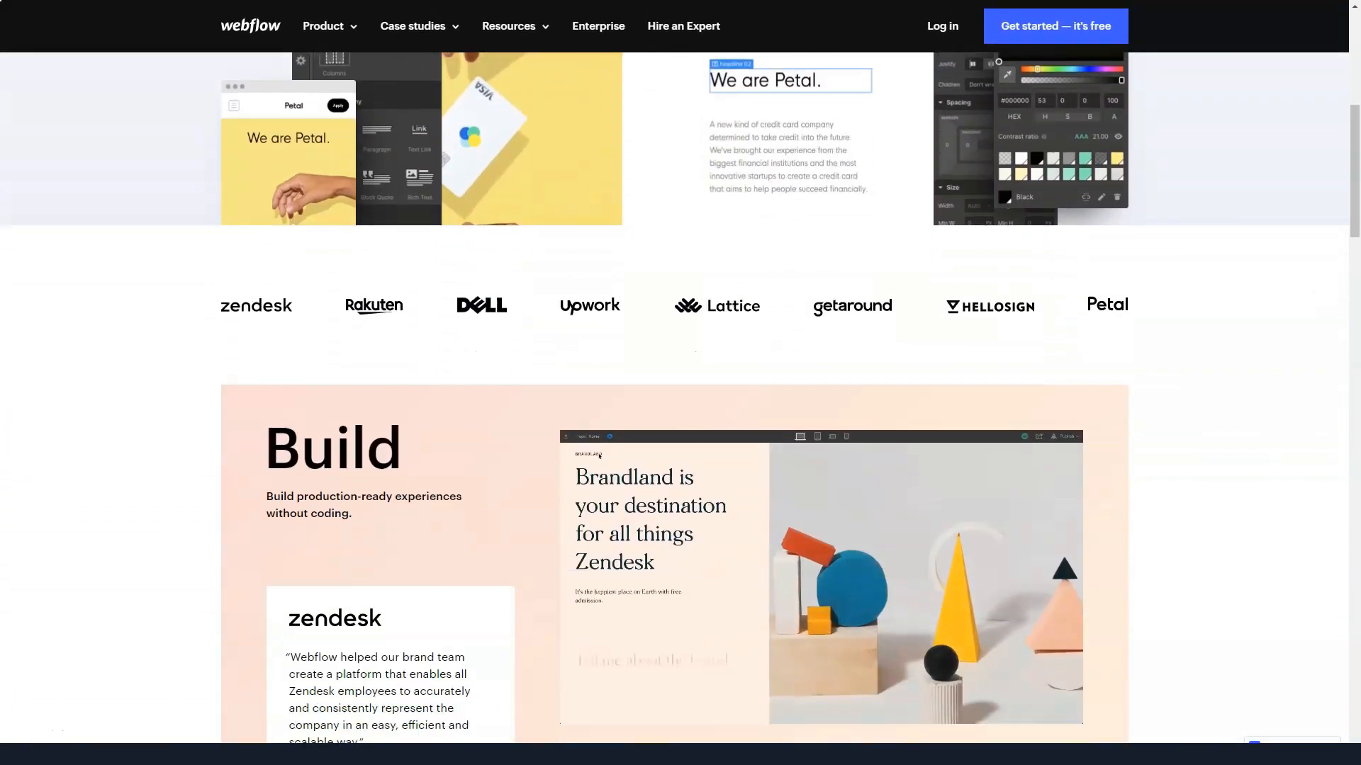
scroll(down, 3)
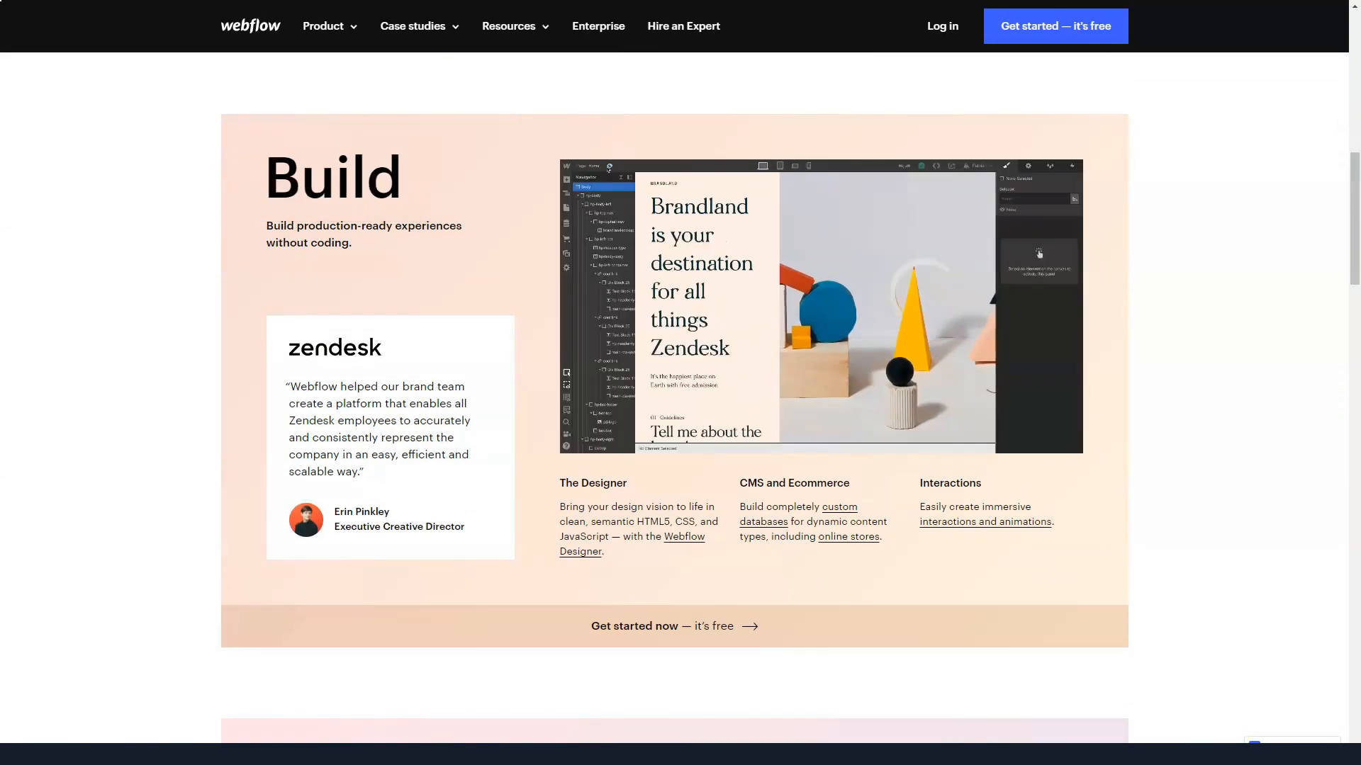
scroll(down, 3)
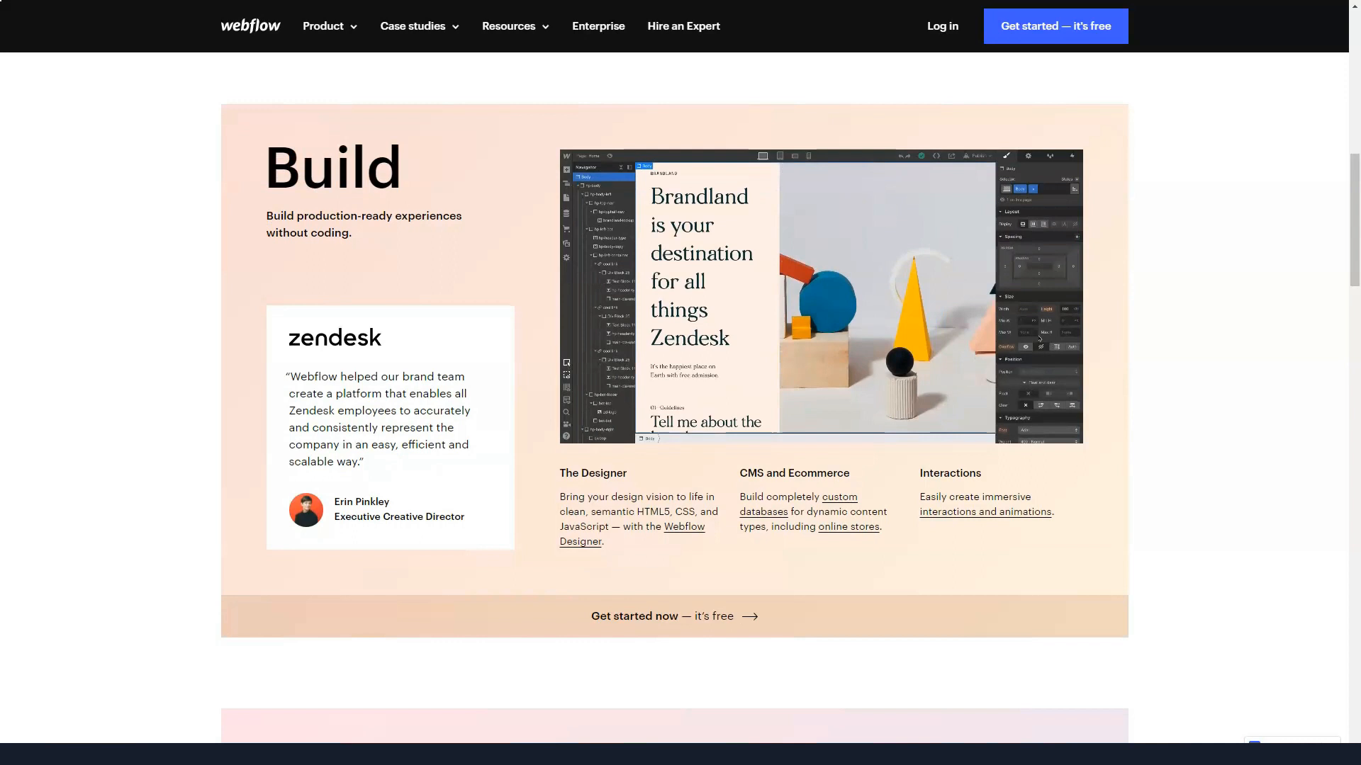
scroll(down, 3)
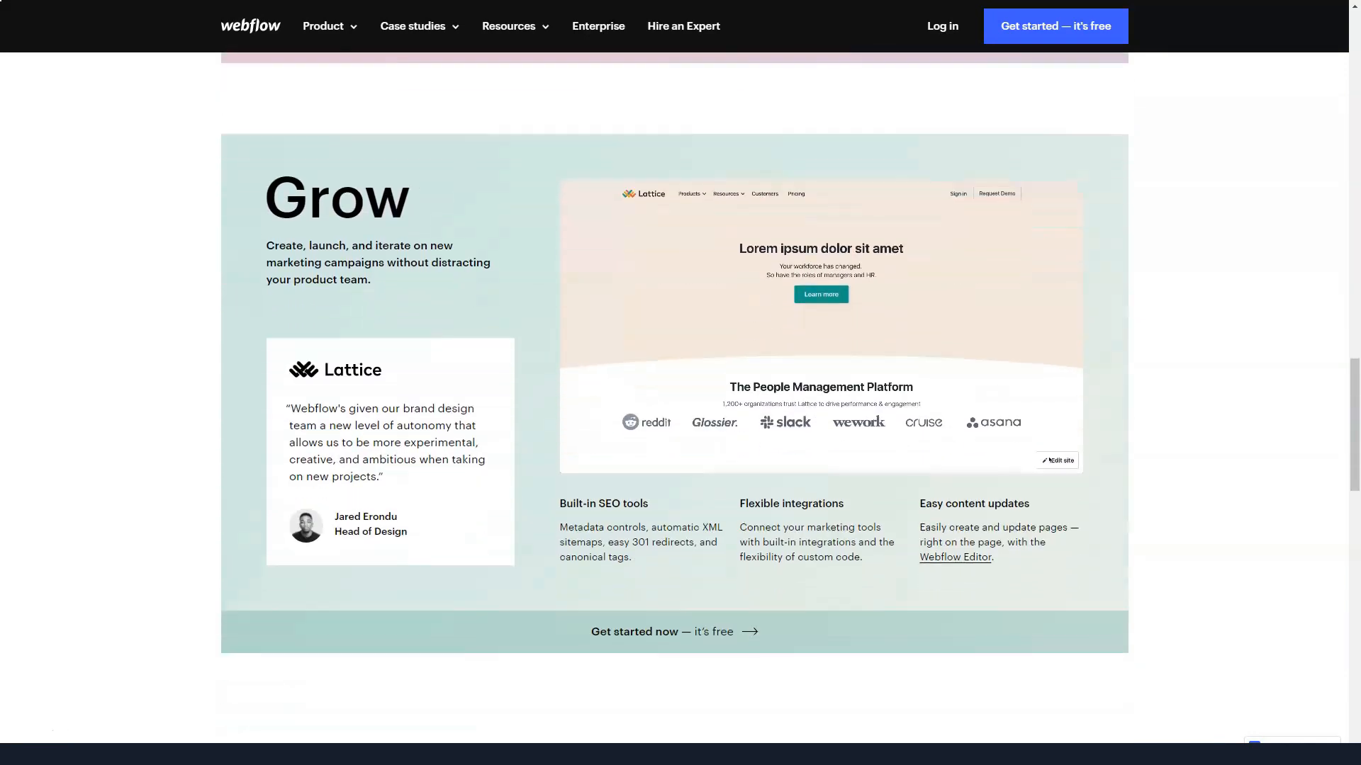
scroll(down, 3)
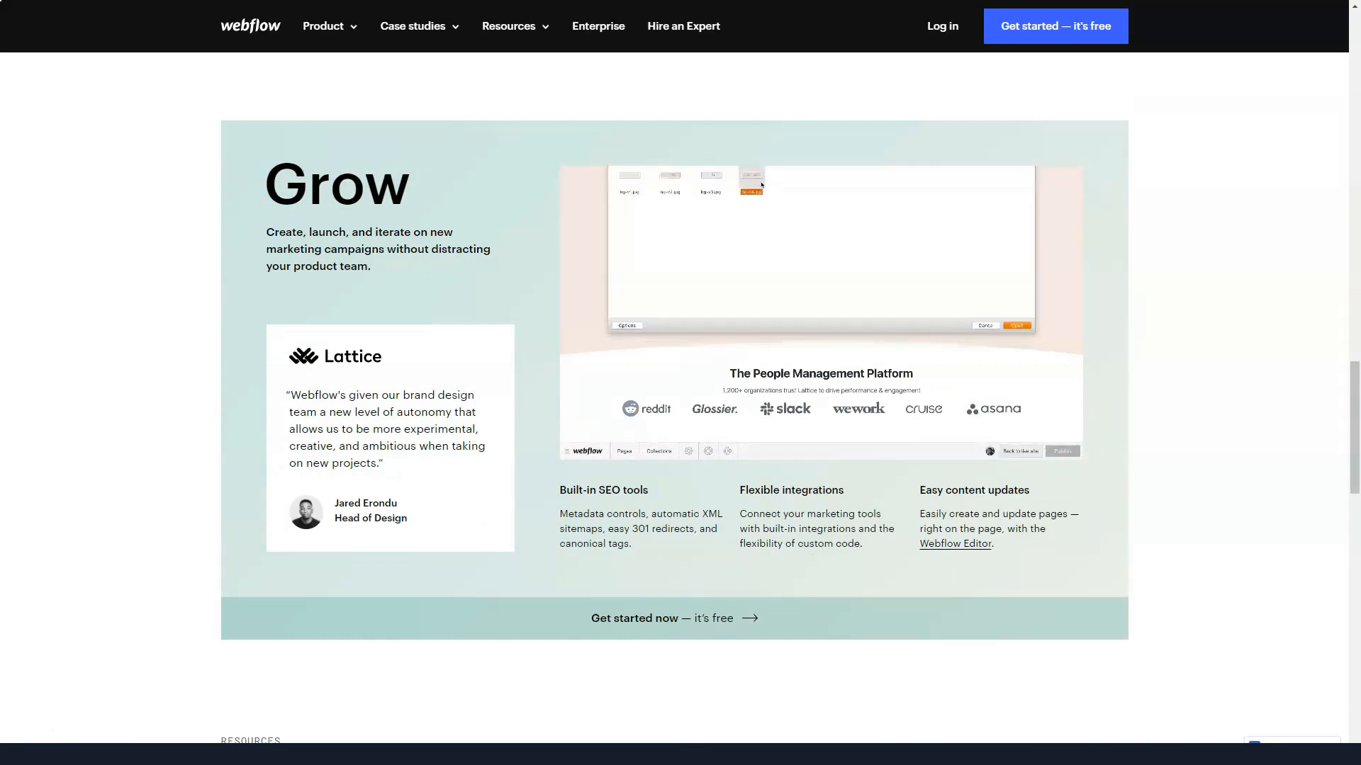
scroll(down, 3)
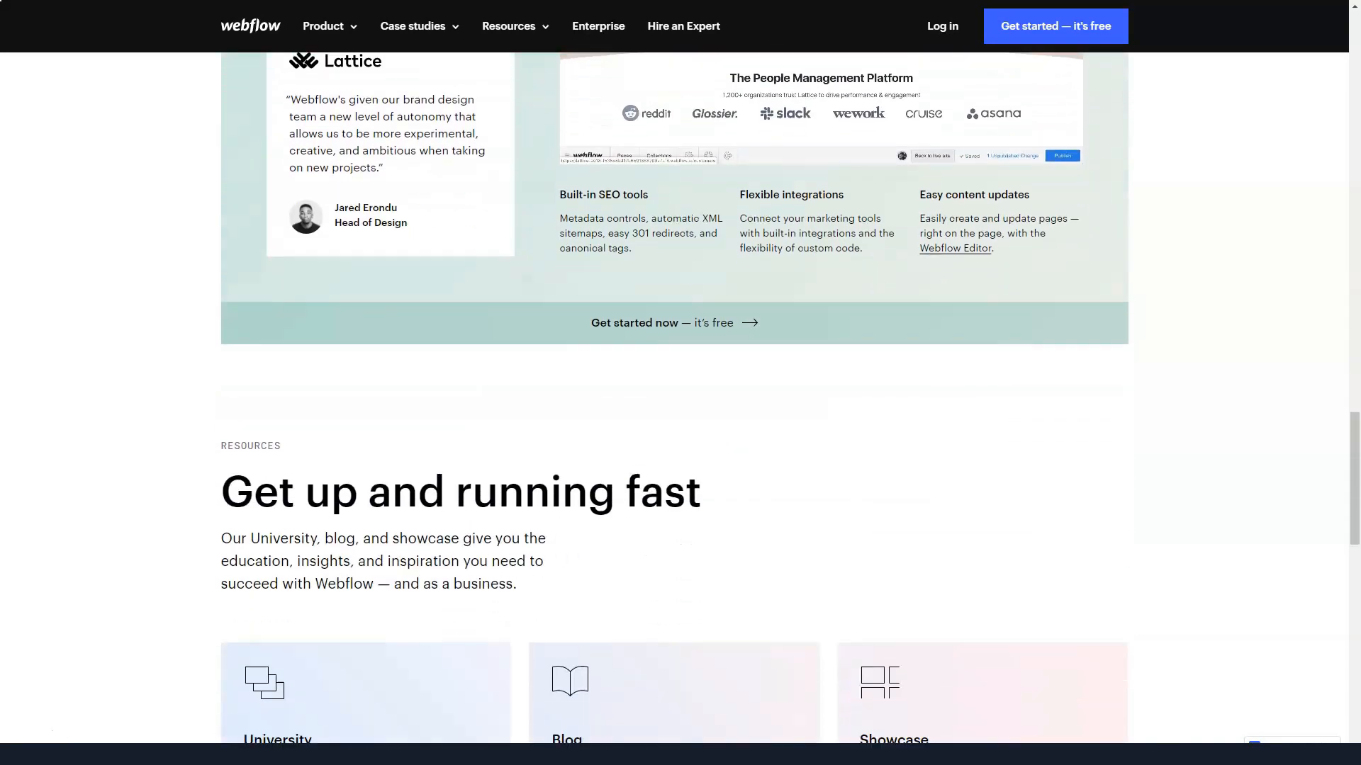
scroll(down, 3)
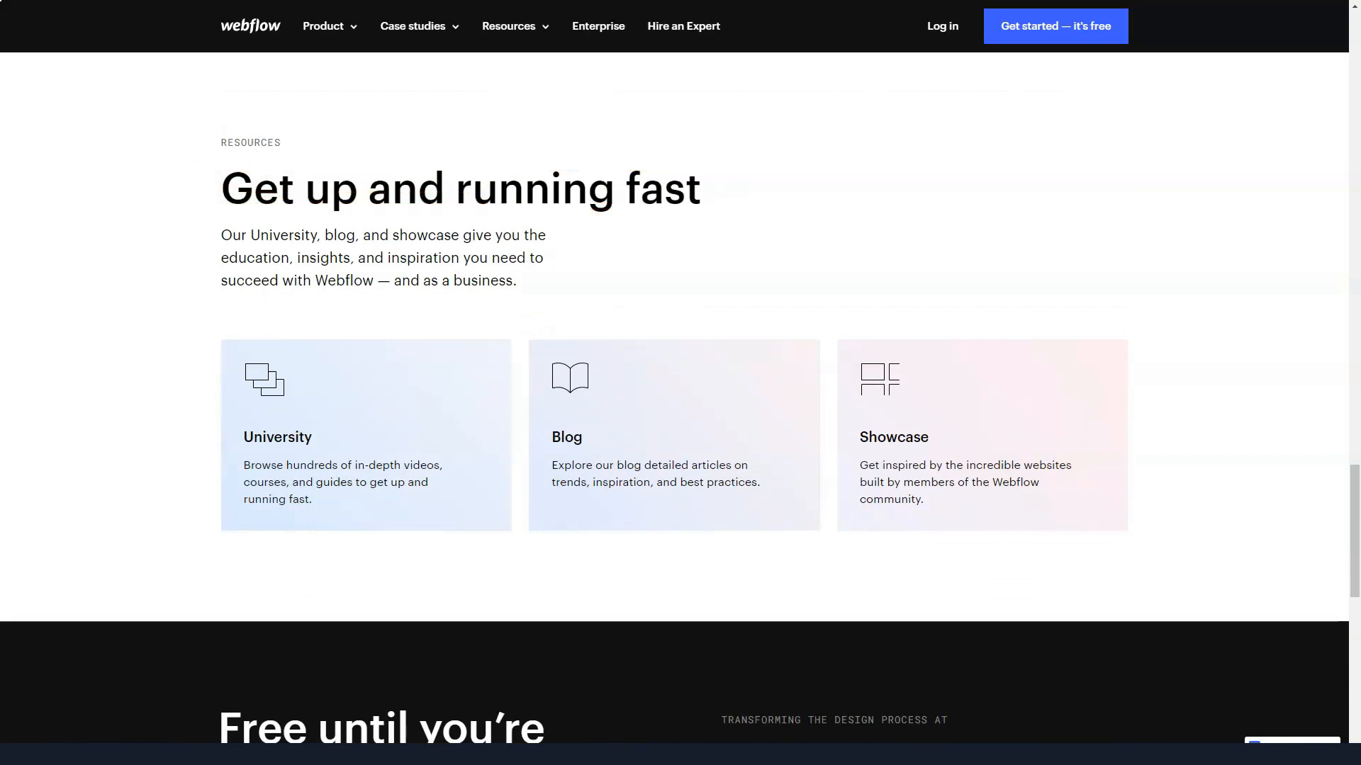
scroll(down, 3)
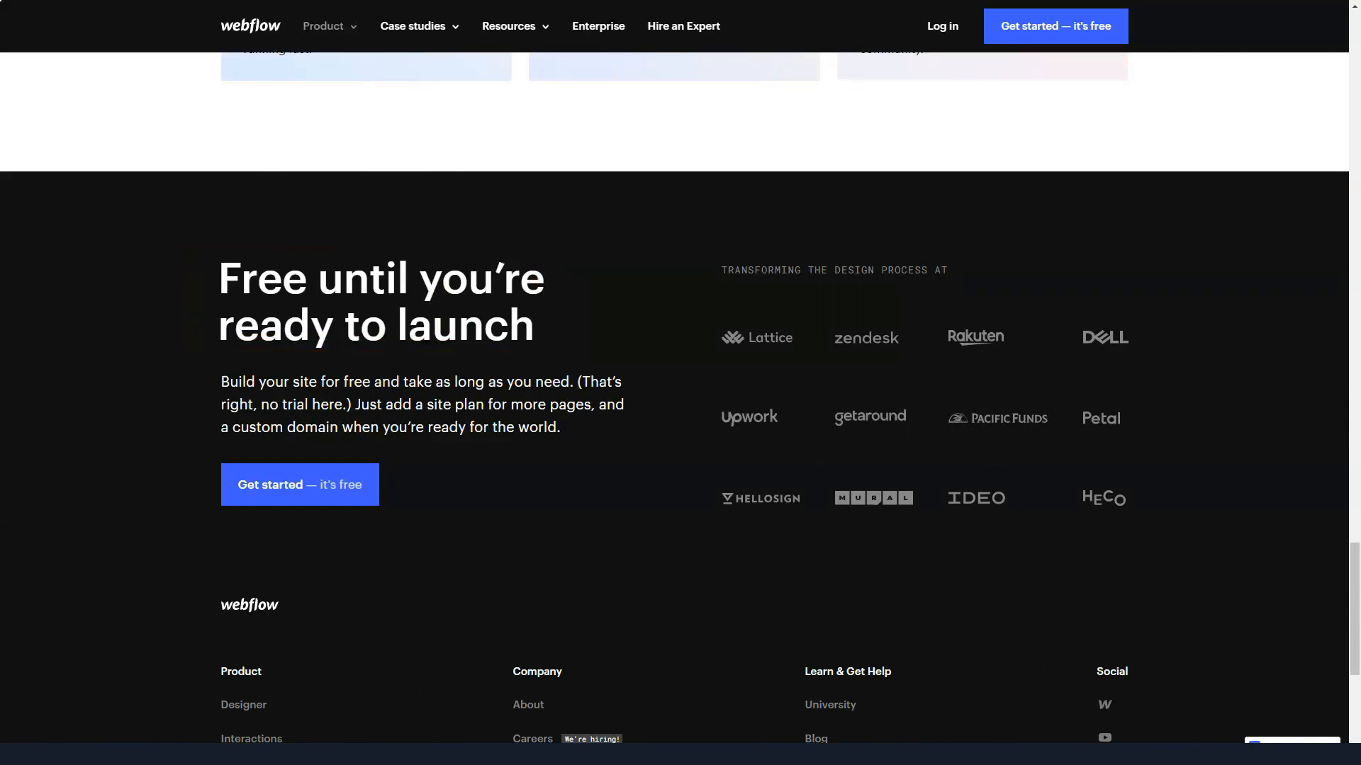
- Open Webflow's Designer product page from the footer link
click(323, 26)
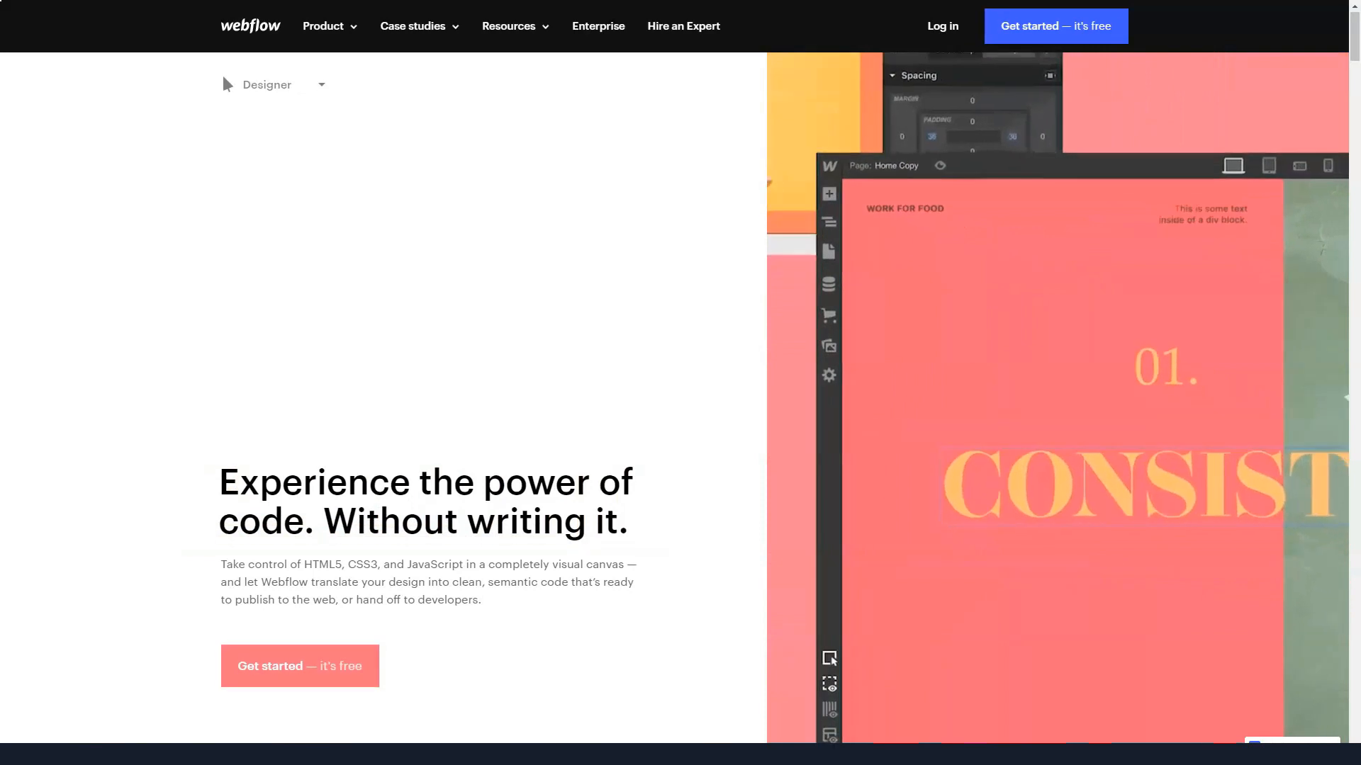
- Review the Designer page's Structure features — elements, symbols, CMS content — down to the Style heading
scroll(down, 3)
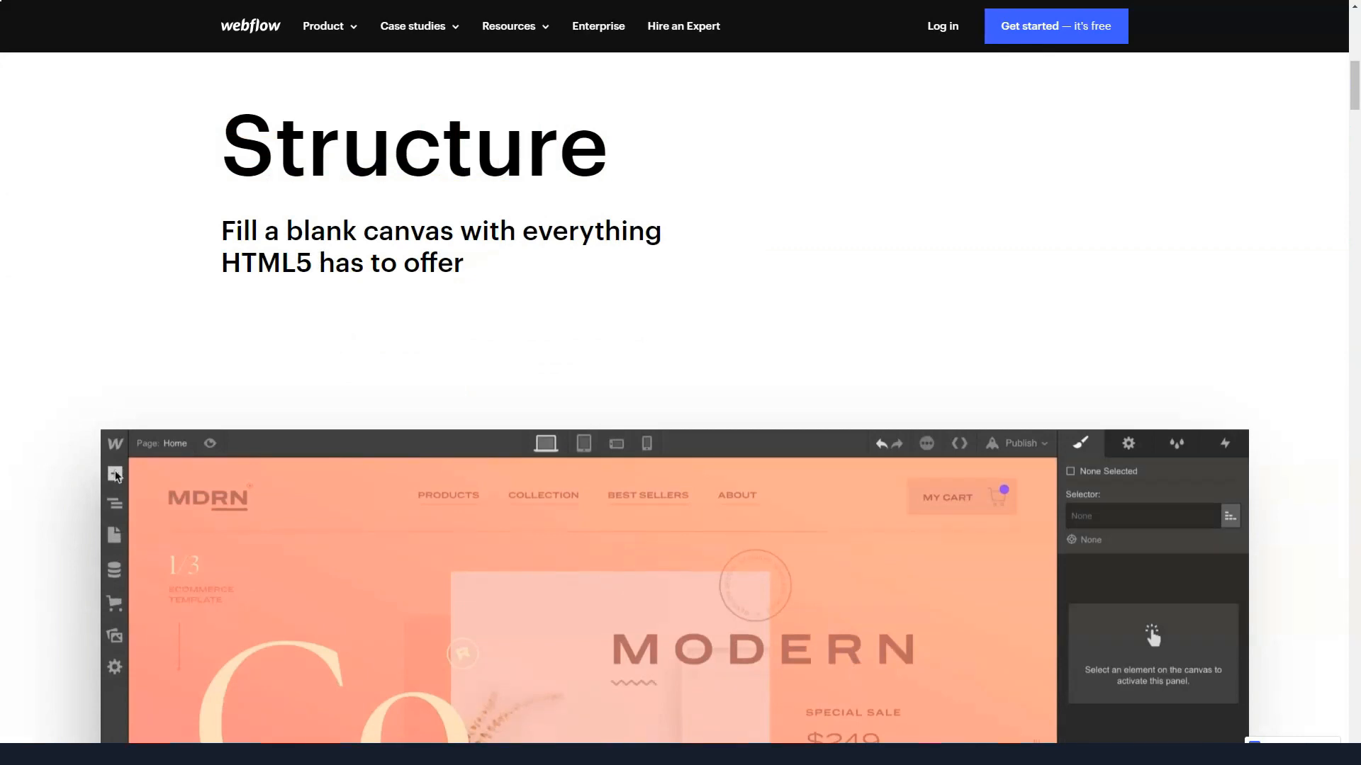
scroll(down, 3)
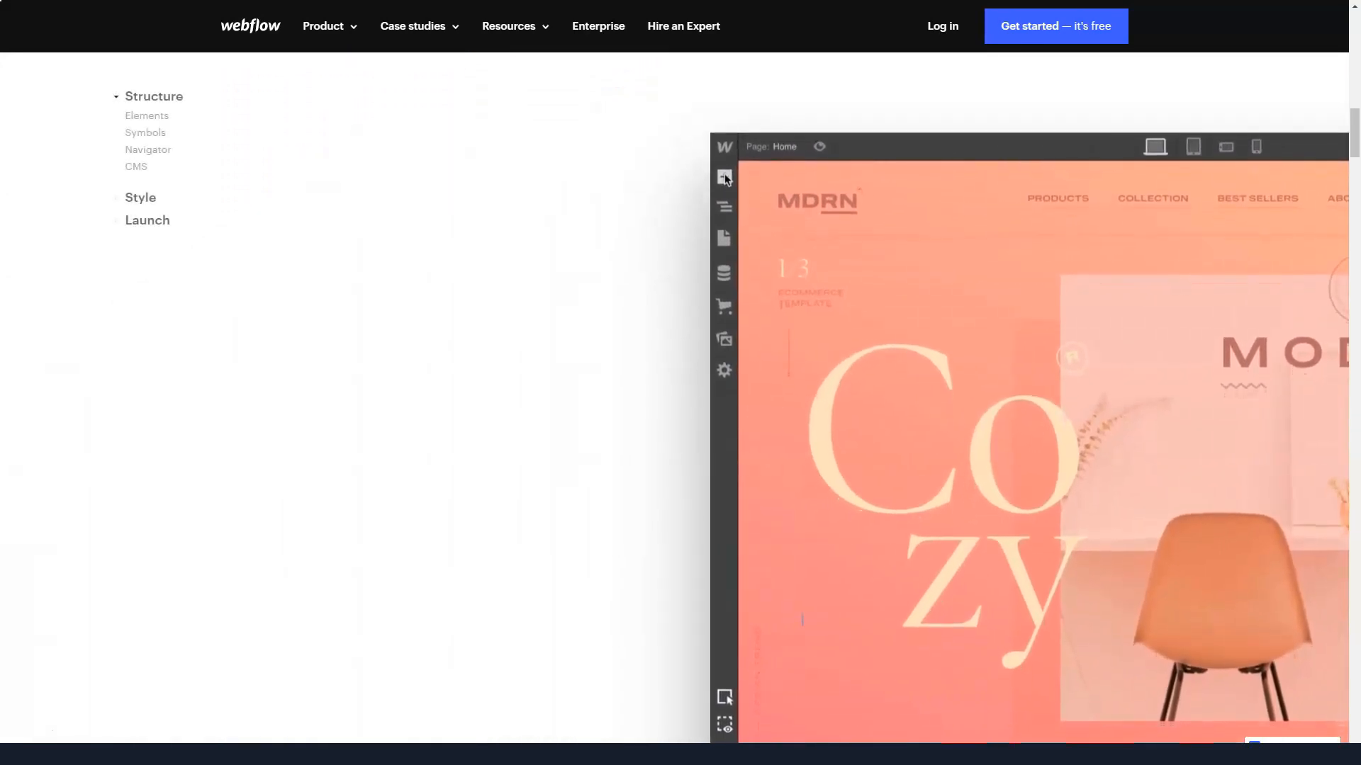
click(725, 178)
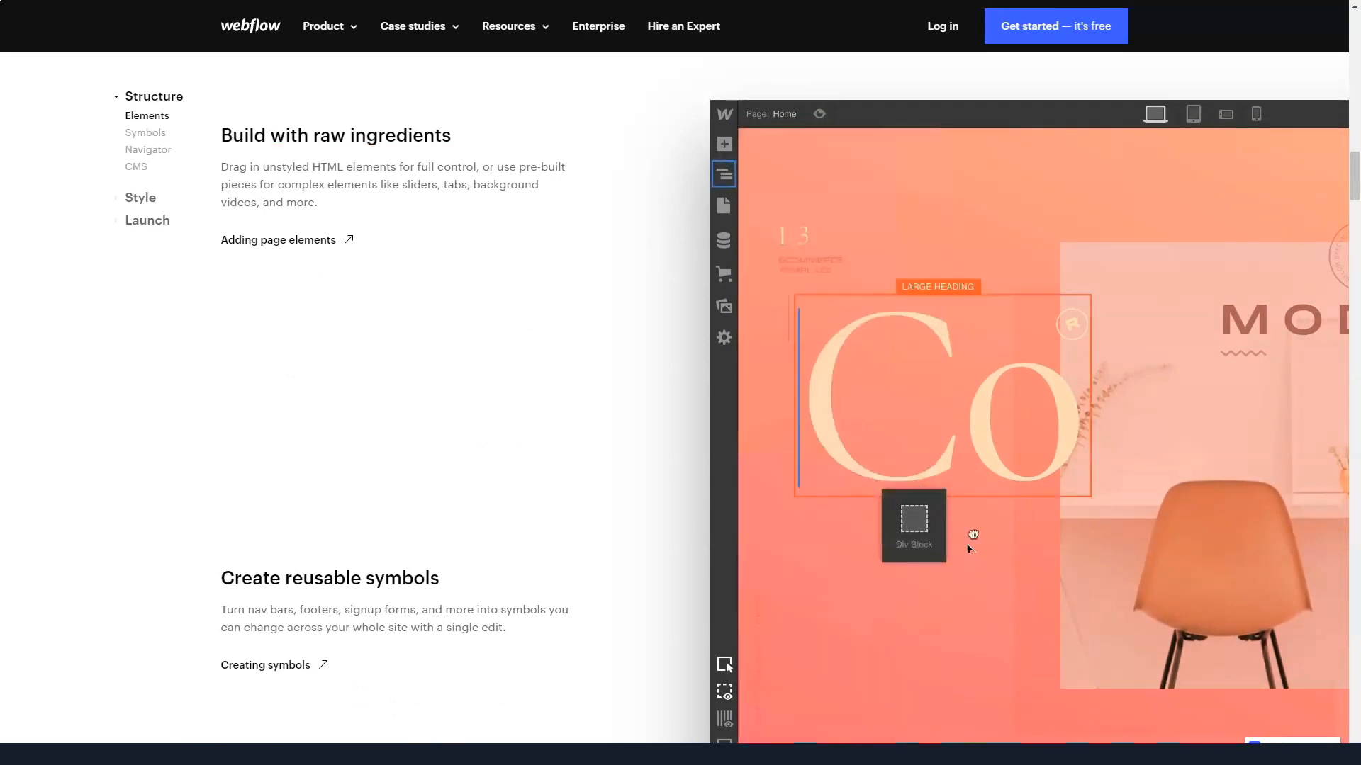
click(723, 145)
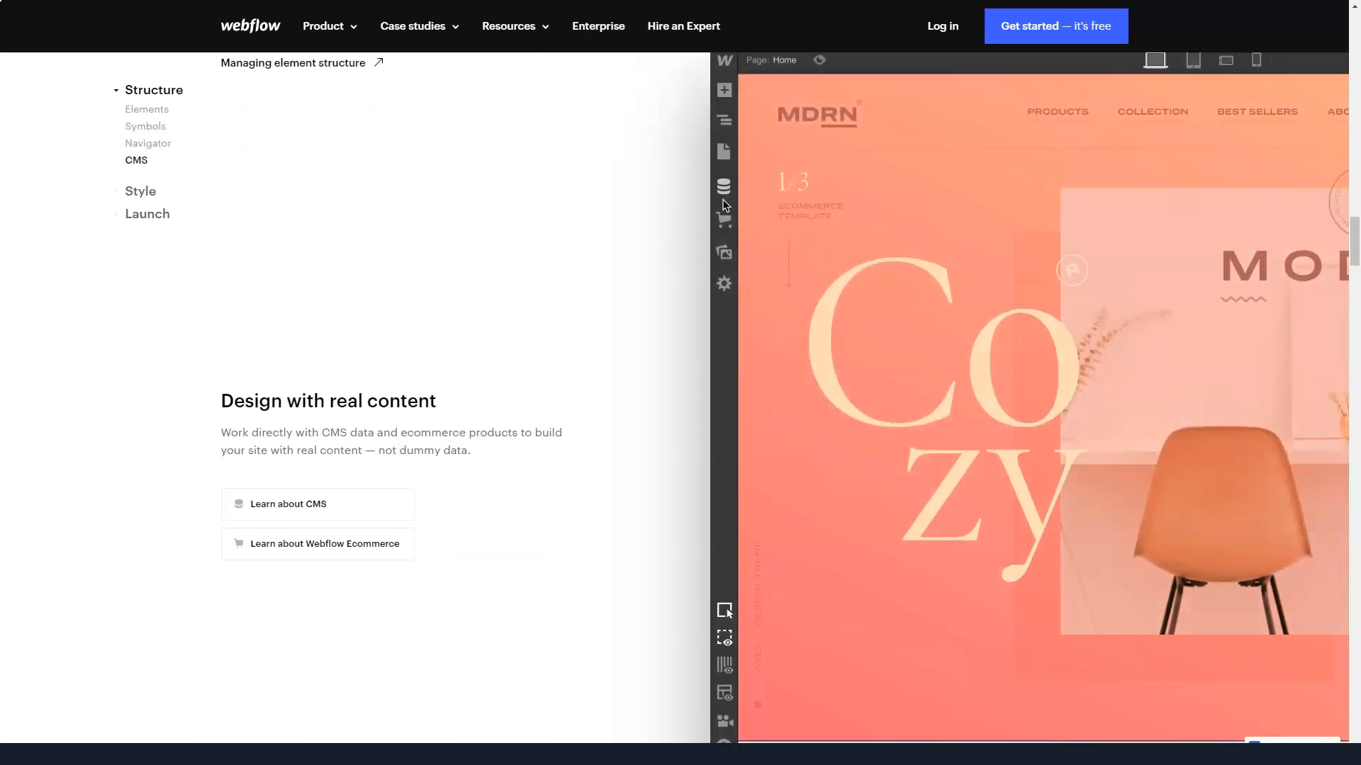
scroll(down, 3)
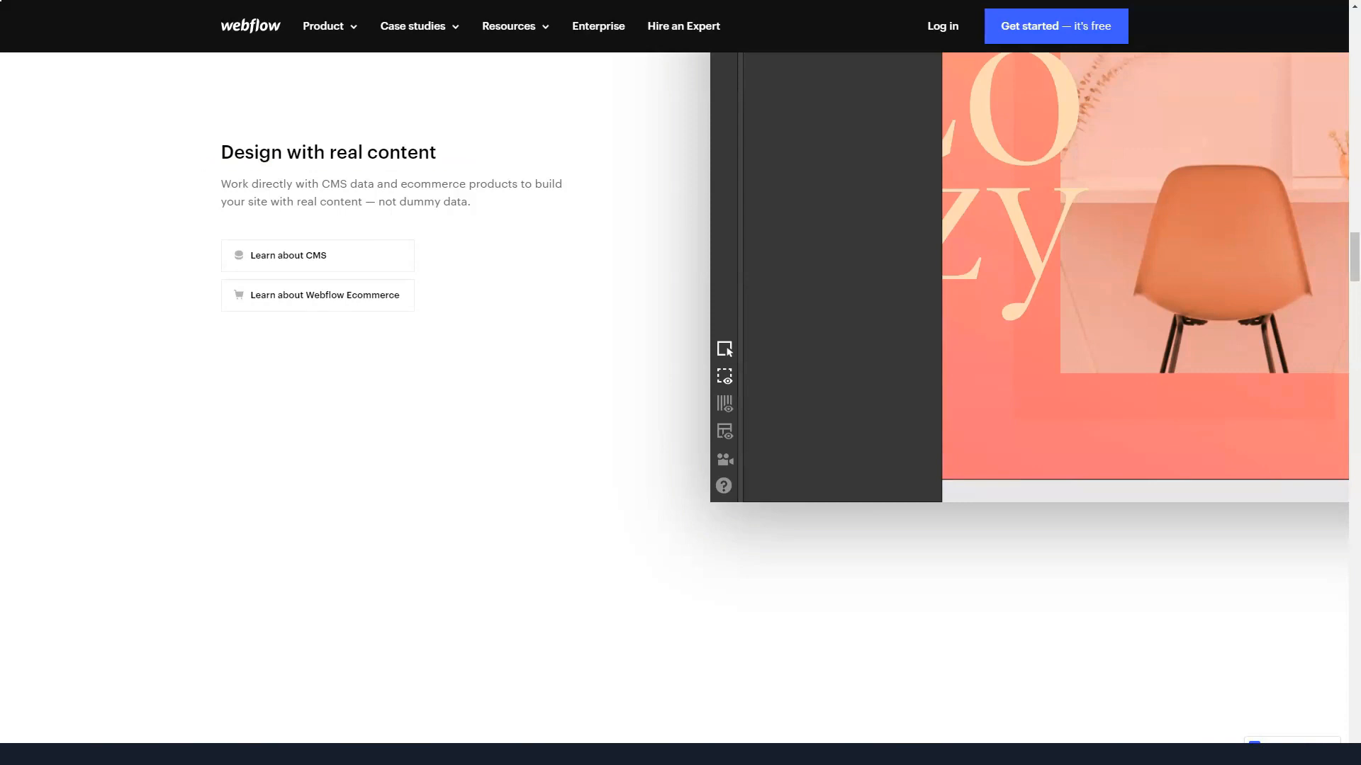
scroll(down, 3)
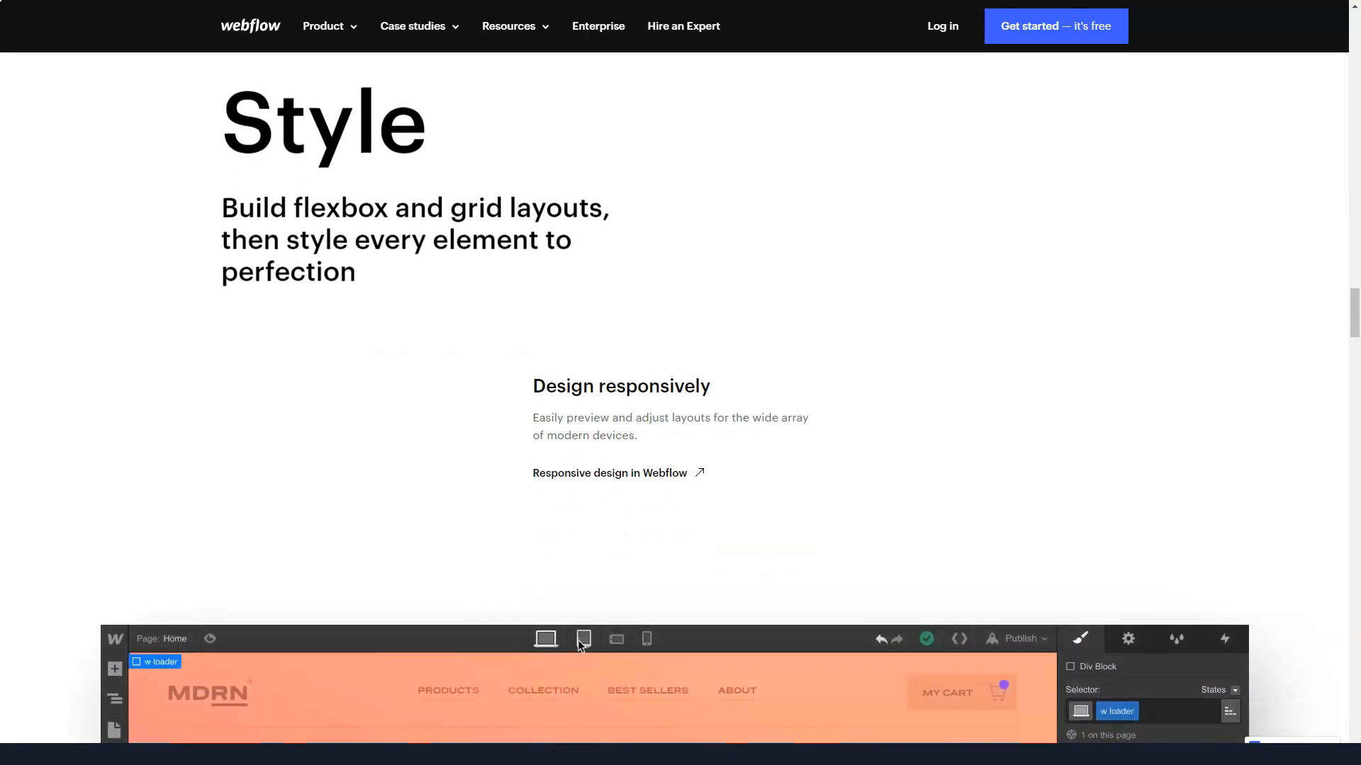
- Review the Style section's classes and colour swatches, then navigate to Yola's homepage
click(583, 639)
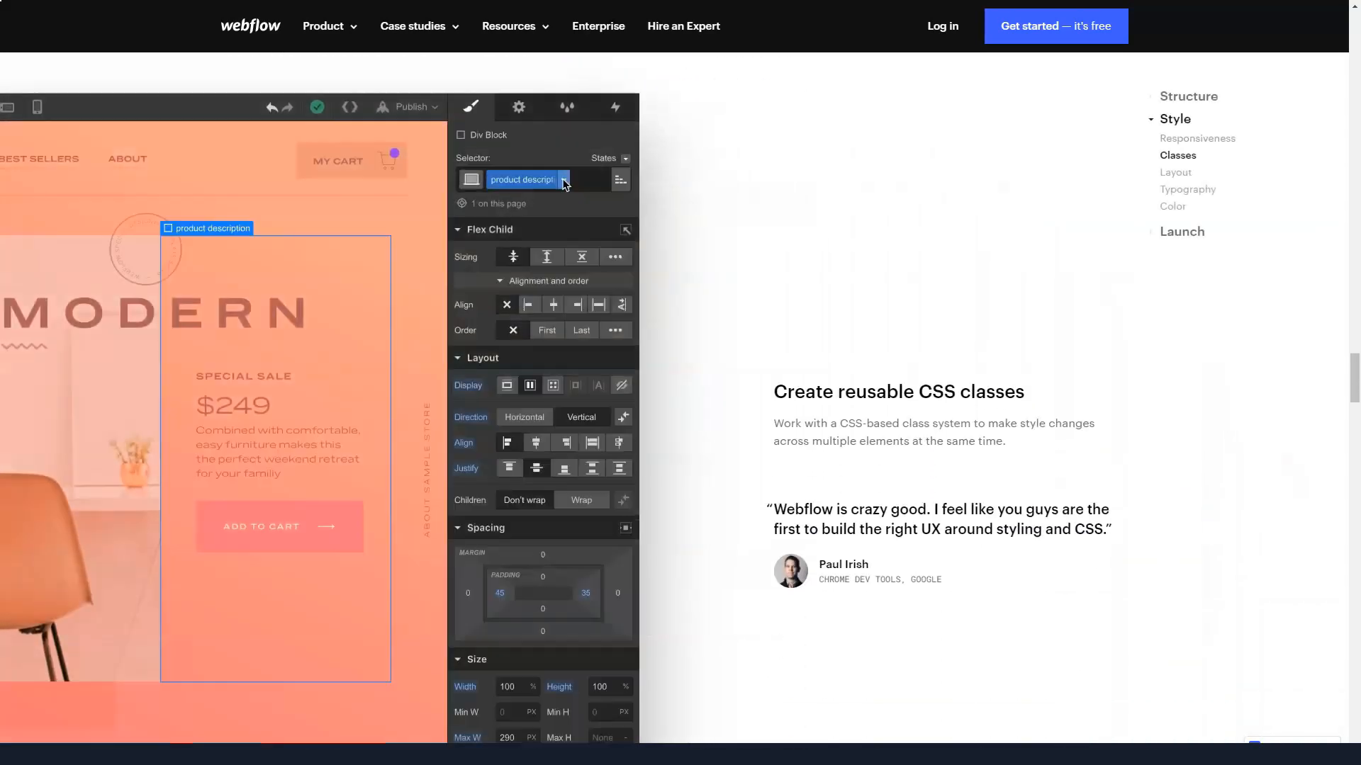
text(a)
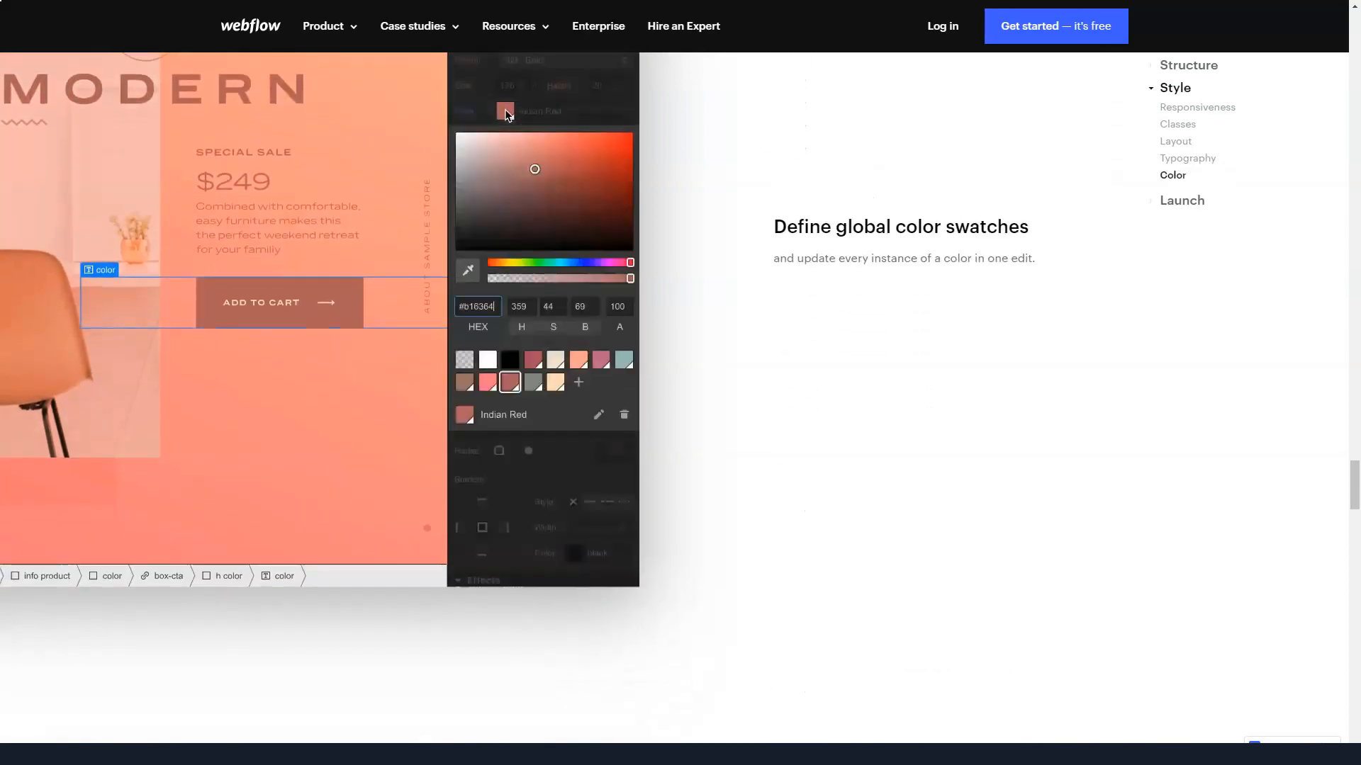
scroll(down, 3)
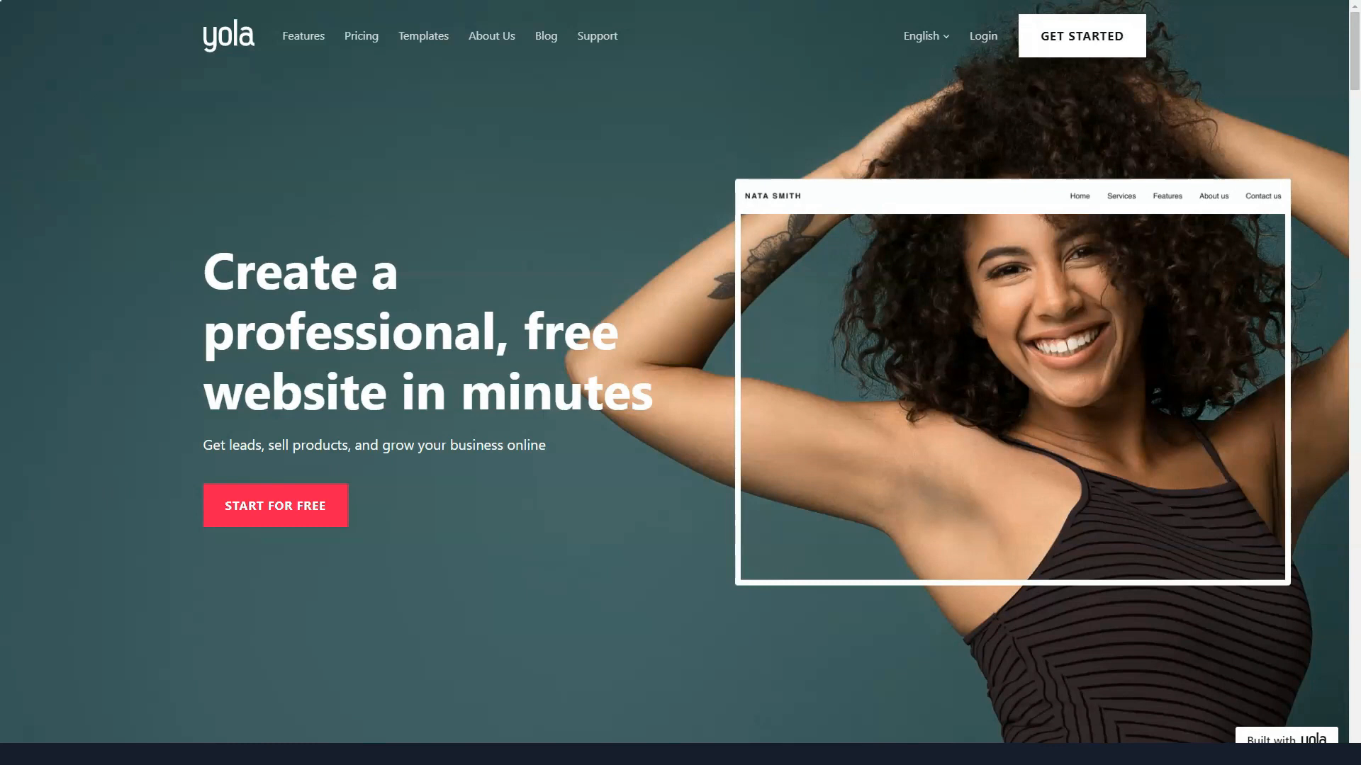
- Go down Yola's homepage through the hero and the Easy to Use section
scroll(down, 3)
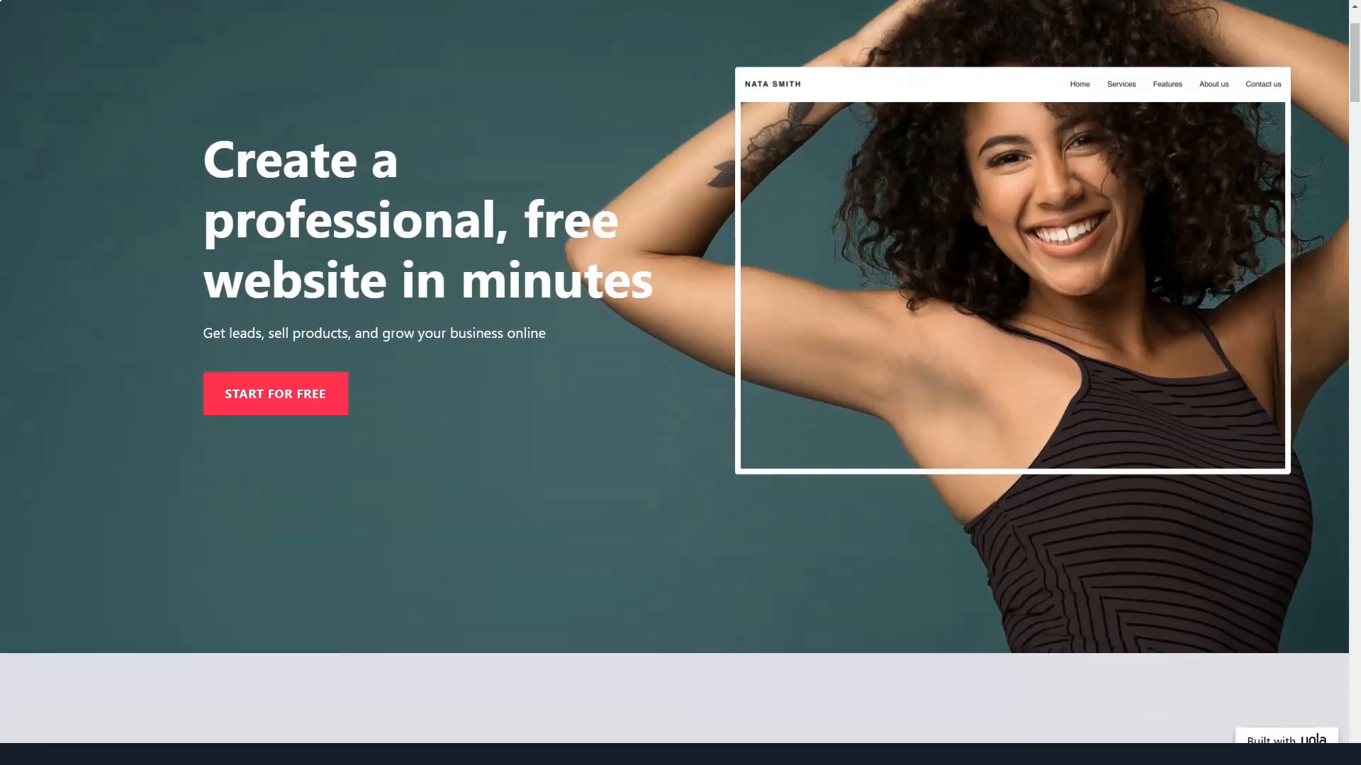
scroll(down, 3)
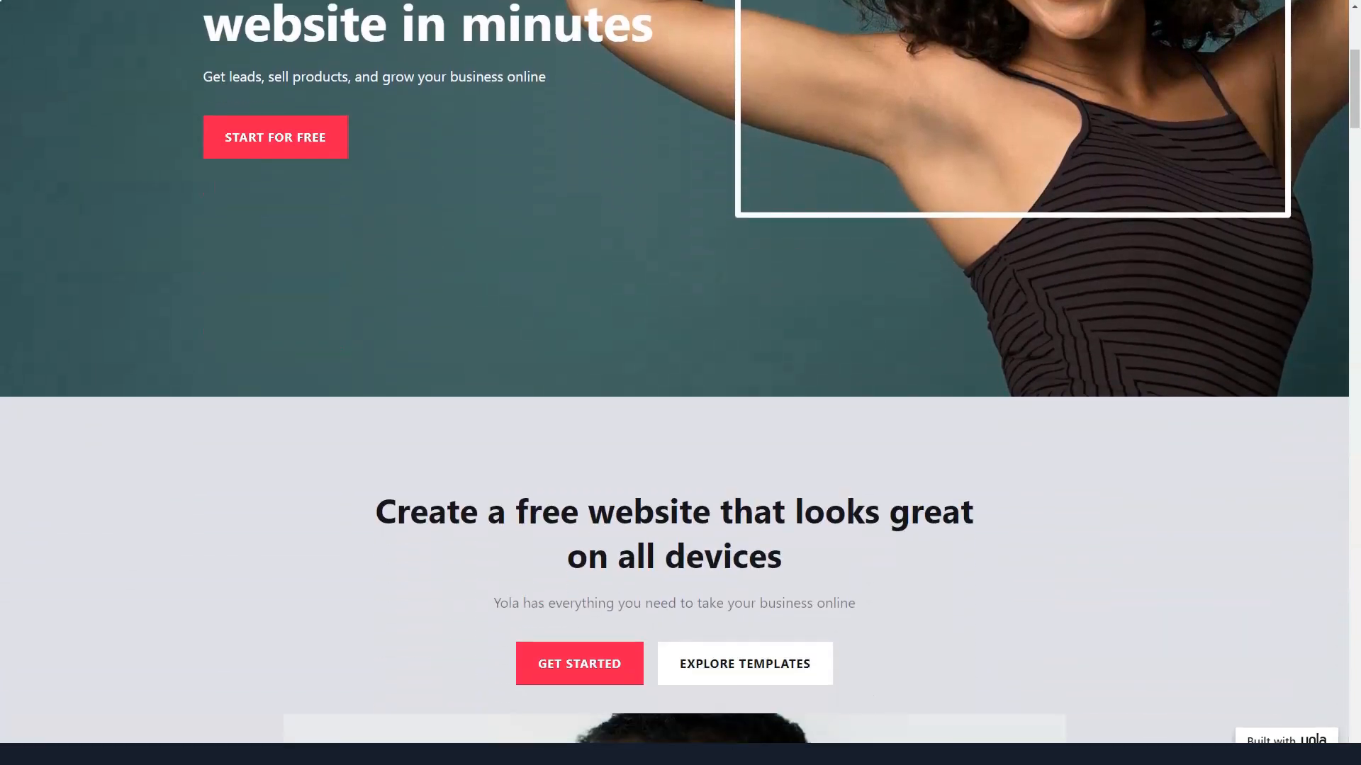
scroll(down, 3)
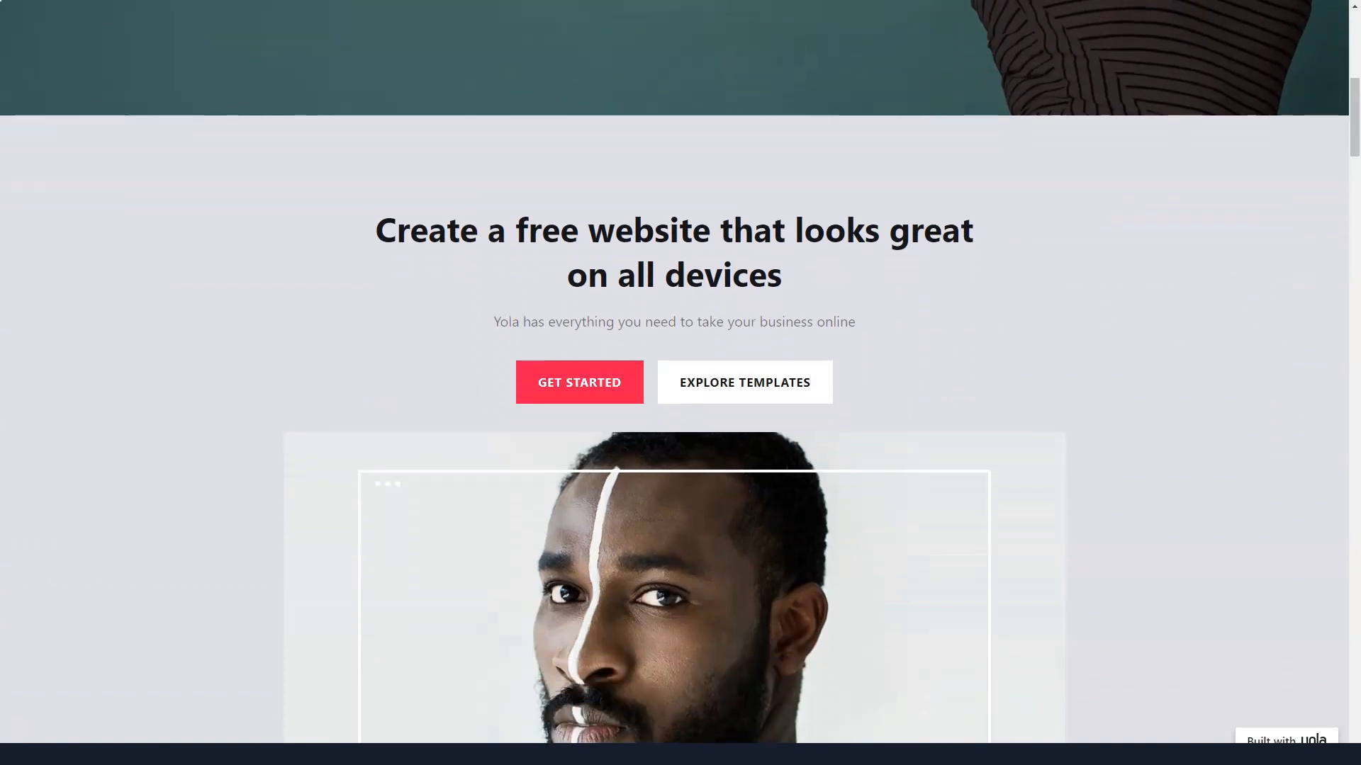
scroll(down, 3)
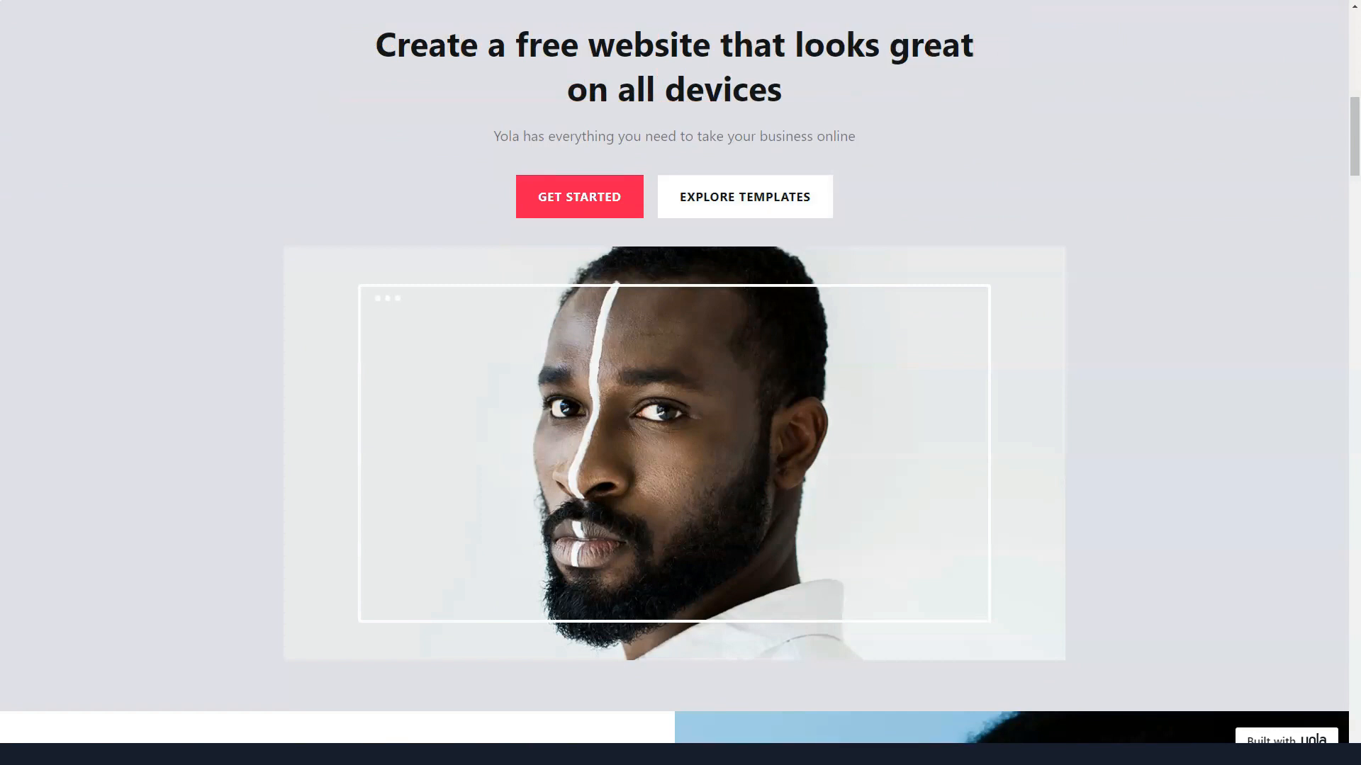
scroll(down, 3)
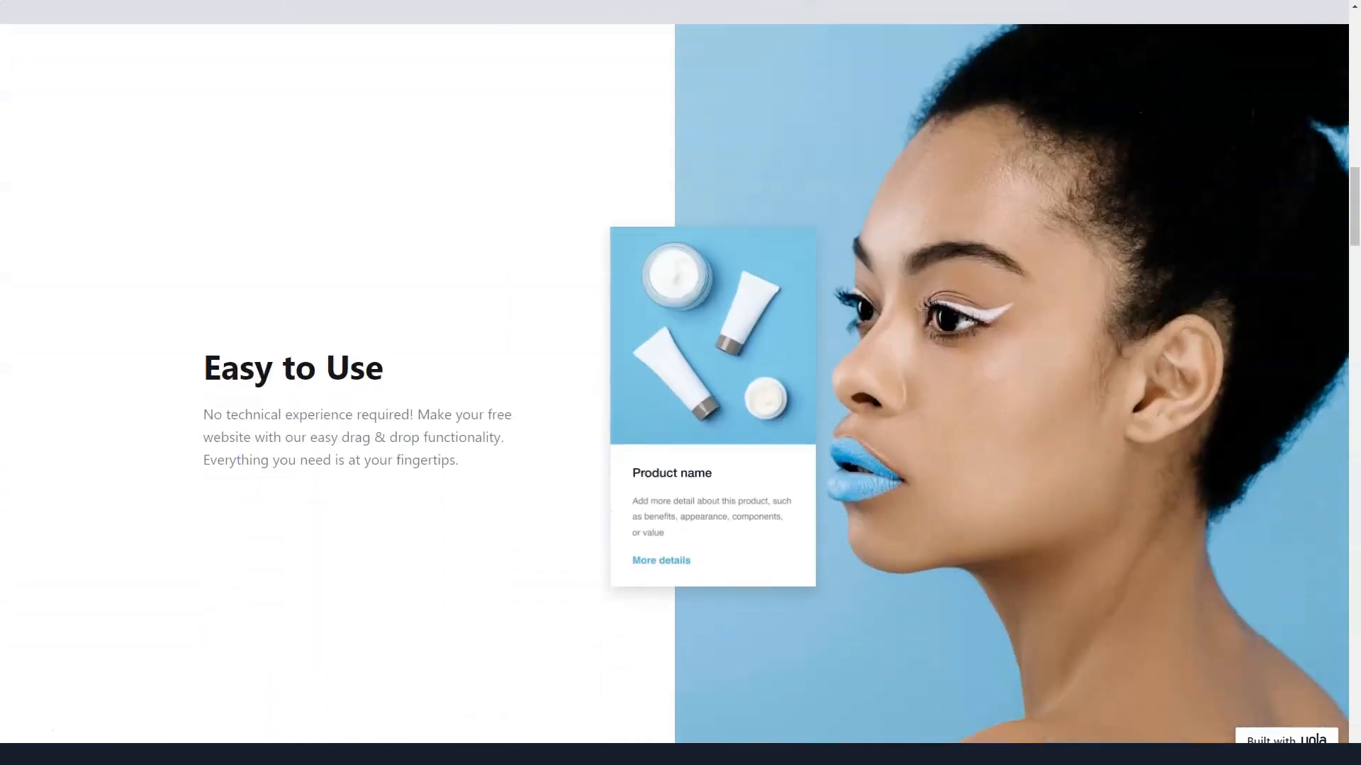
scroll(down, 3)
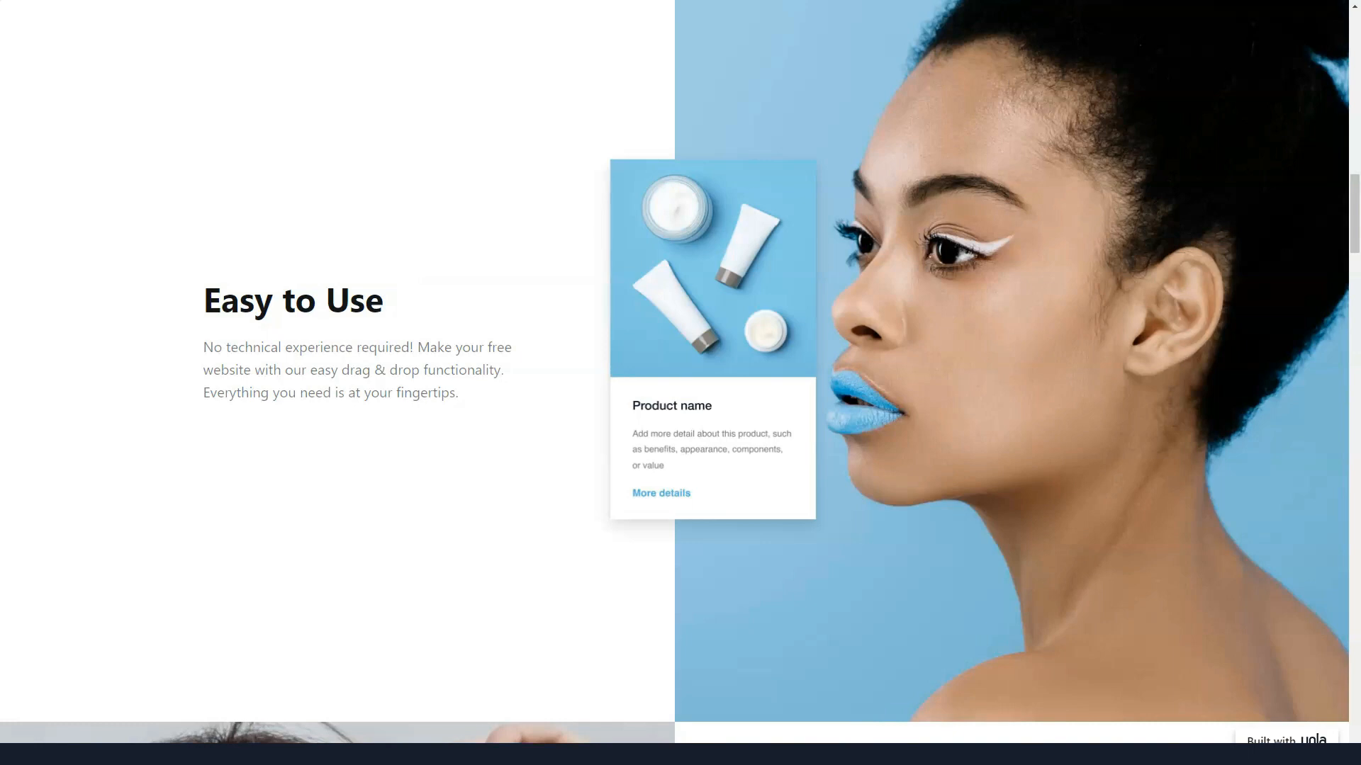
- Continue through Powerful & Flexible to the Customize Your Site heading
scroll(down, 3)
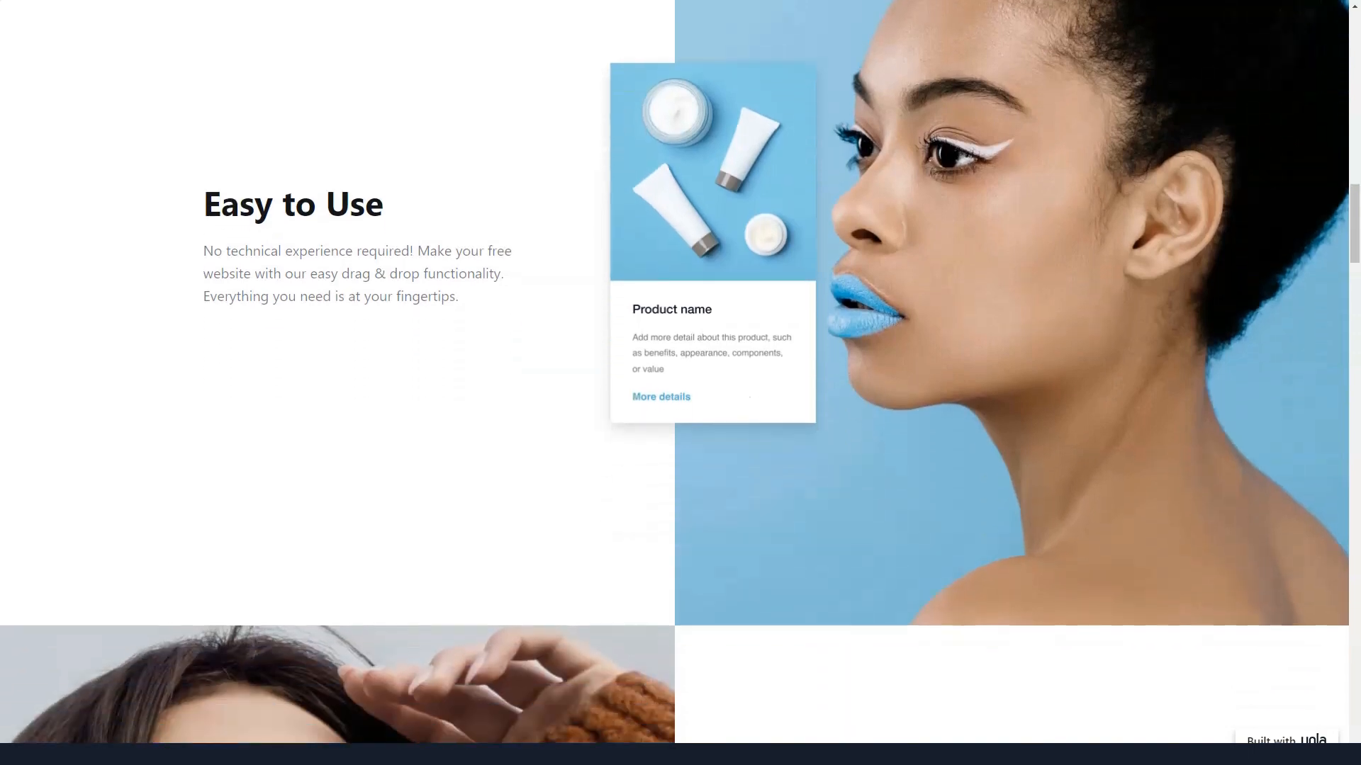
scroll(down, 3)
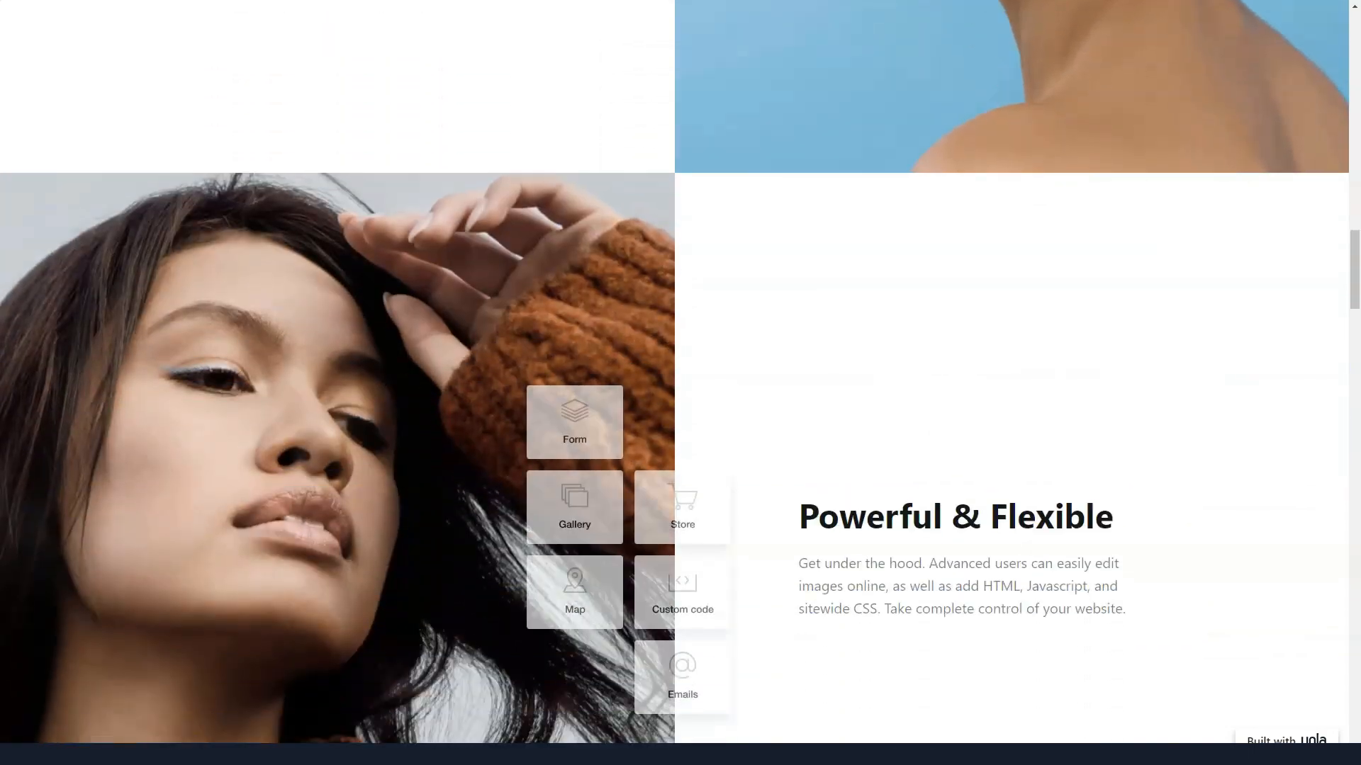
scroll(down, 3)
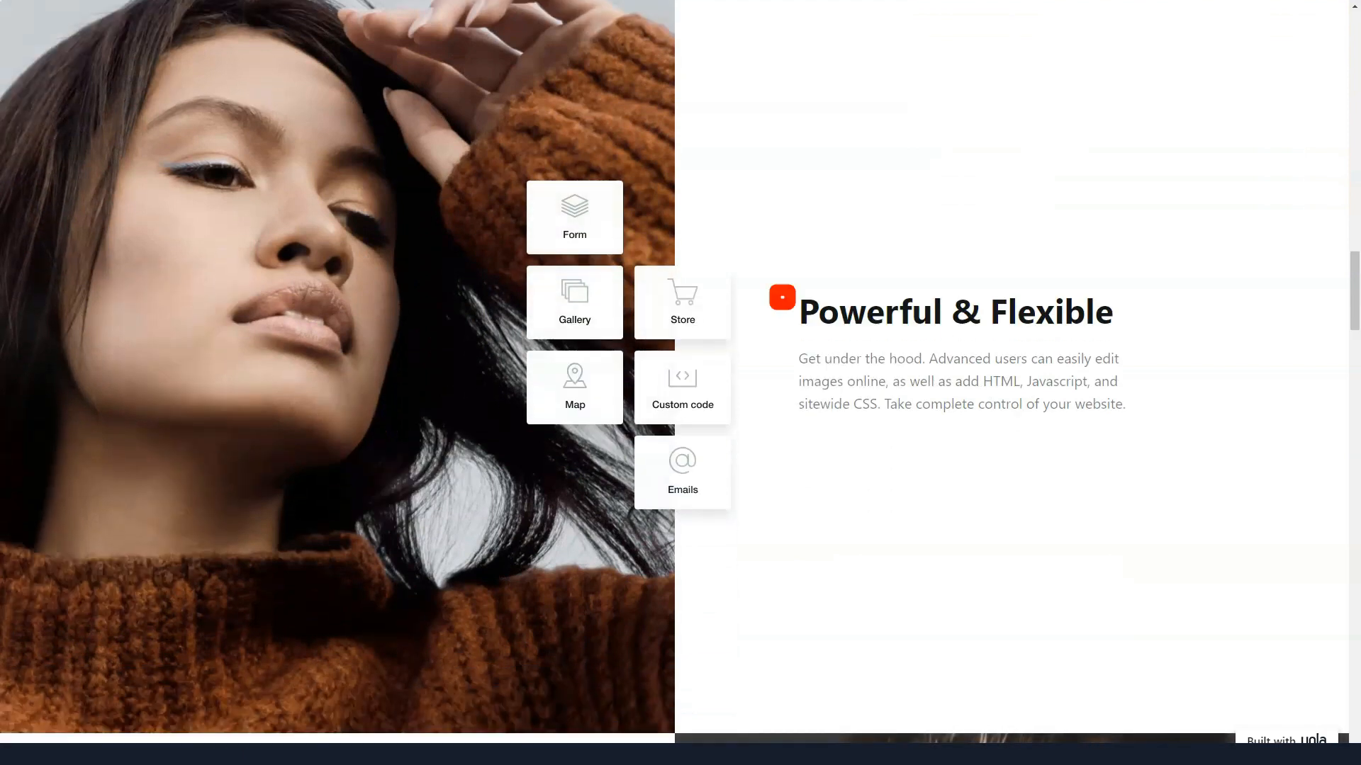
click(954, 312)
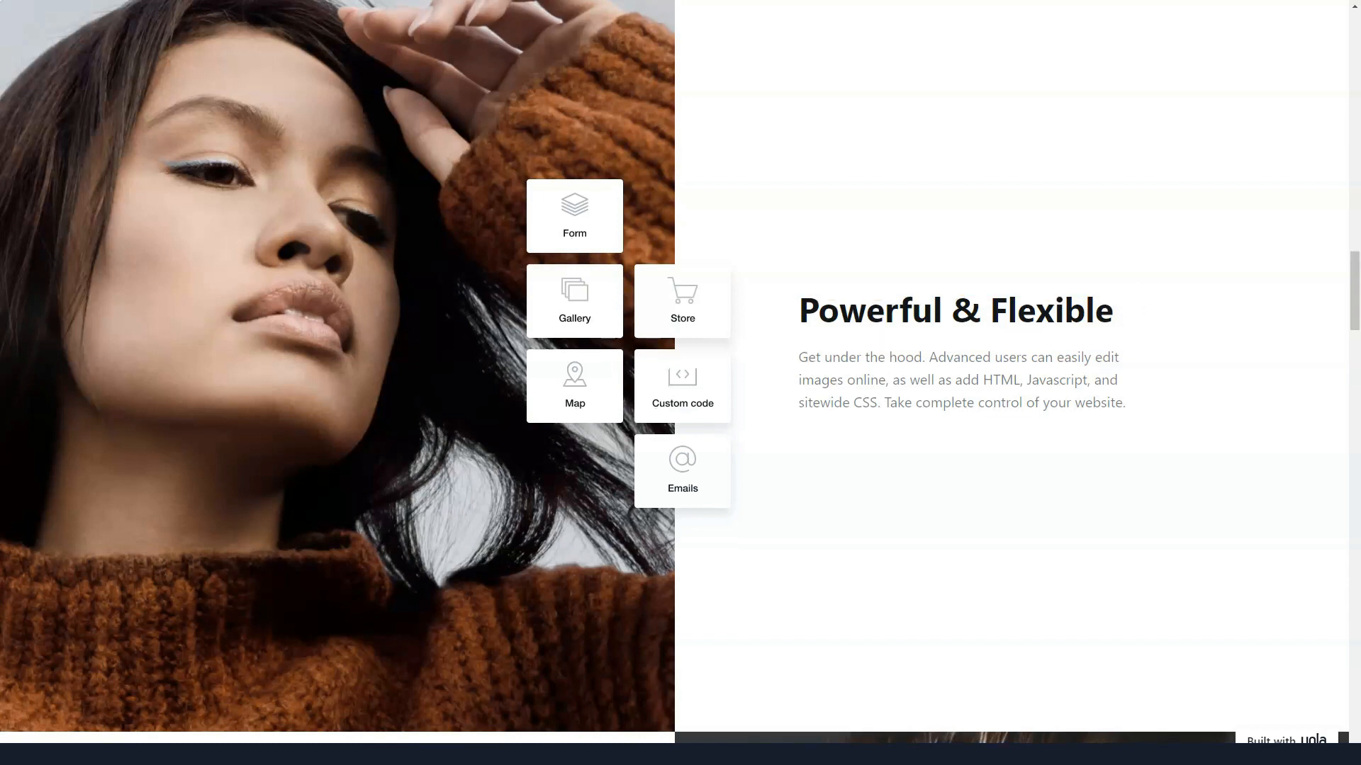
scroll(down, 3)
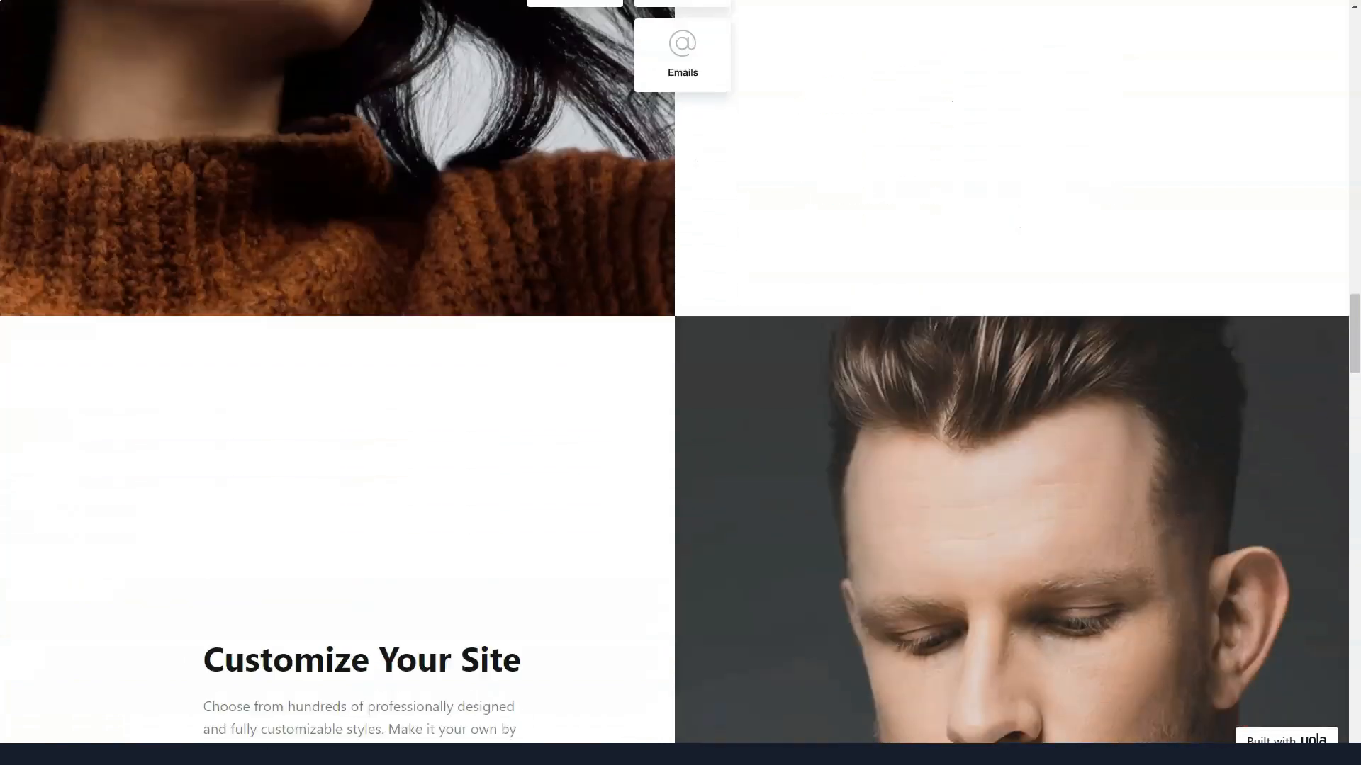
- Continue down through Customize Your Site and Premium Features
scroll(down, 3)
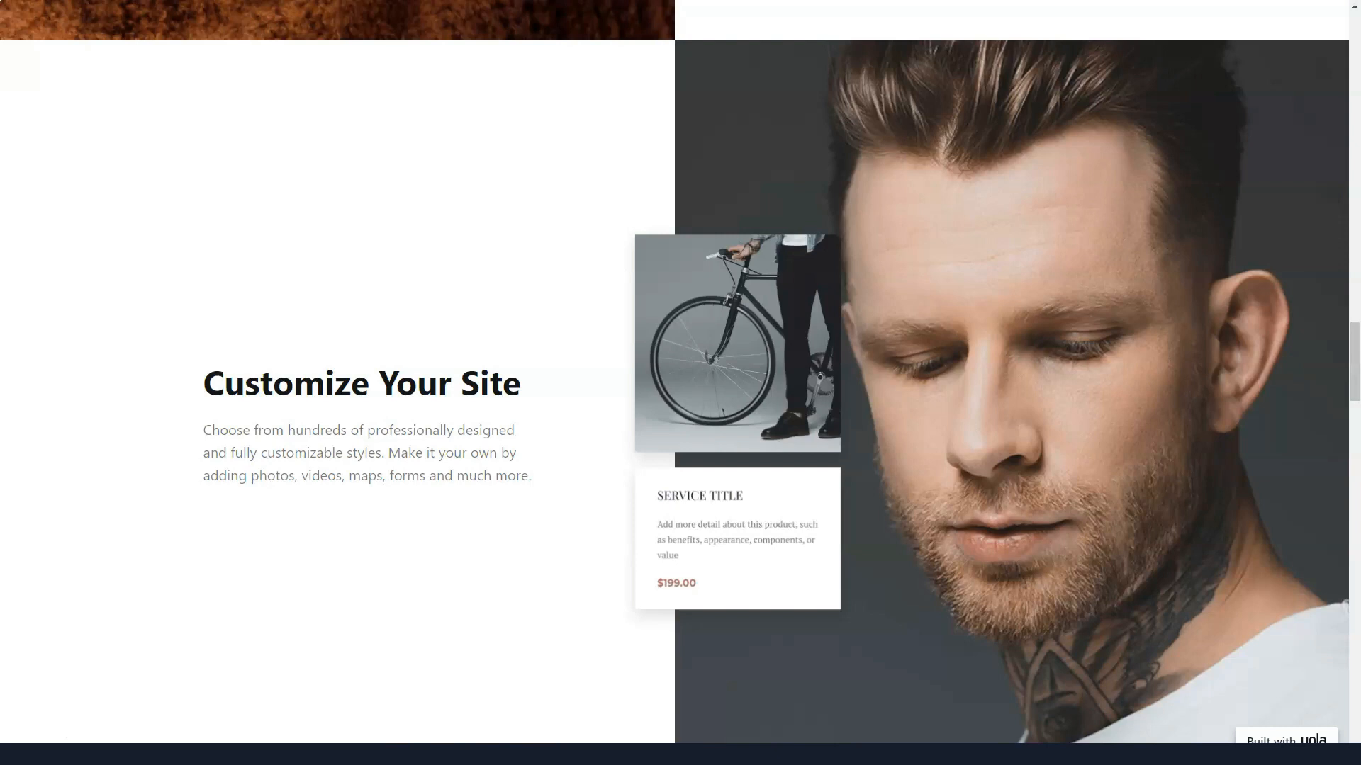
scroll(down, 3)
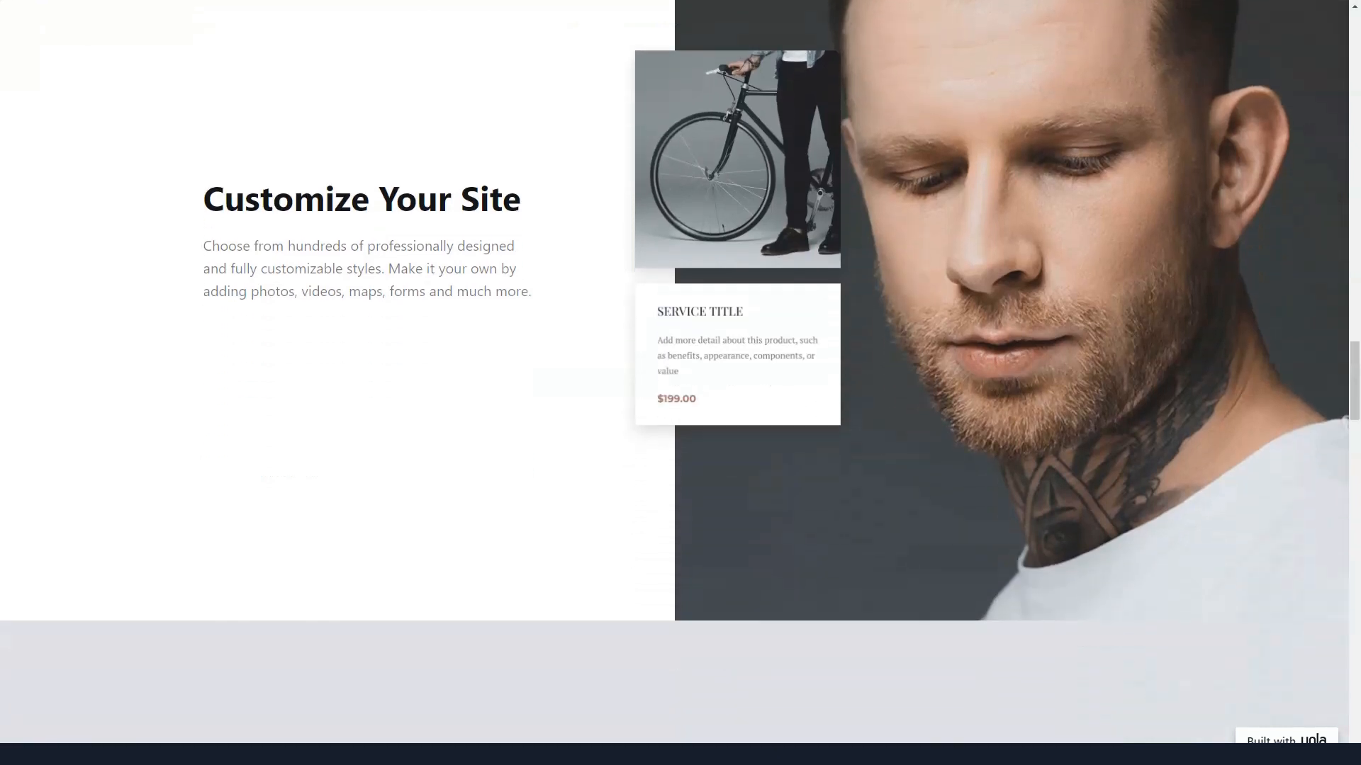
scroll(down, 3)
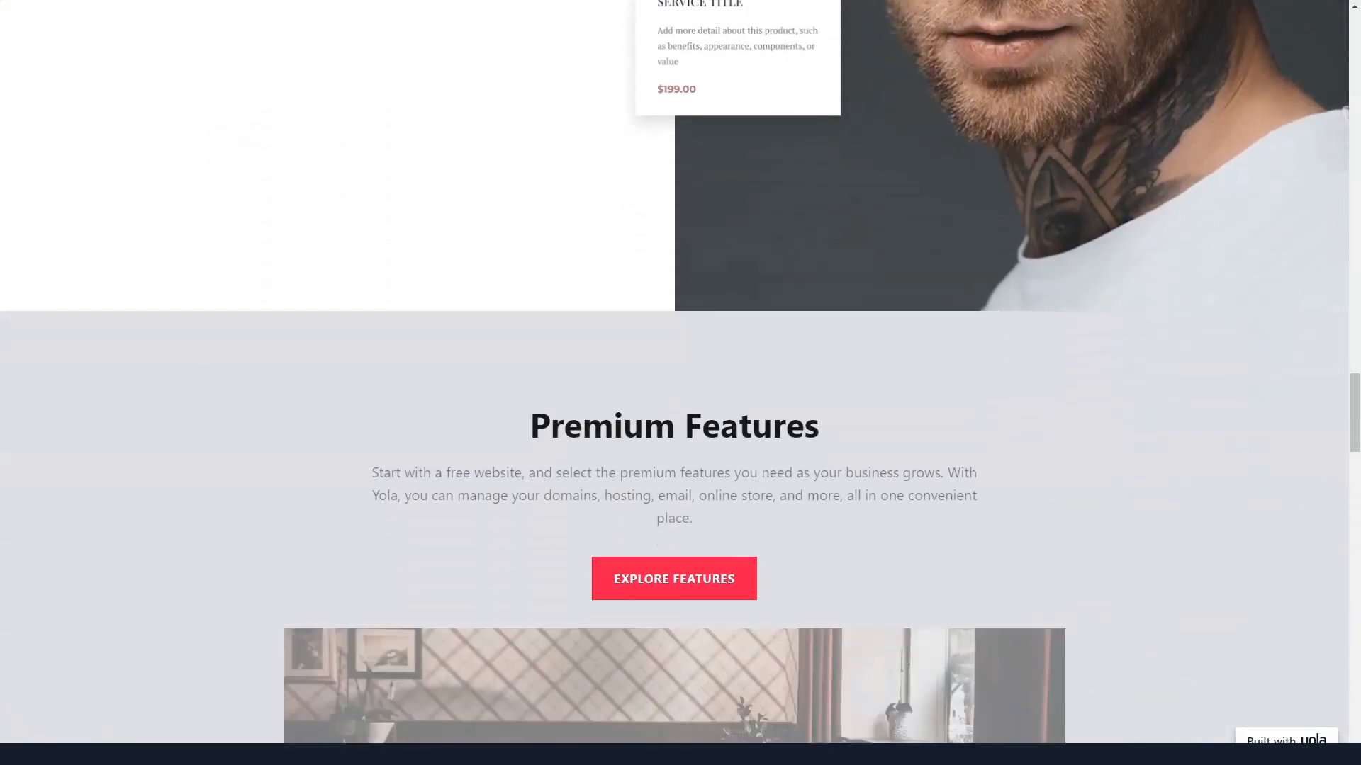
scroll(down, 3)
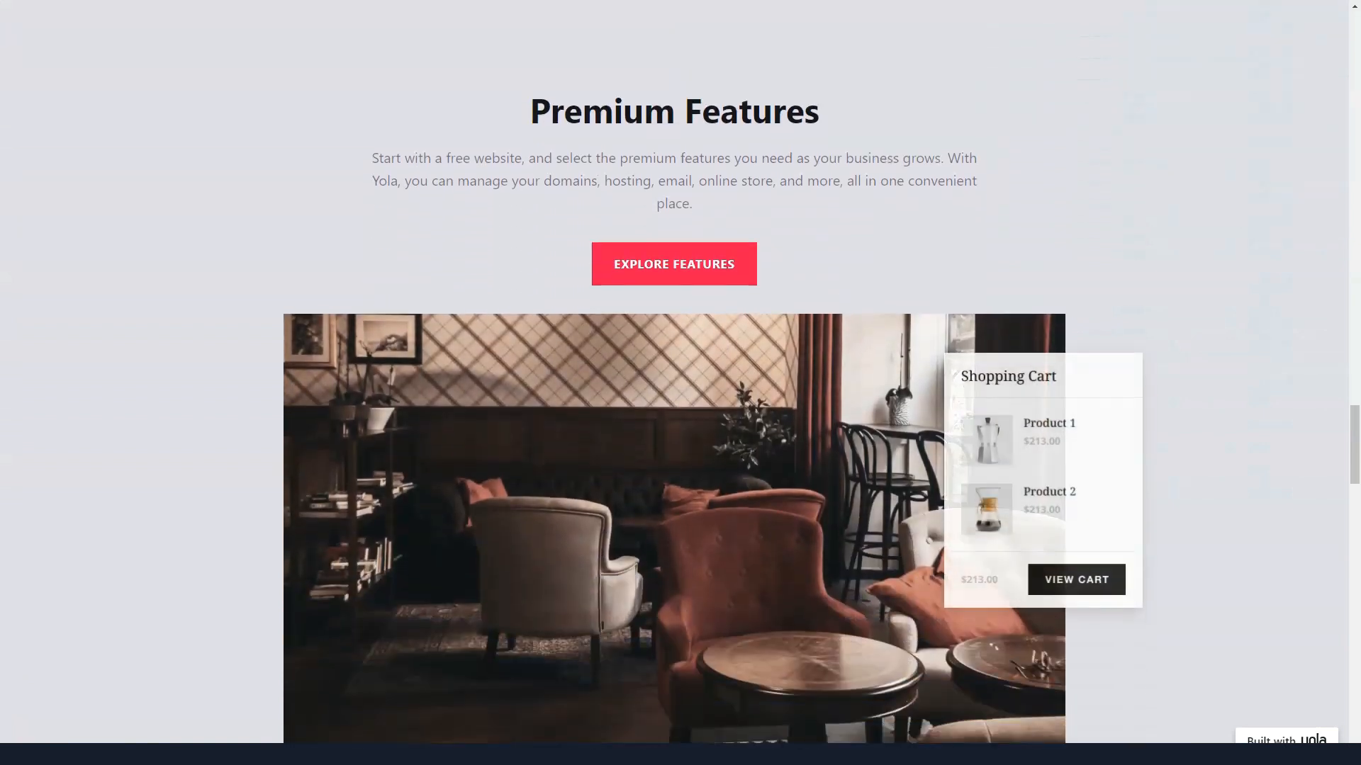
scroll(down, 3)
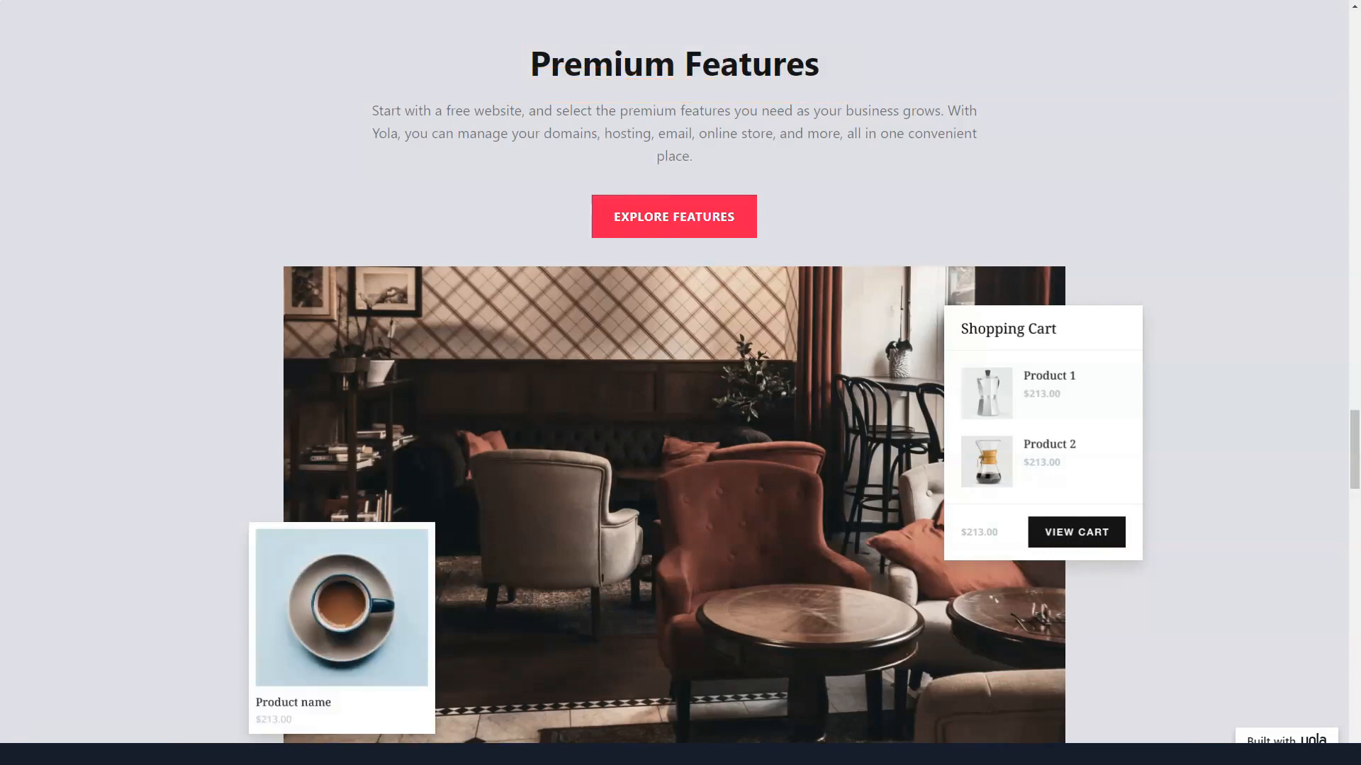
- Review the best-in-class tools list down to the Publish Everywhere heading
scroll(down, 3)
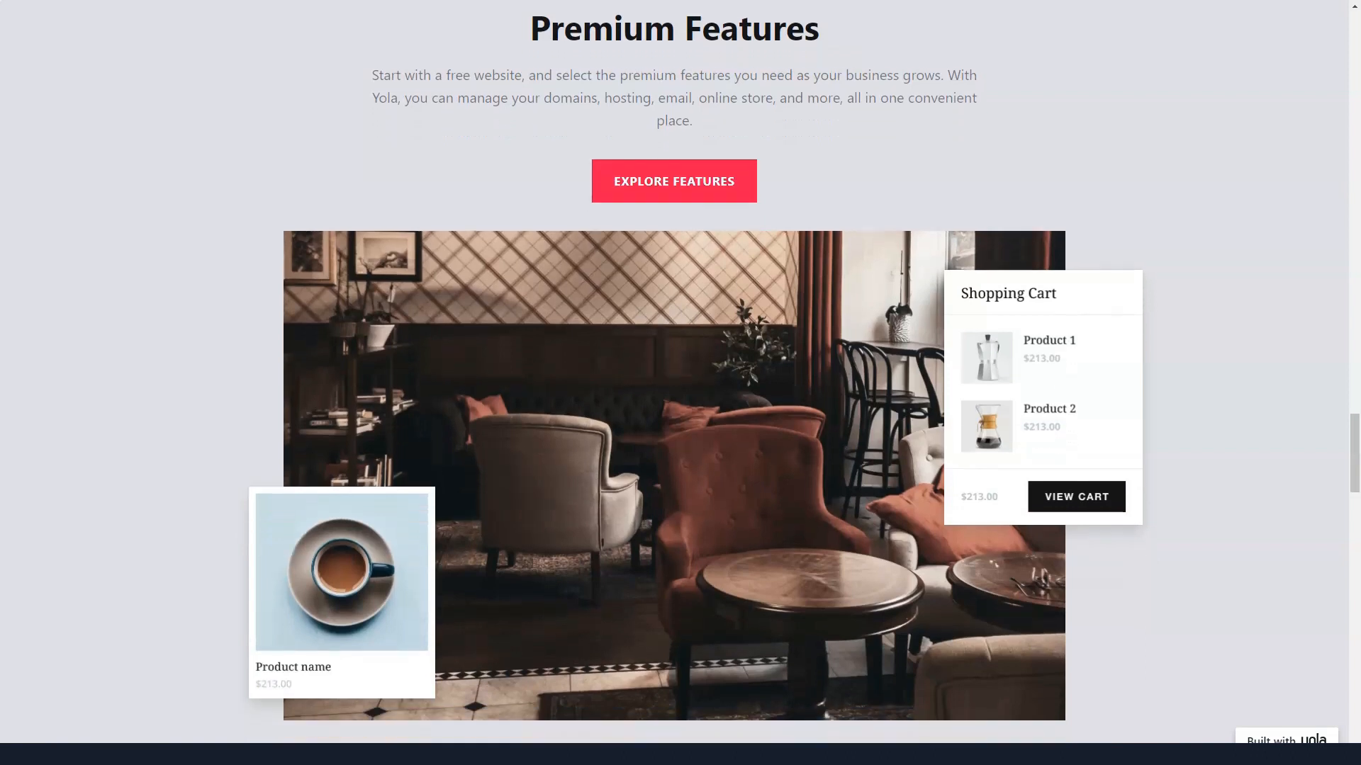
scroll(down, 3)
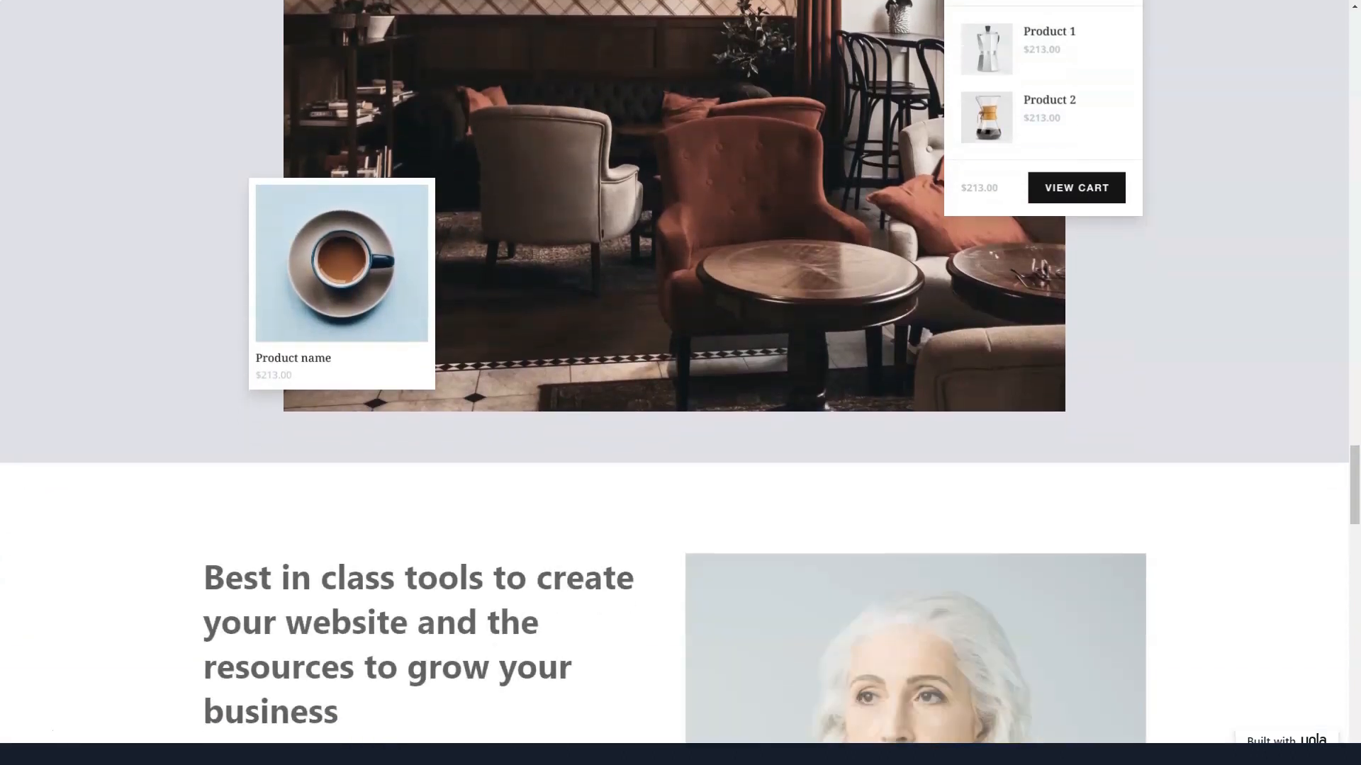
scroll(down, 3)
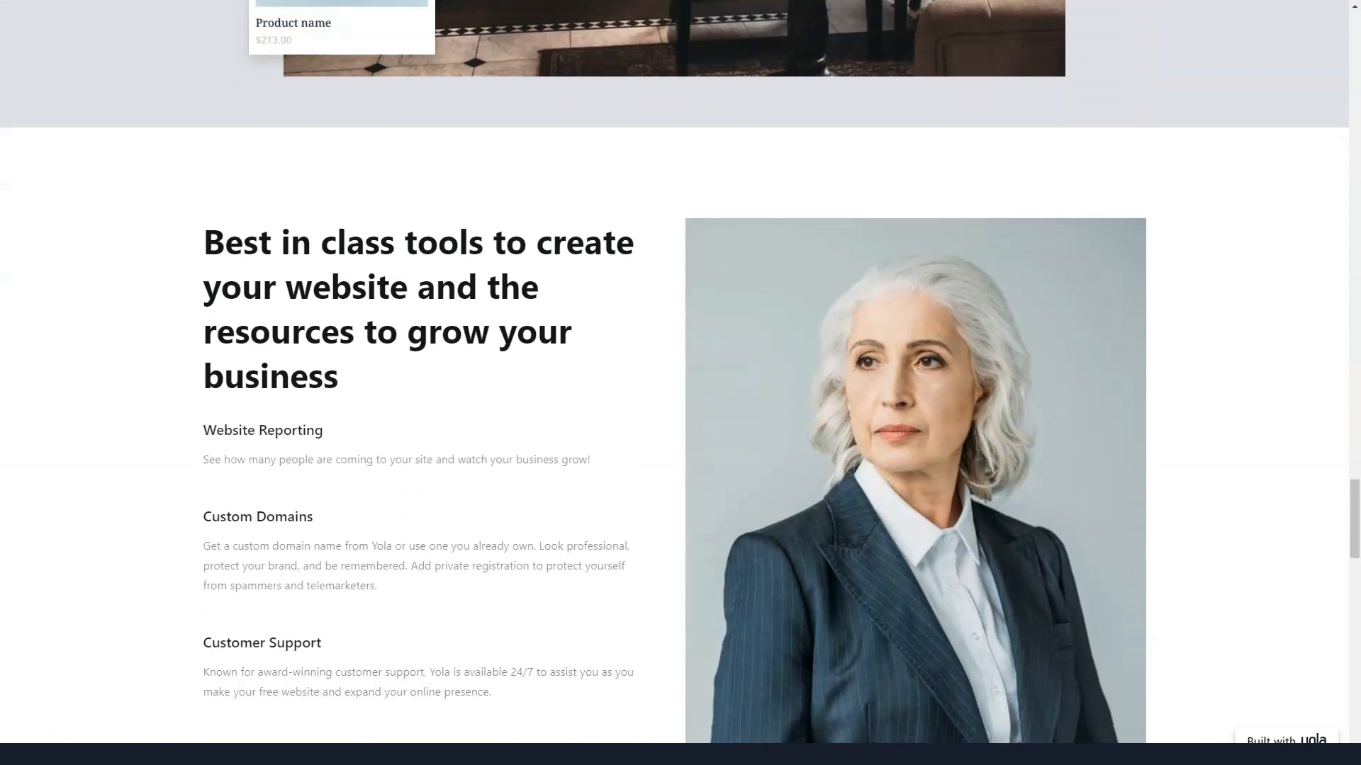
scroll(down, 3)
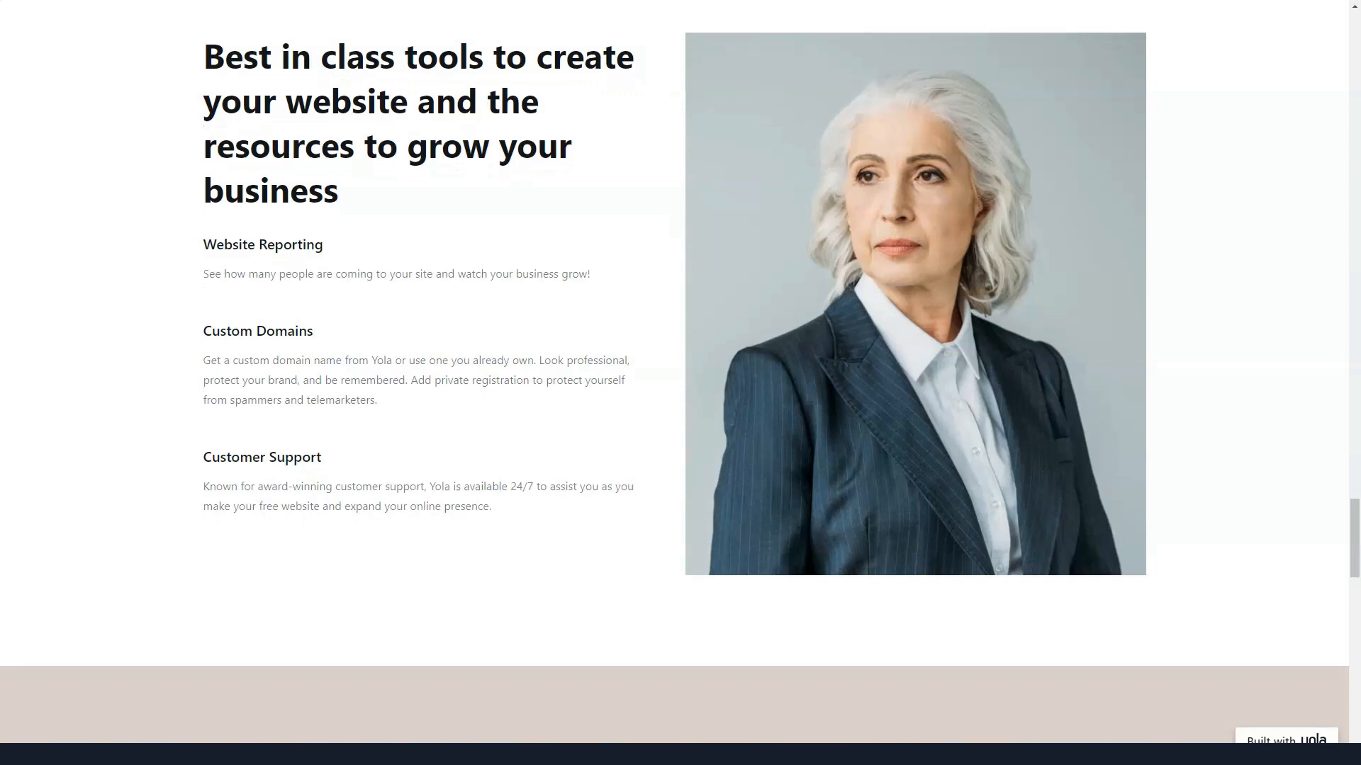
scroll(down, 3)
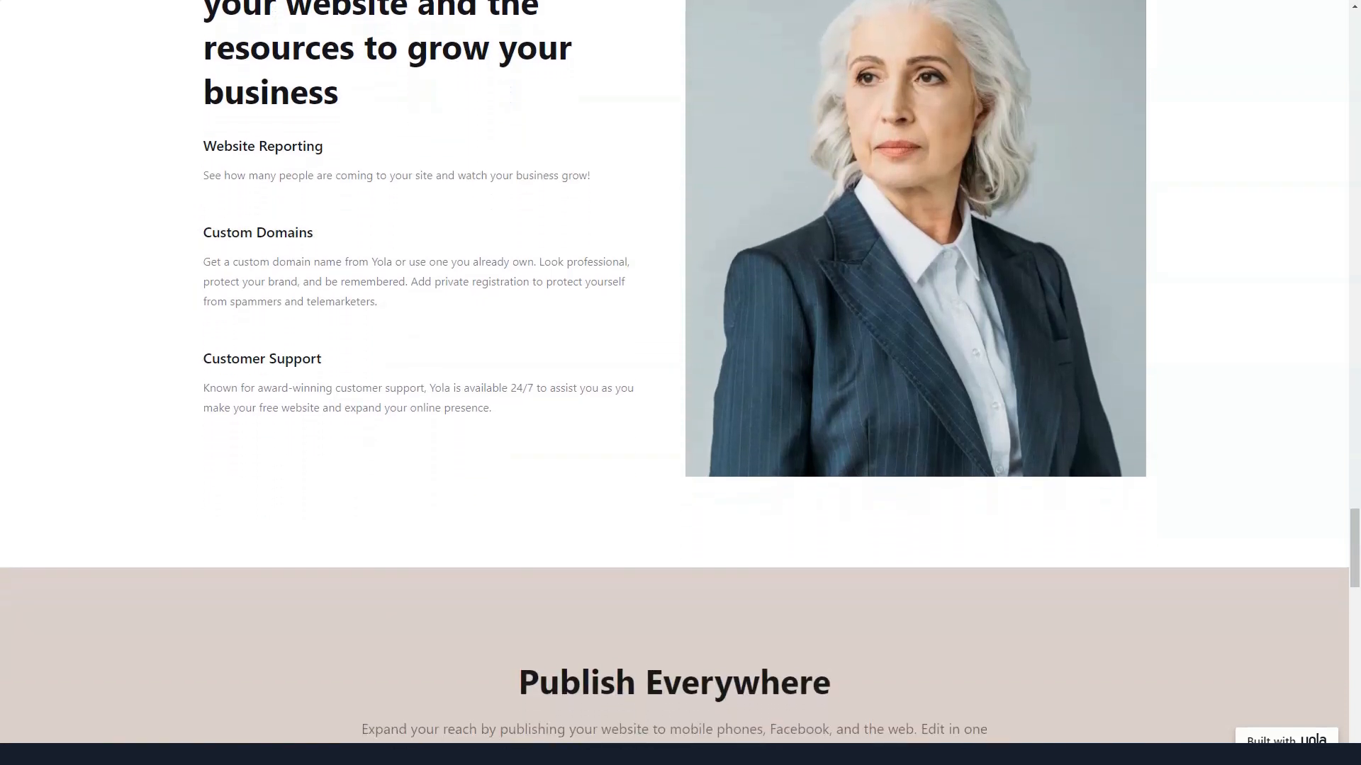
- Finish Yola's homepage past Publish Everywhere and the Featured In logos, then open the Features page
scroll(down, 3)
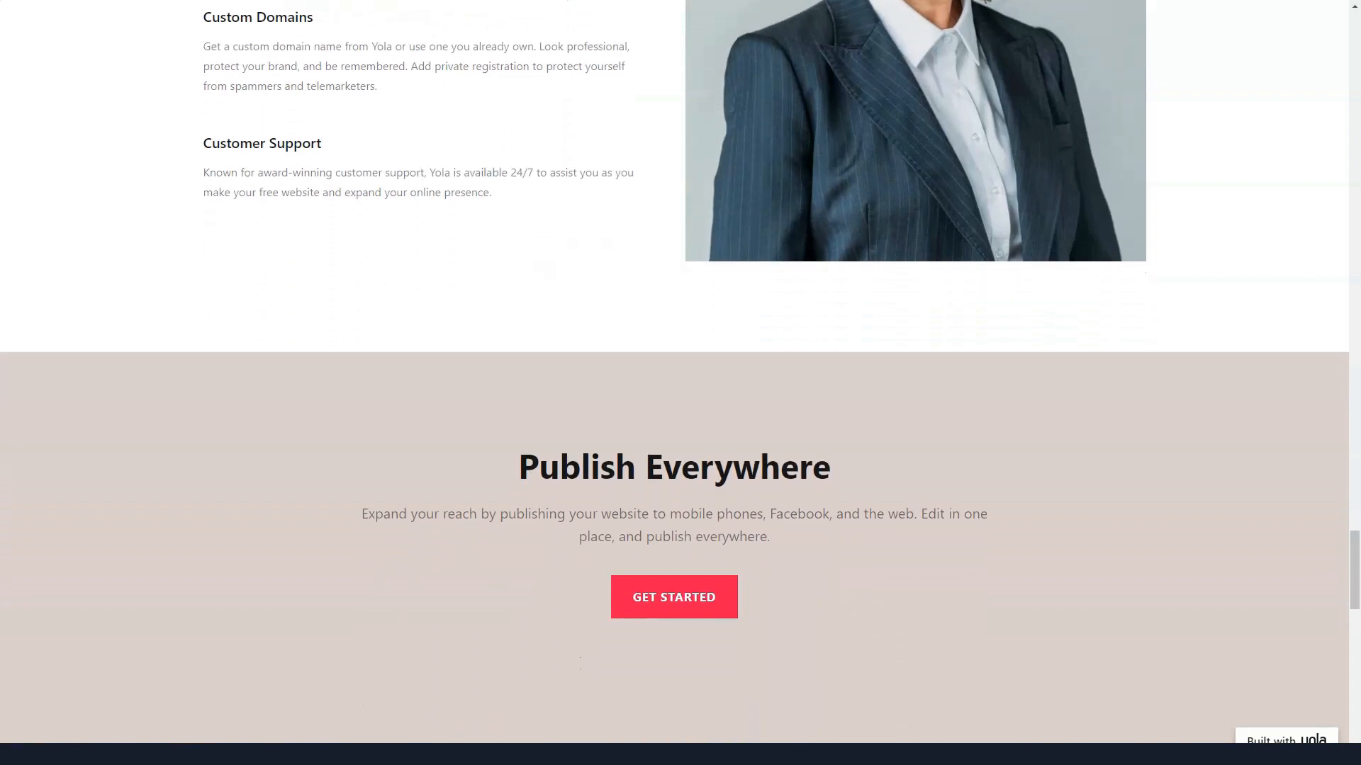
scroll(down, 3)
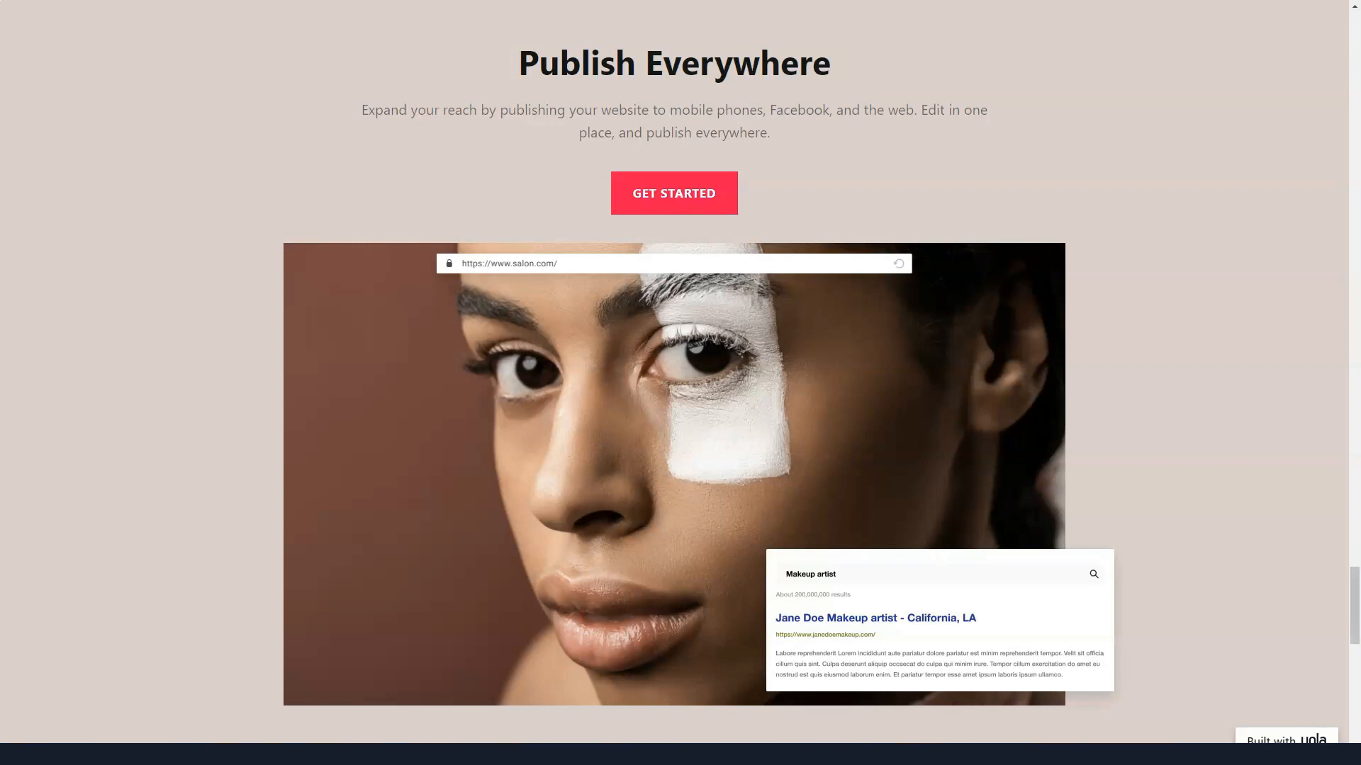
scroll(down, 3)
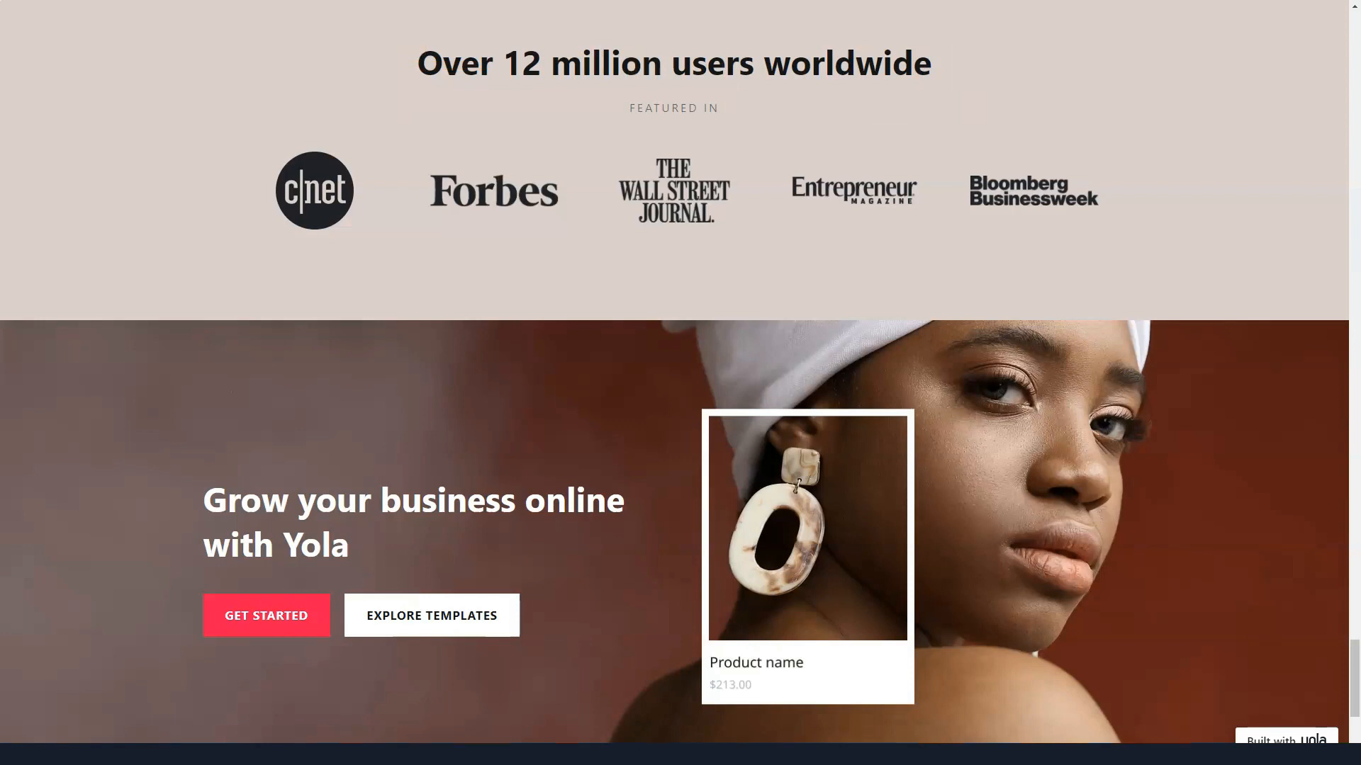
scroll(down, 3)
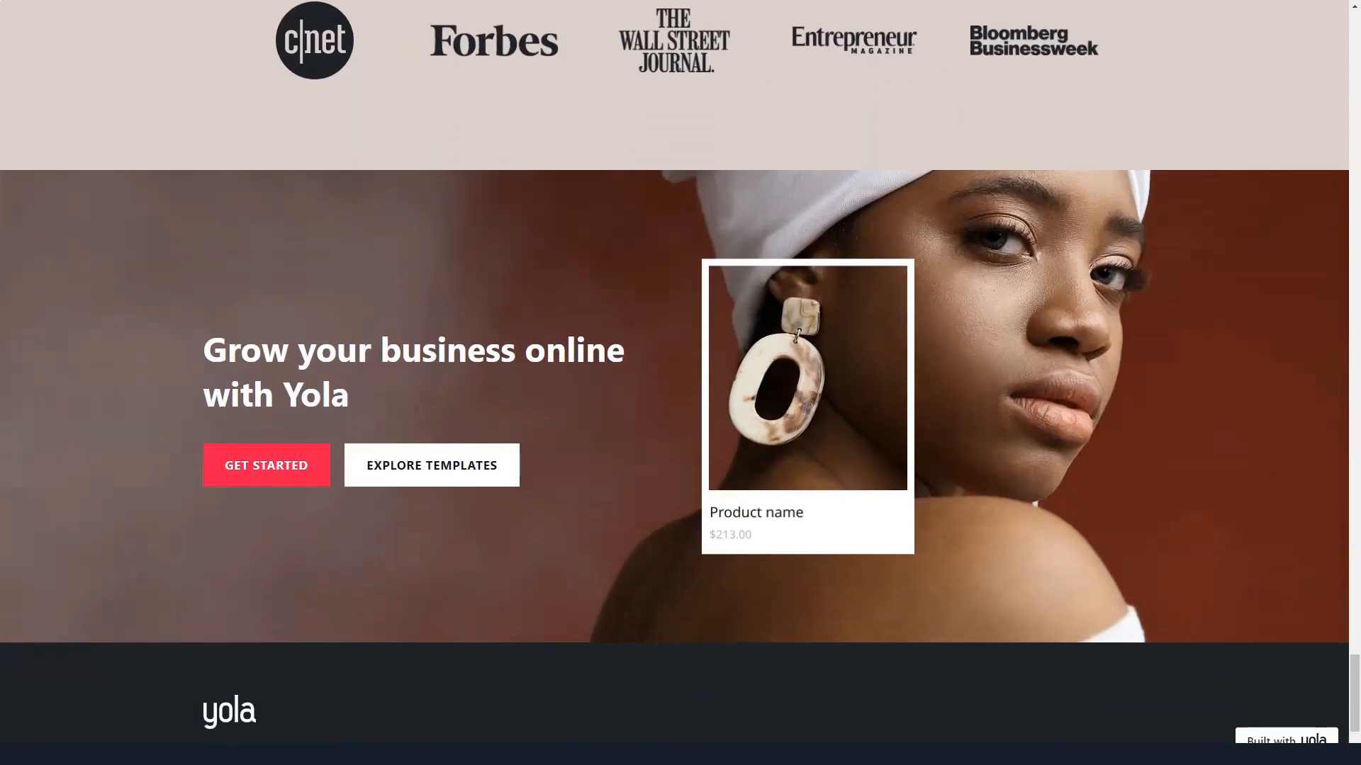
scroll(down, 3)
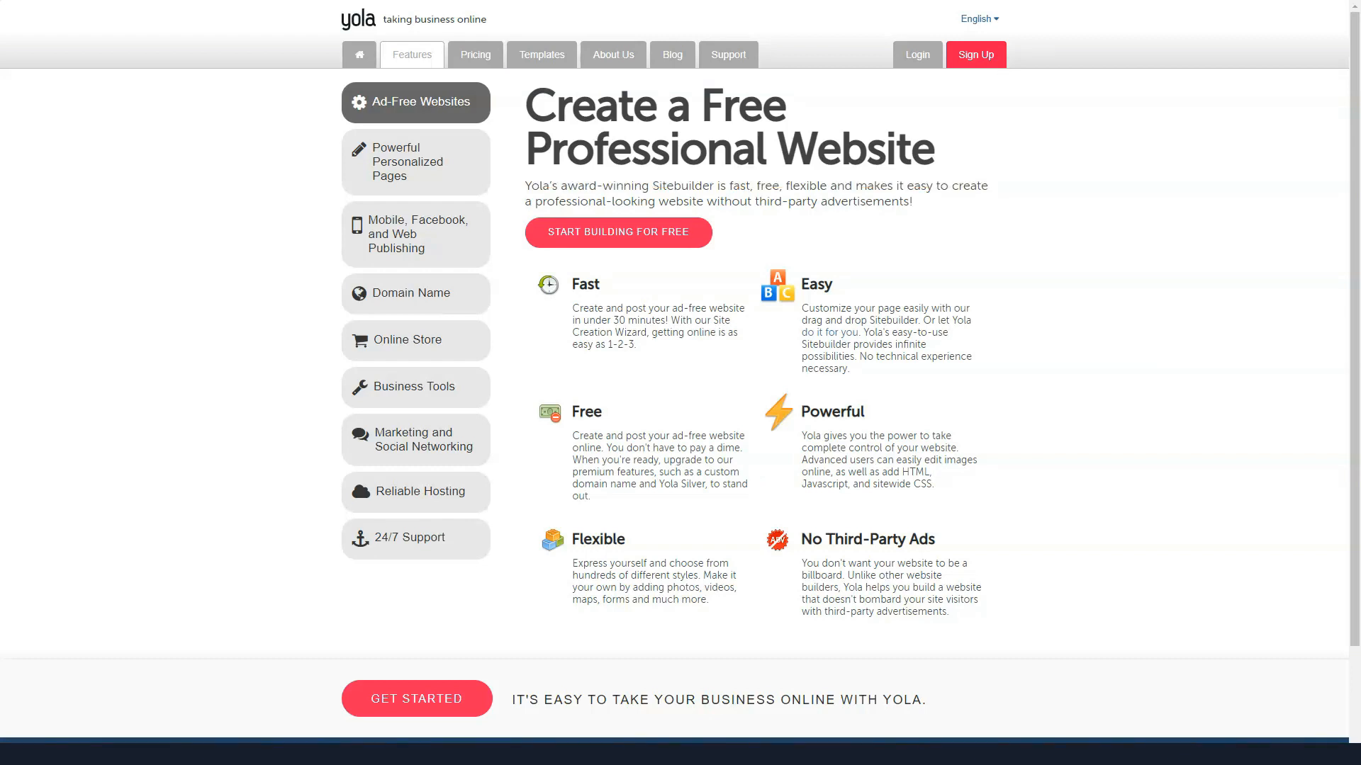
scroll(down, 3)
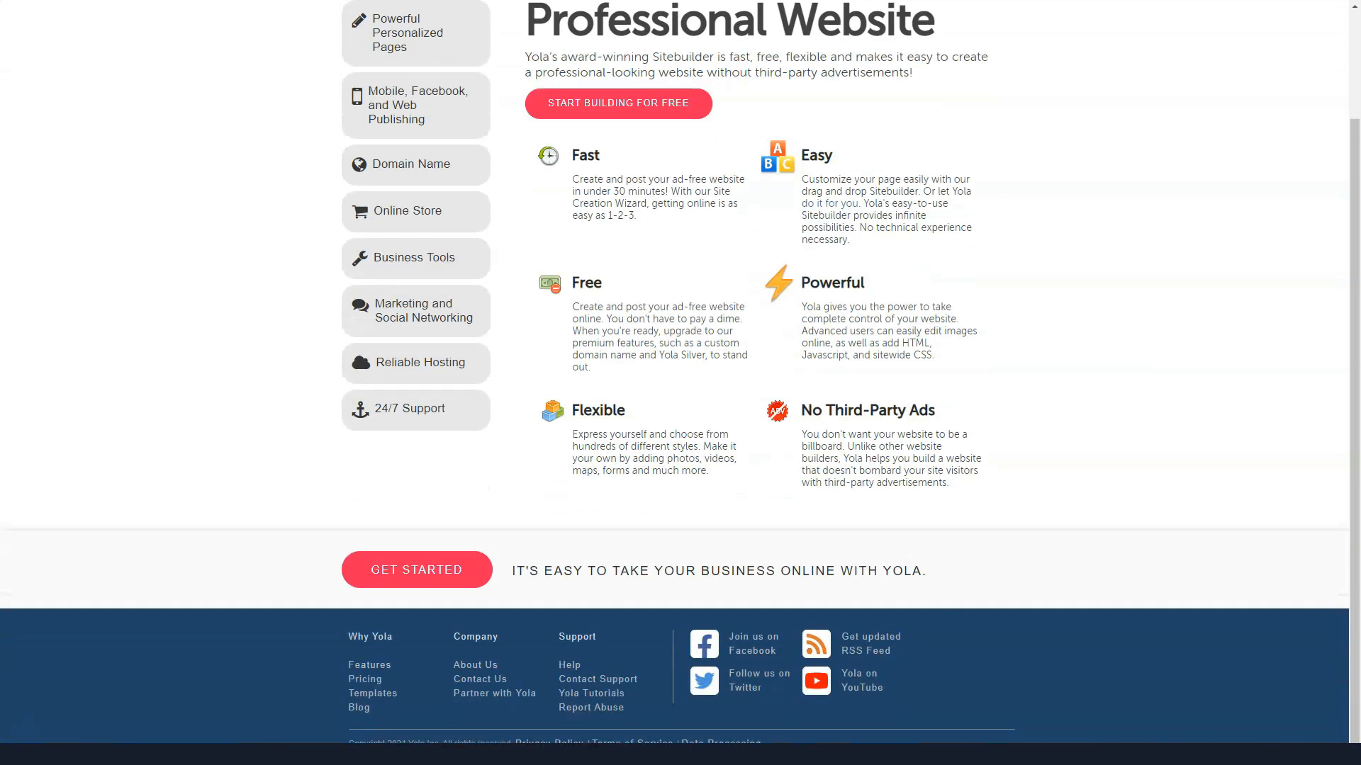
scroll(up, 3)
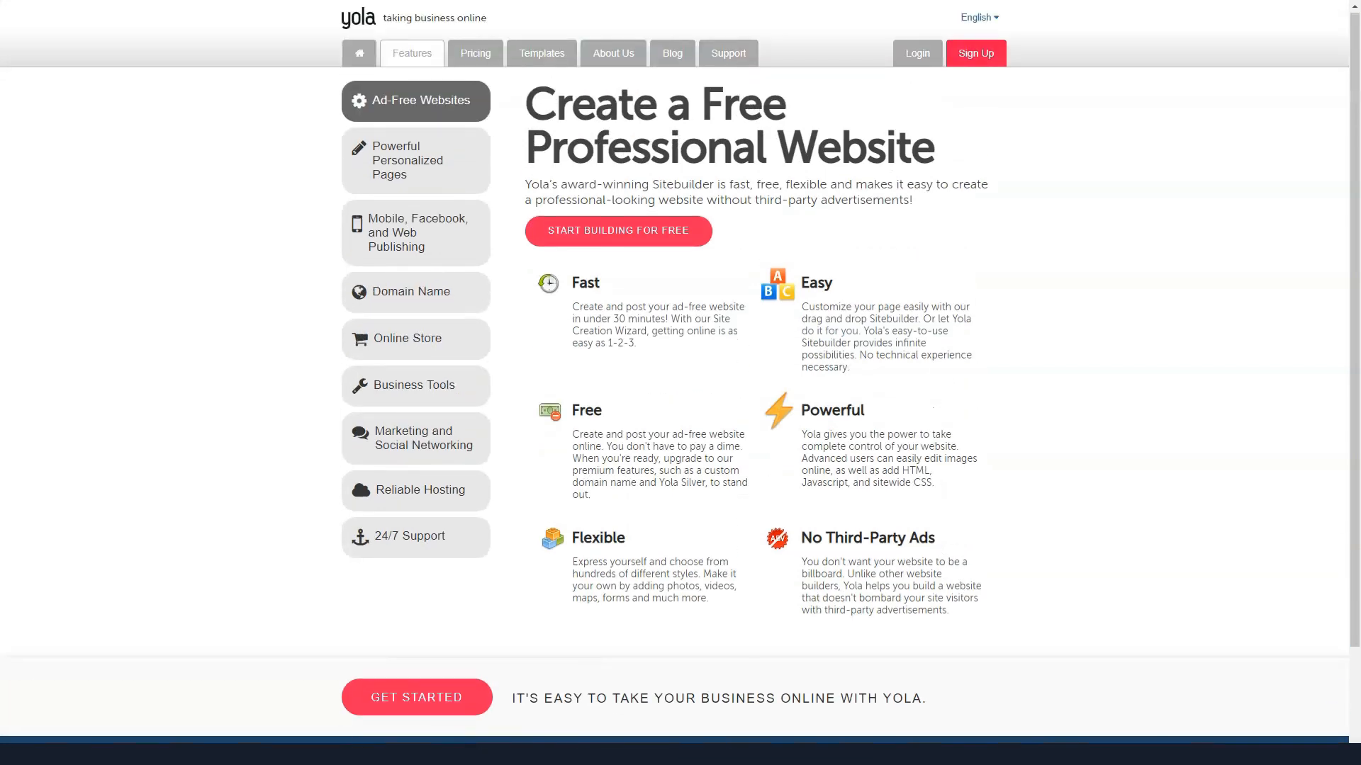